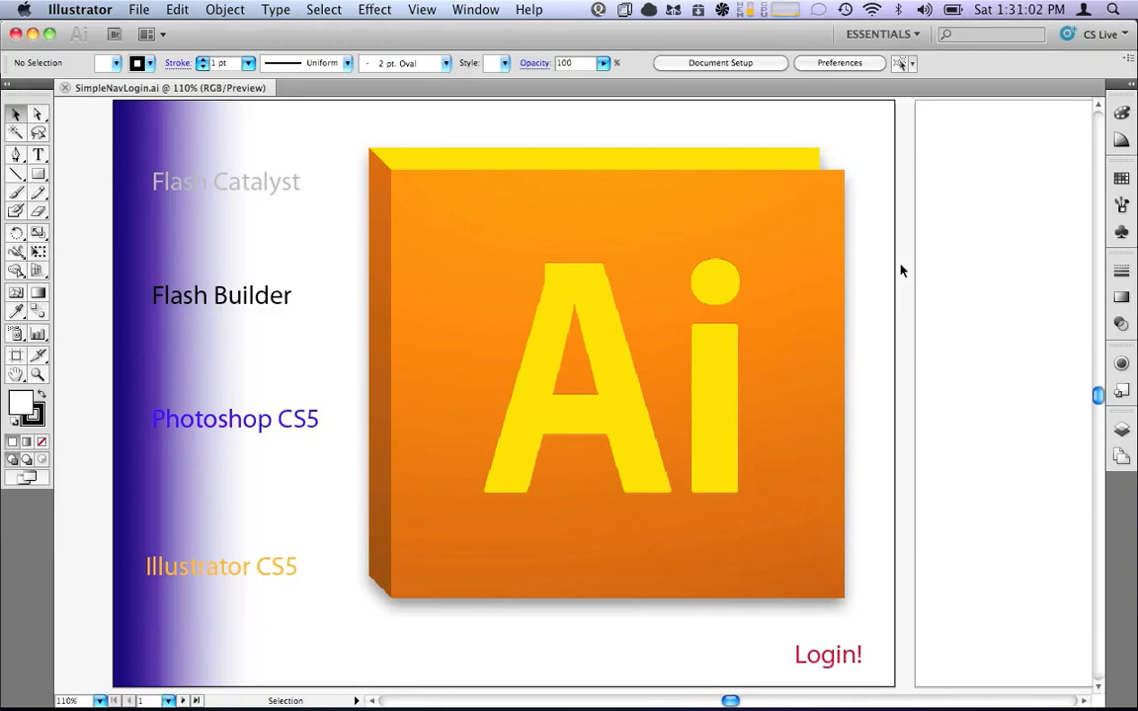
Open the SimpleNavLoginStarter.fxp project from the recent projects list.
left_click(662, 279)
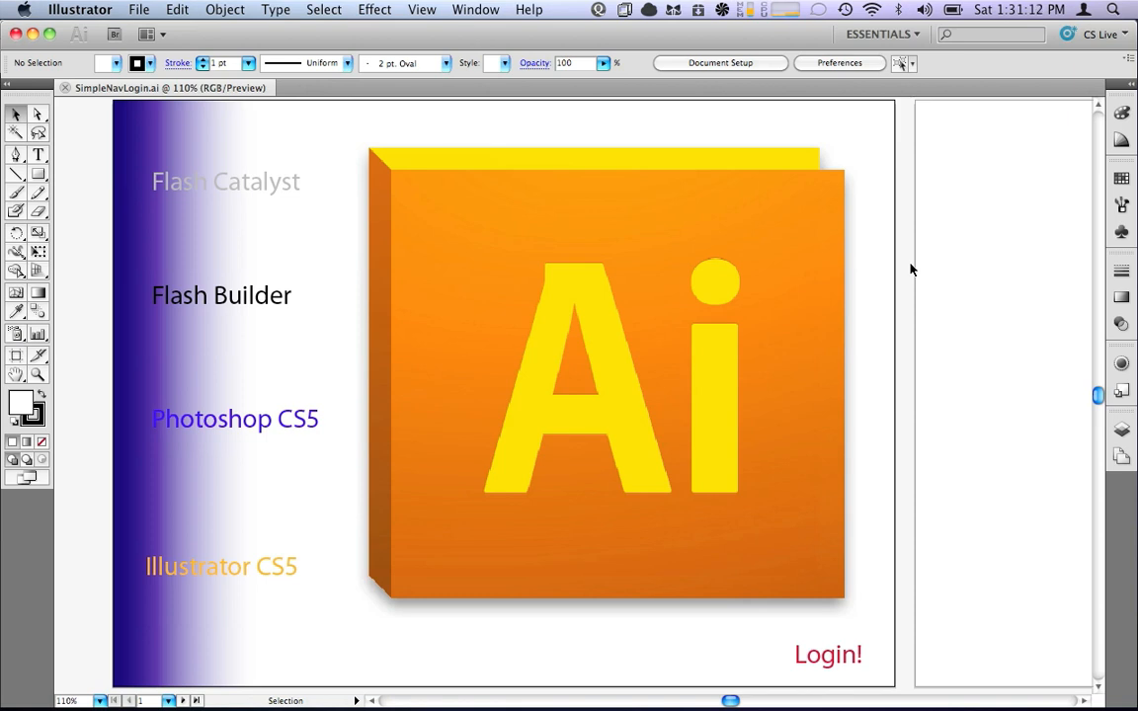
mouse_move(680, 379)
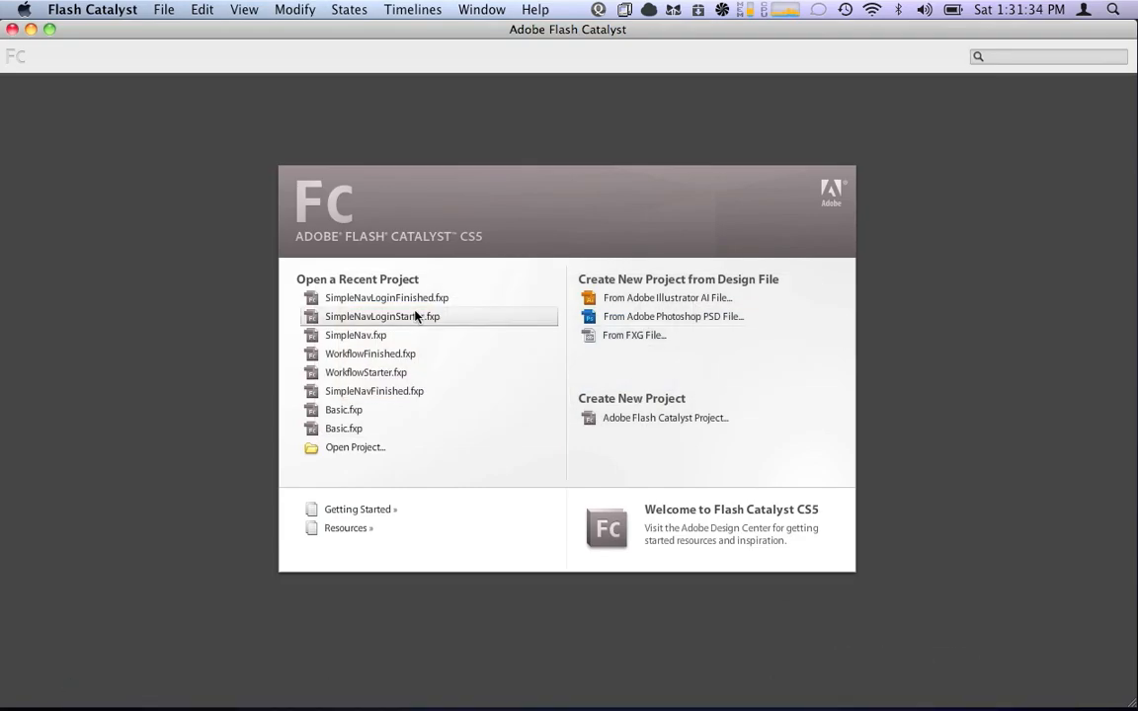
mouse_move(405, 316)
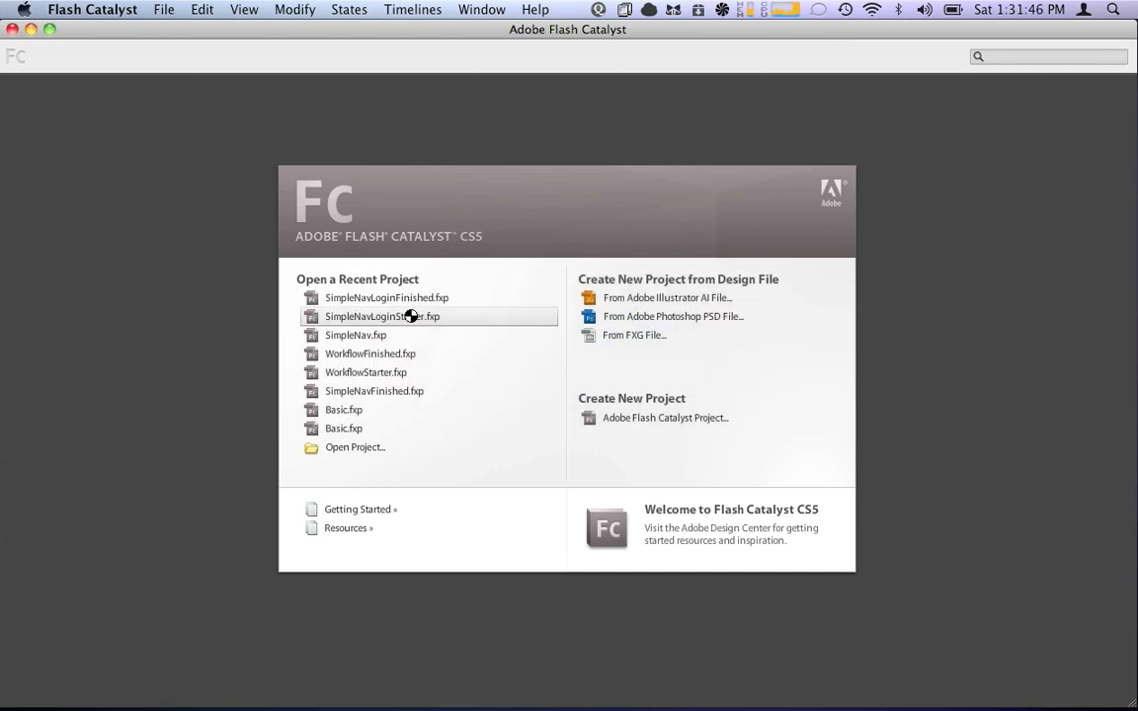
double_click(383, 316)
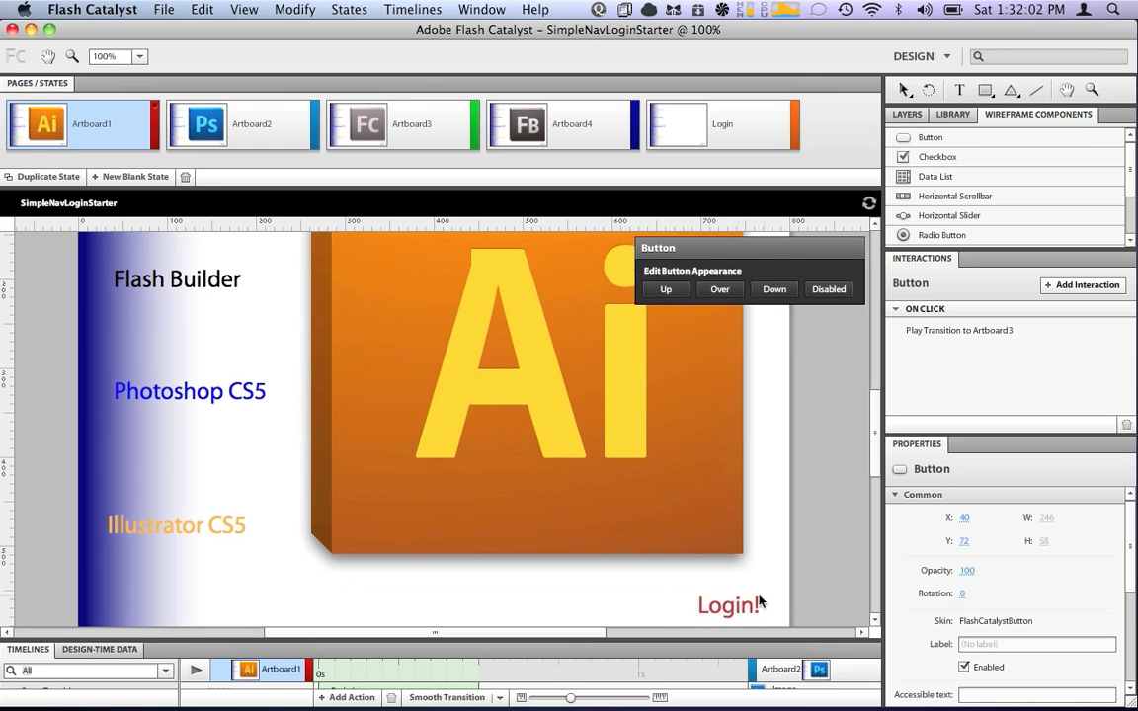
Switch to the Login state and draw a large rounded rectangle in the centre as the panel.
left_click(731, 604)
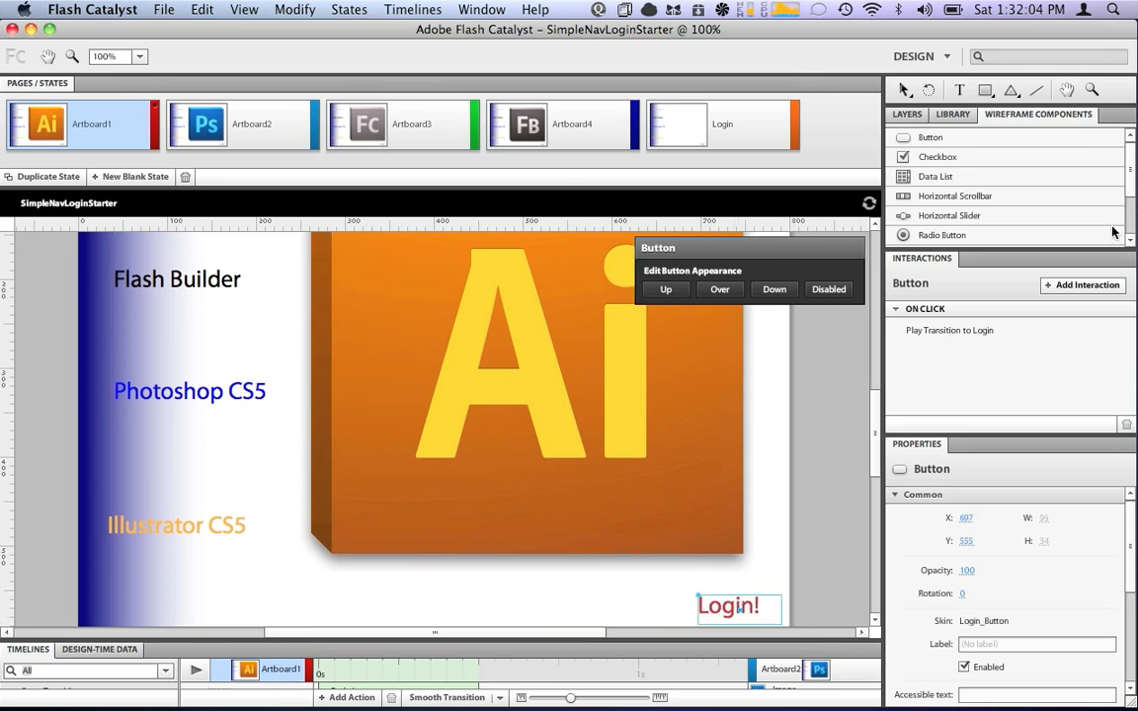
left_click(676, 122)
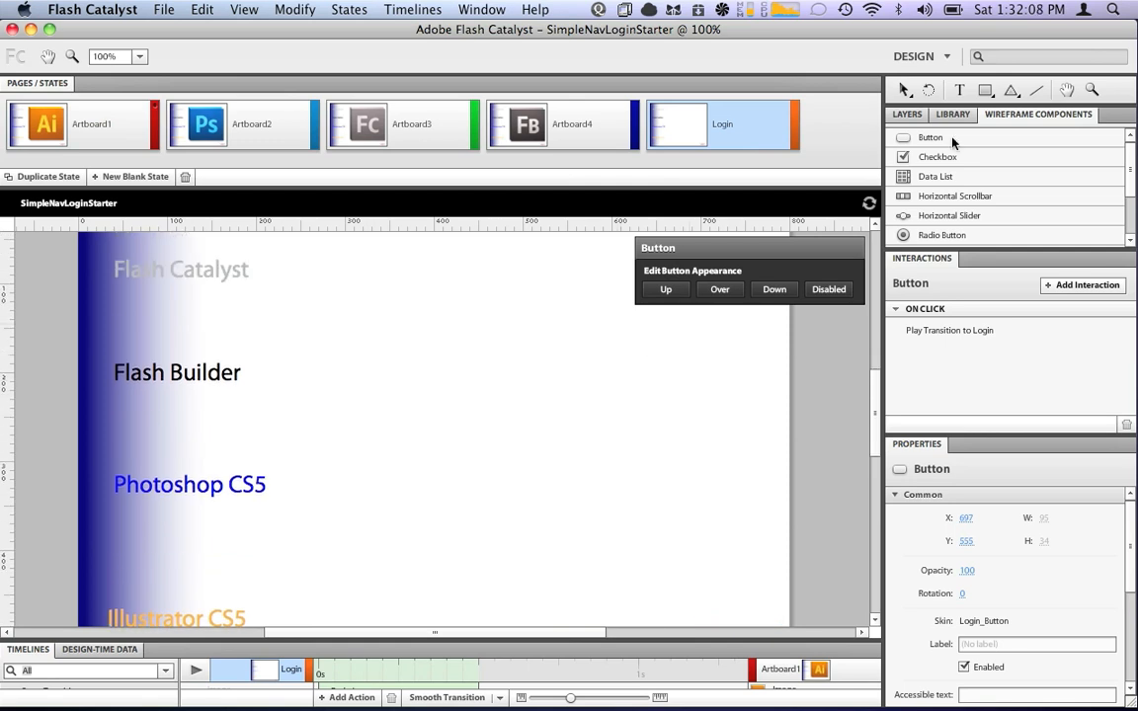
left_click(984, 91)
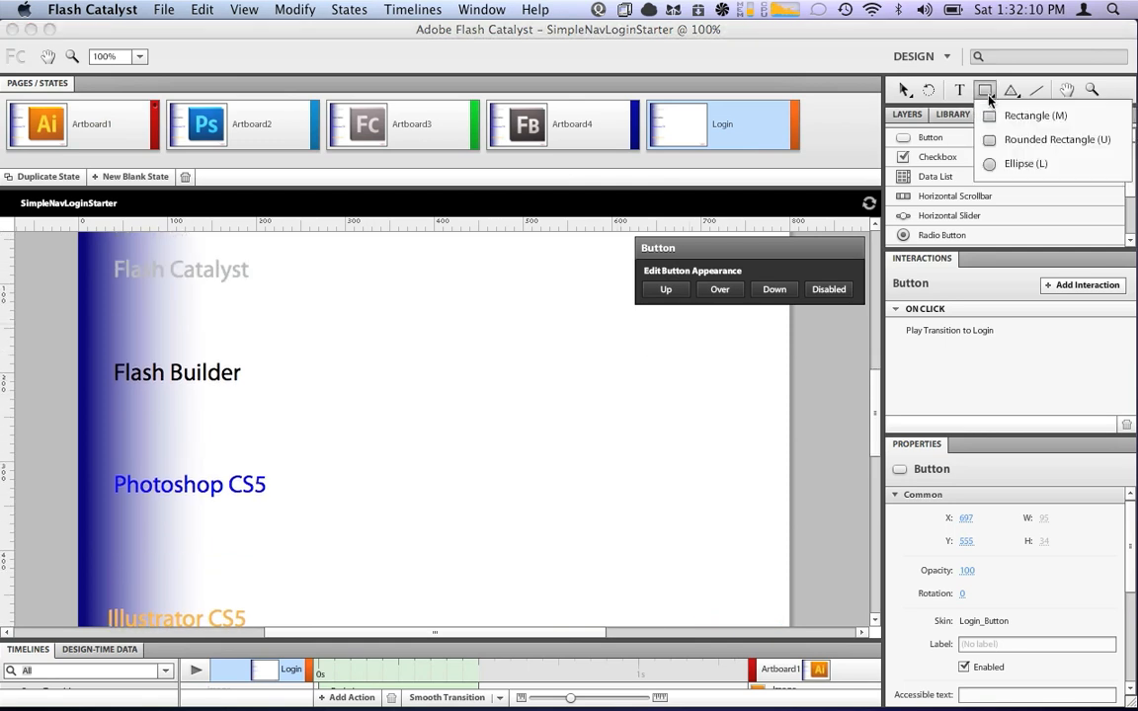
left_click(1035, 115)
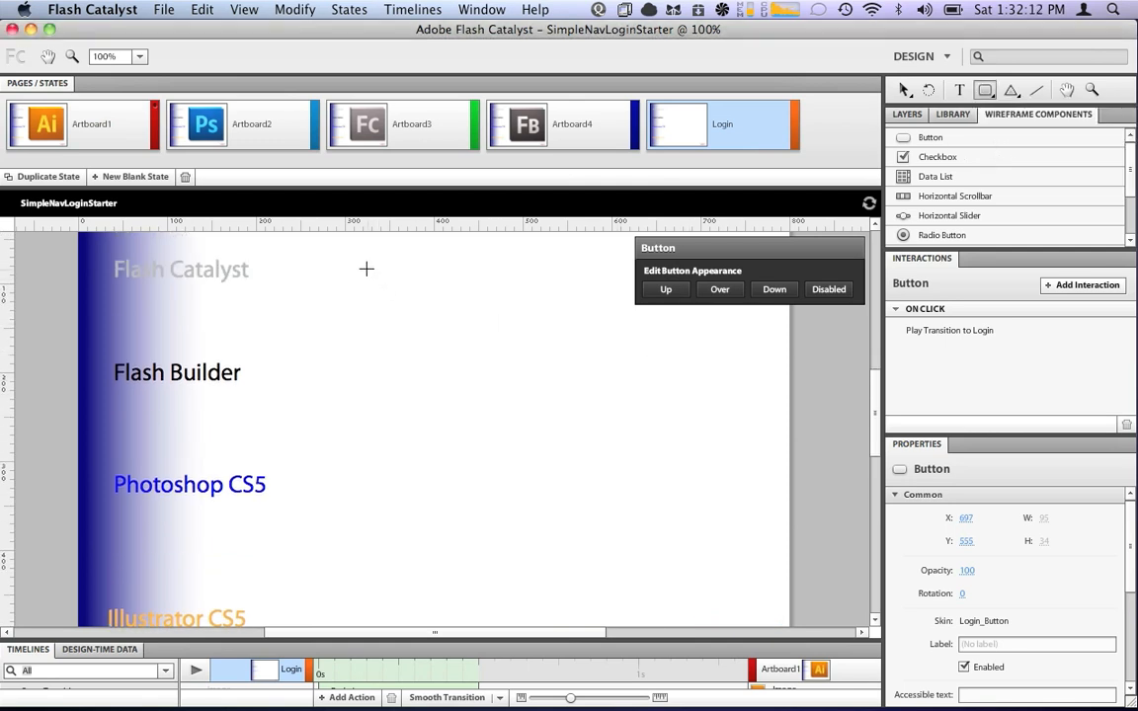
left_click_drag(367, 269, 760, 603)
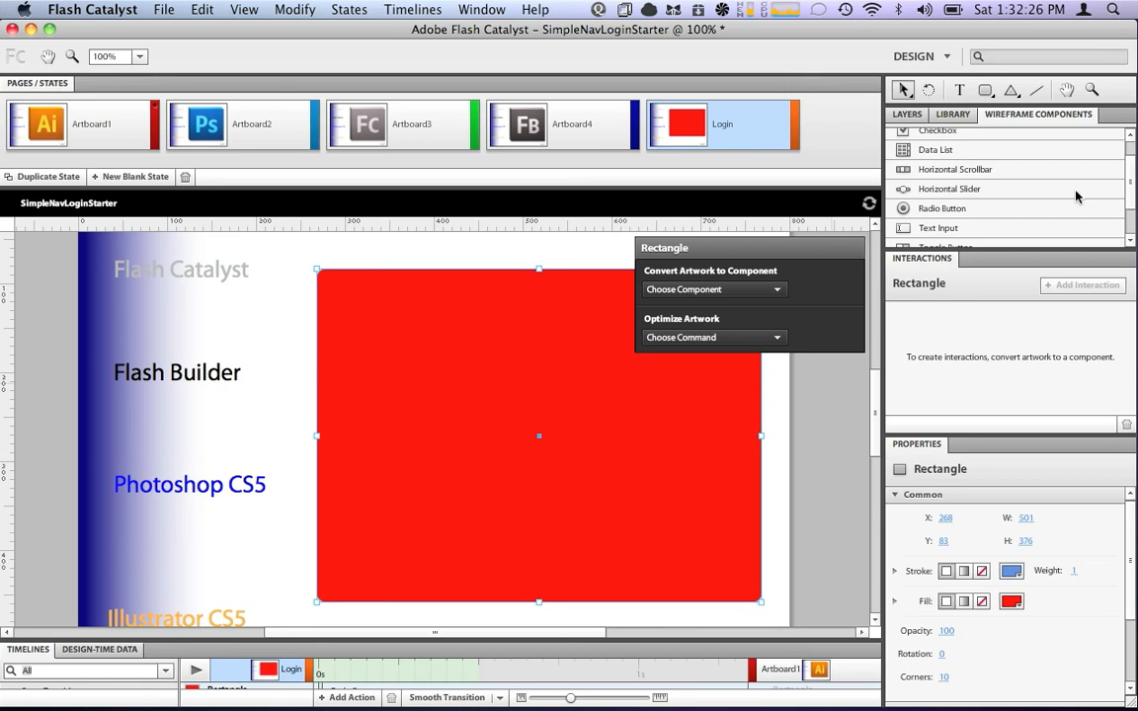
Place a widened text input on the panel and a second one below it.
scroll("down", 3)
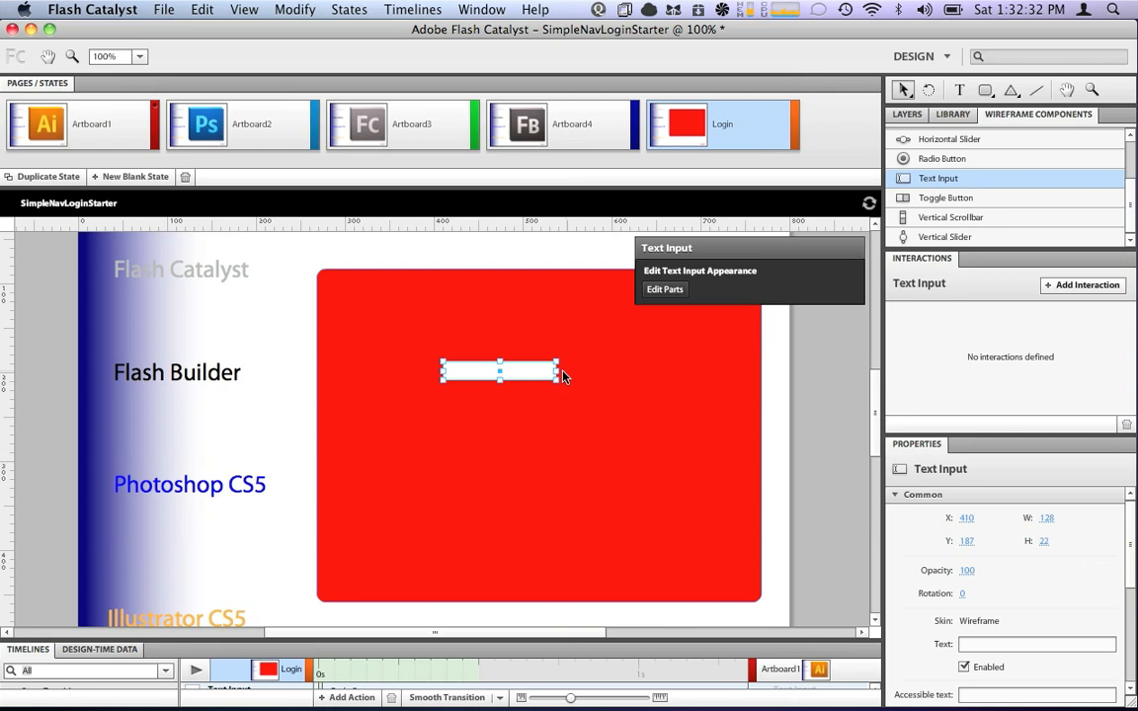
left_click_drag(558, 372, 637, 371)
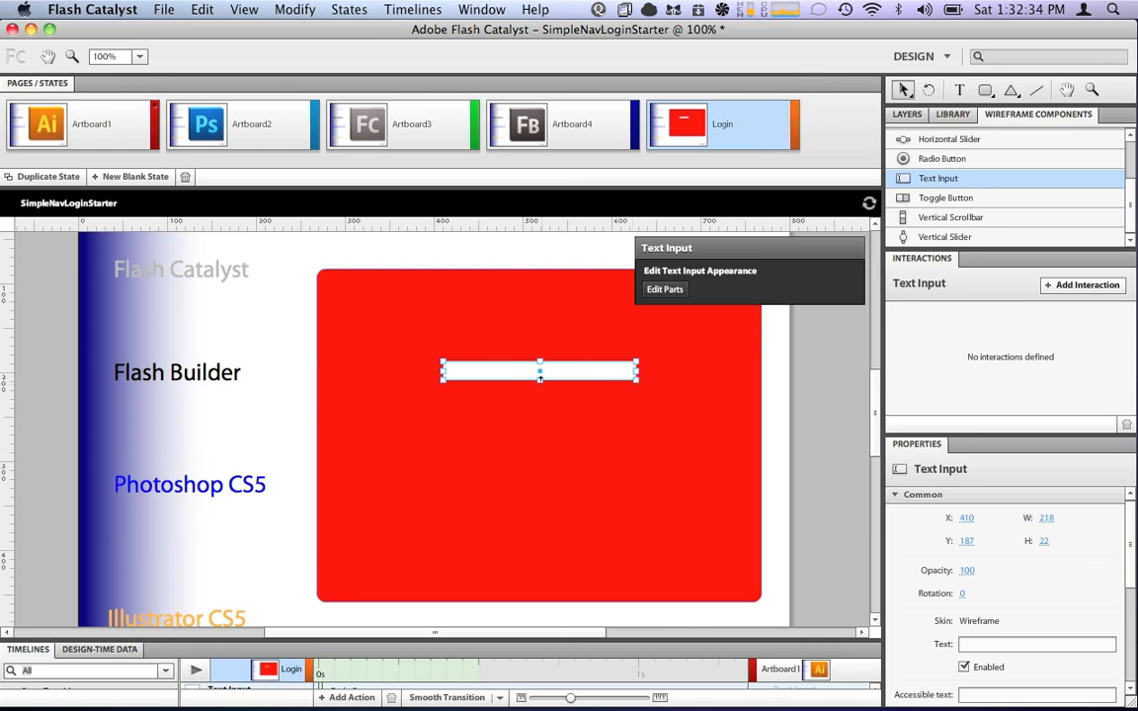
left_click_drag(539, 380, 539, 387)
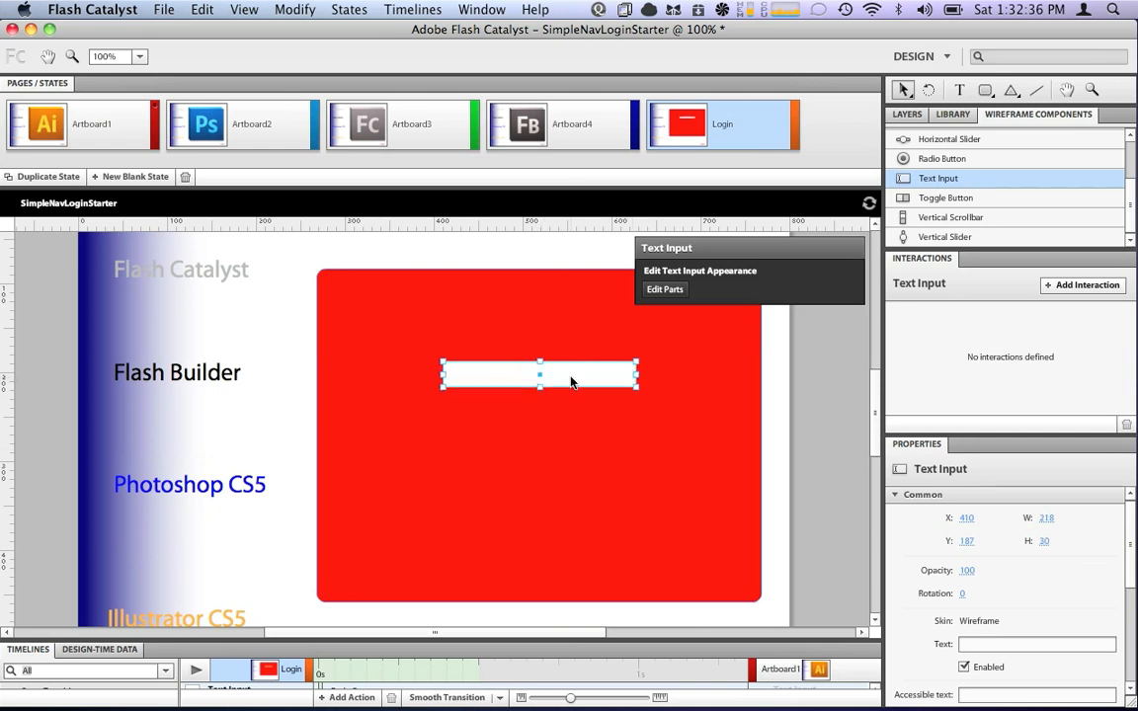
left_click_drag(539, 373, 540, 439)
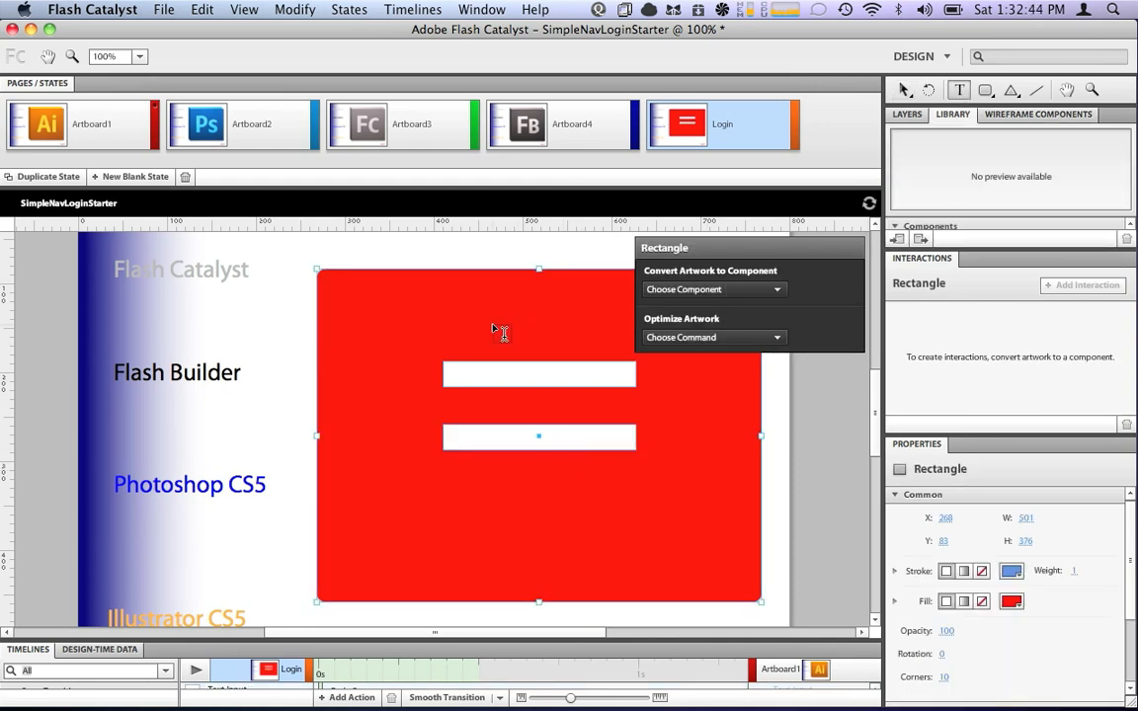
Add Username and Password text labels above the two input fields.
left_click(537, 373)
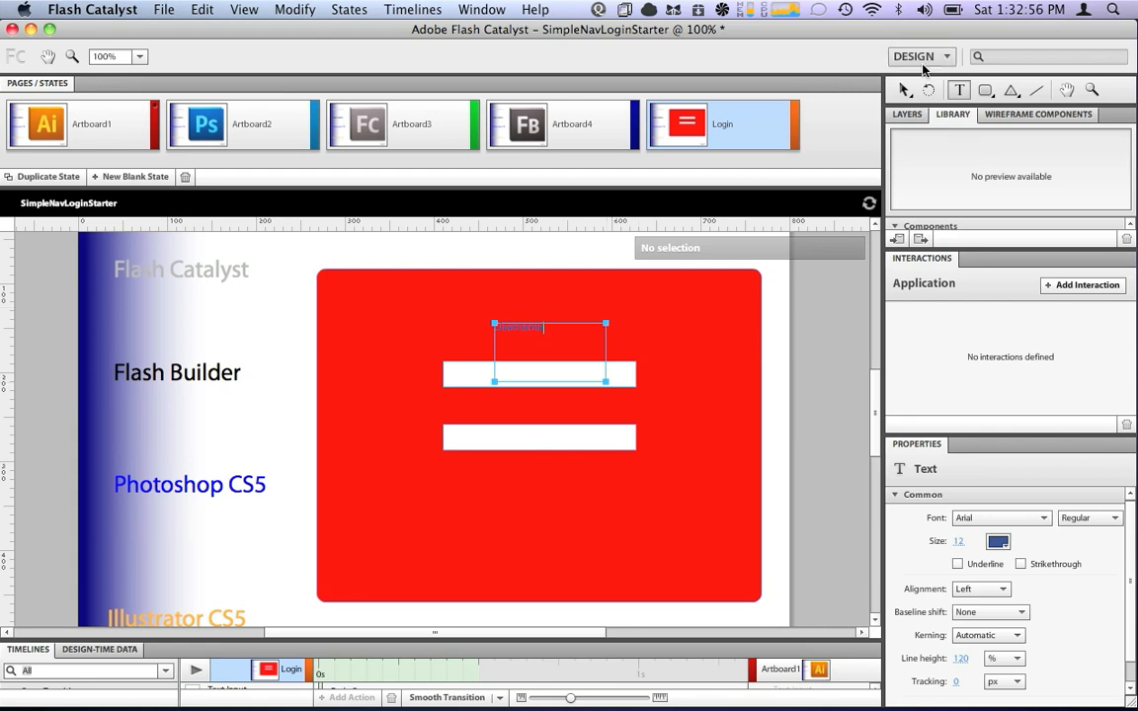
left_click(549, 328)
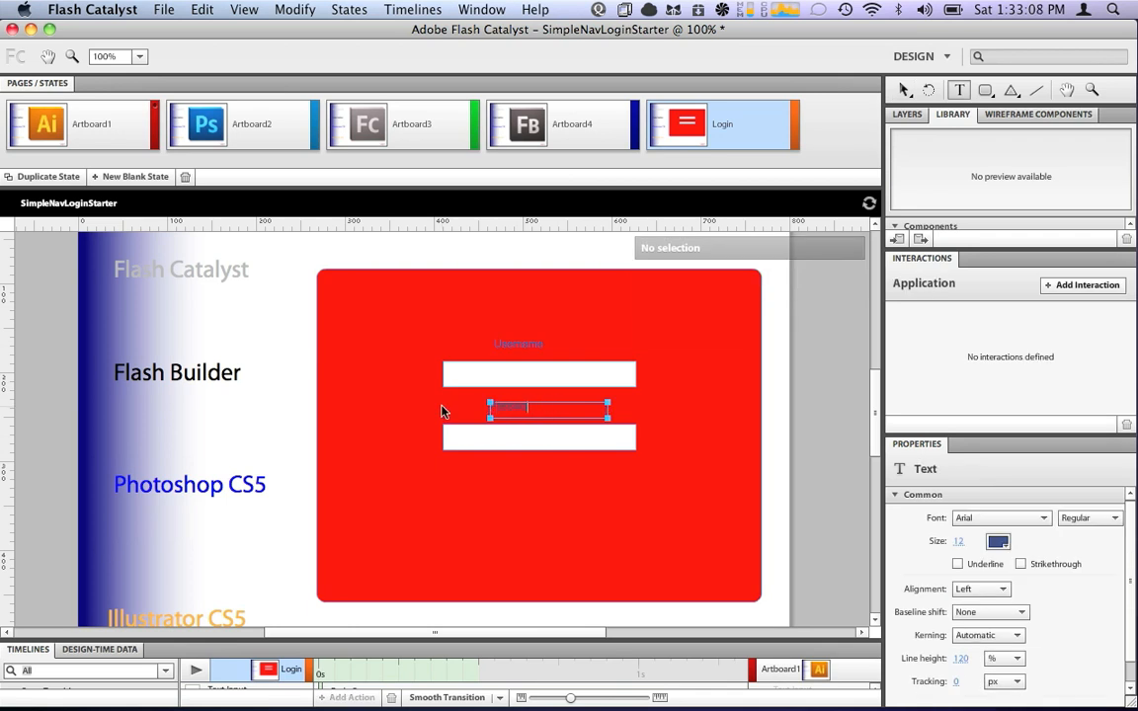
left_click(715, 414)
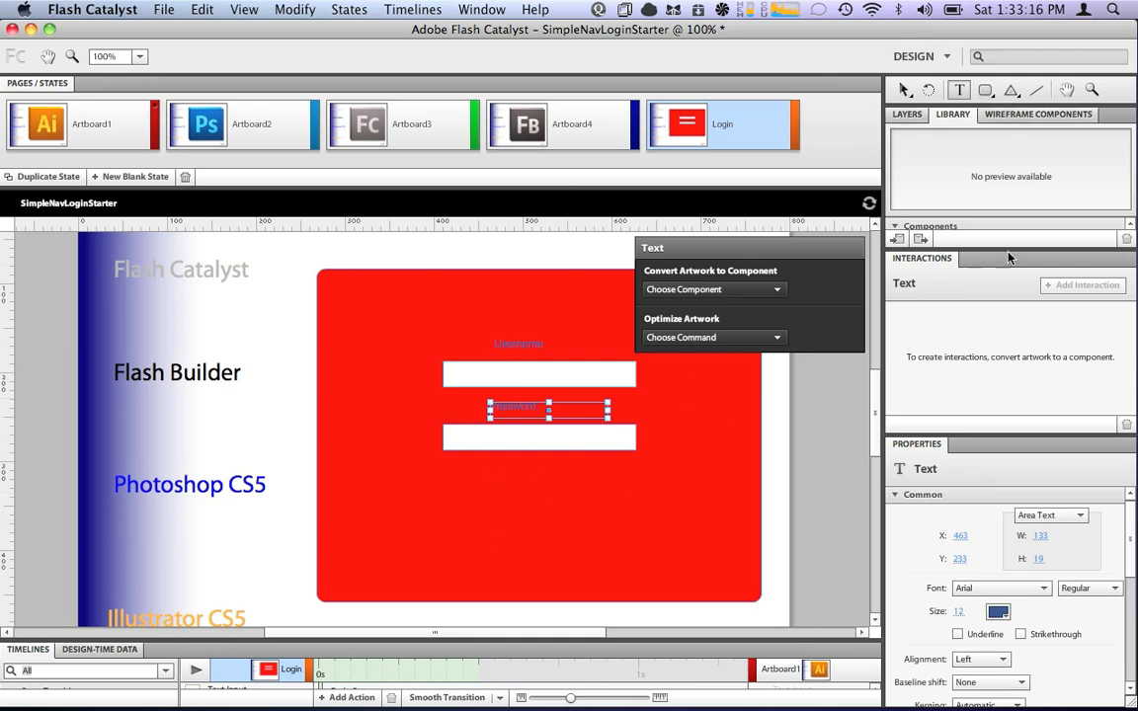
Add an enlarged button under the password field and start relabelling it 'L...'.
left_click(1040, 113)
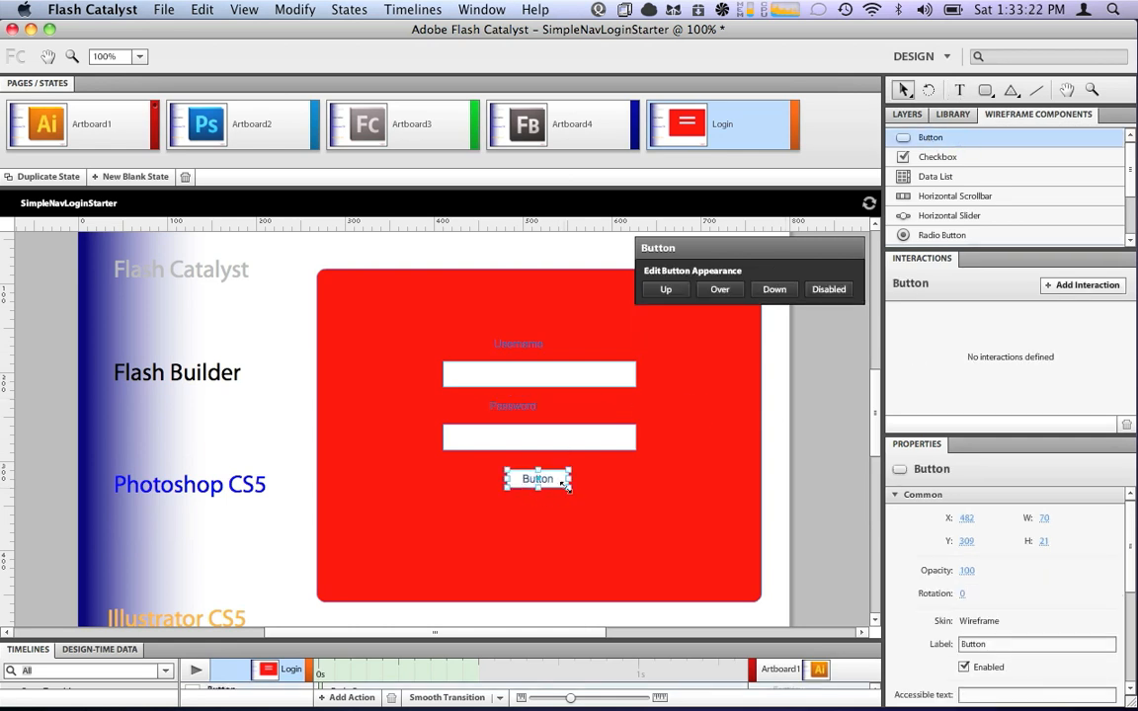
left_click_drag(569, 490, 592, 498)
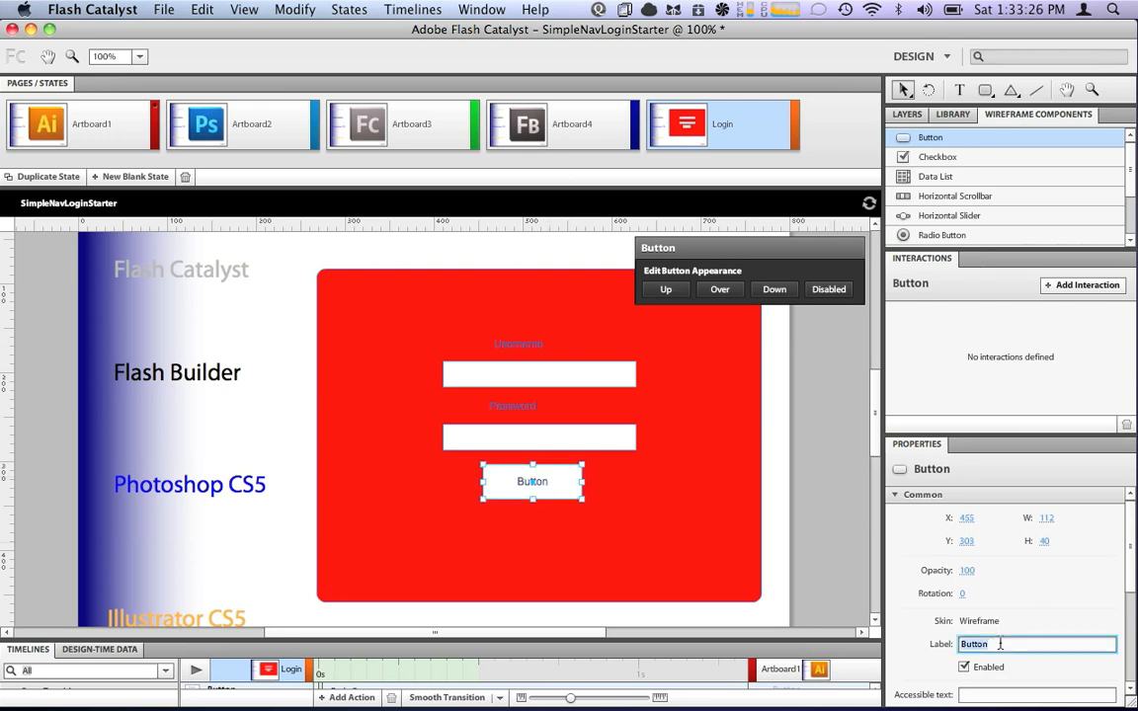
type("L")
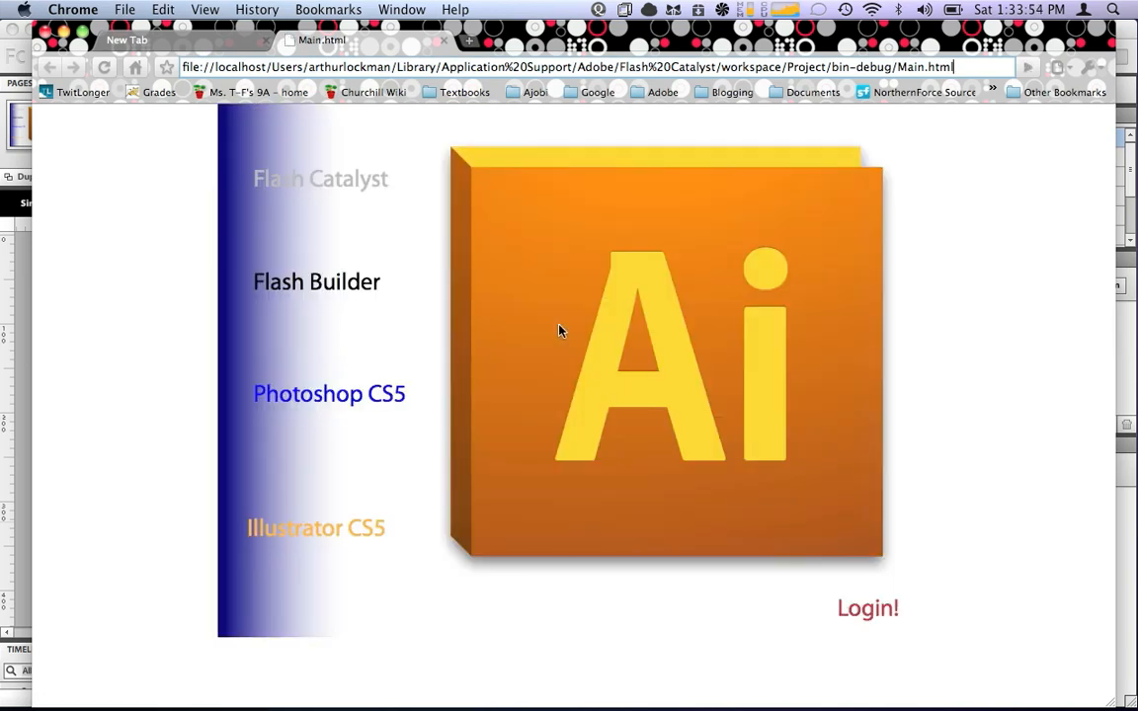
mouse_move(344, 185)
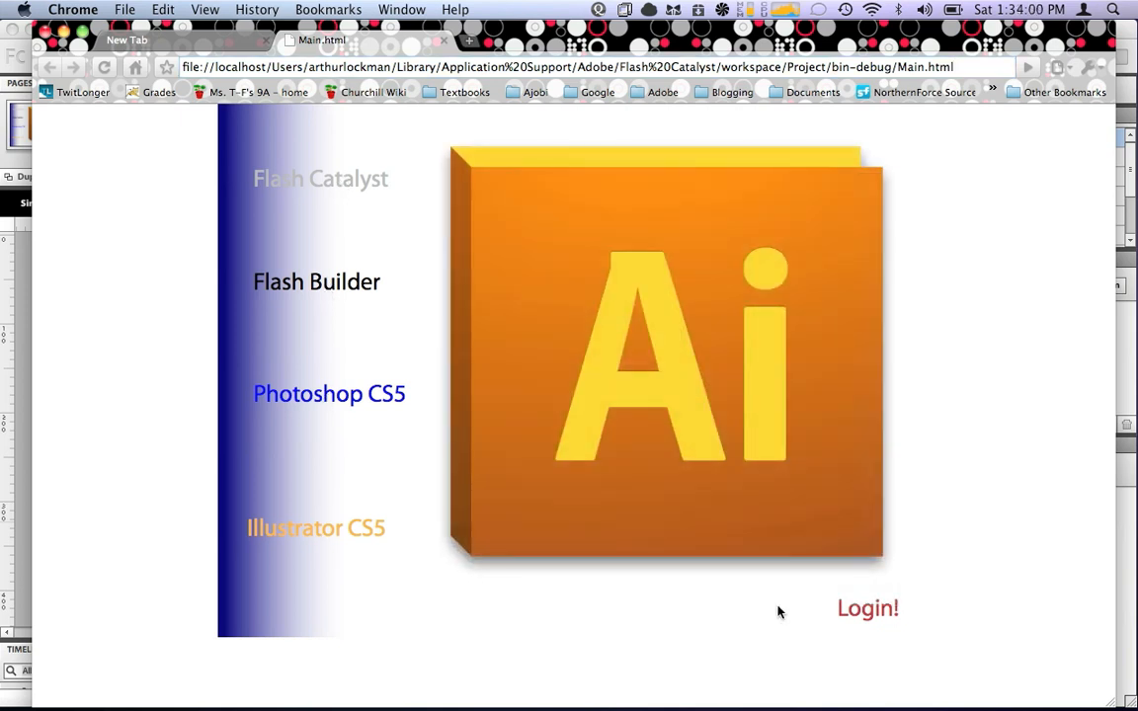
Reveal the login form via Login! and enter 'apeifjape' as the username.
left_click(867, 609)
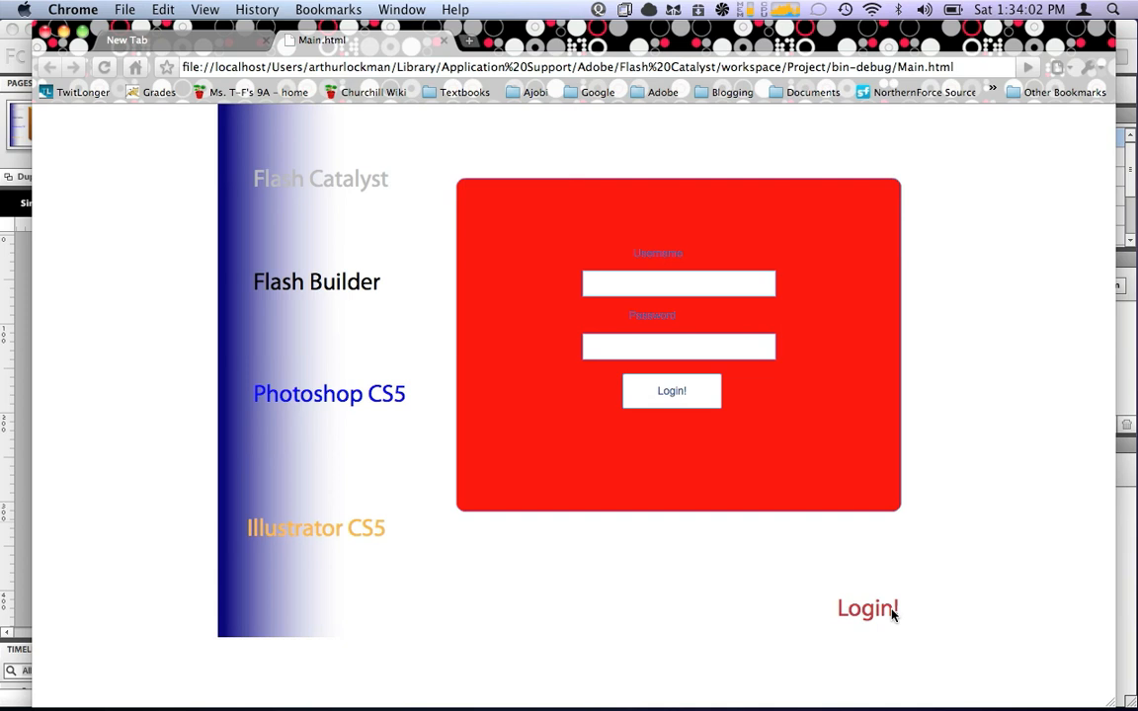
left_click(678, 284)
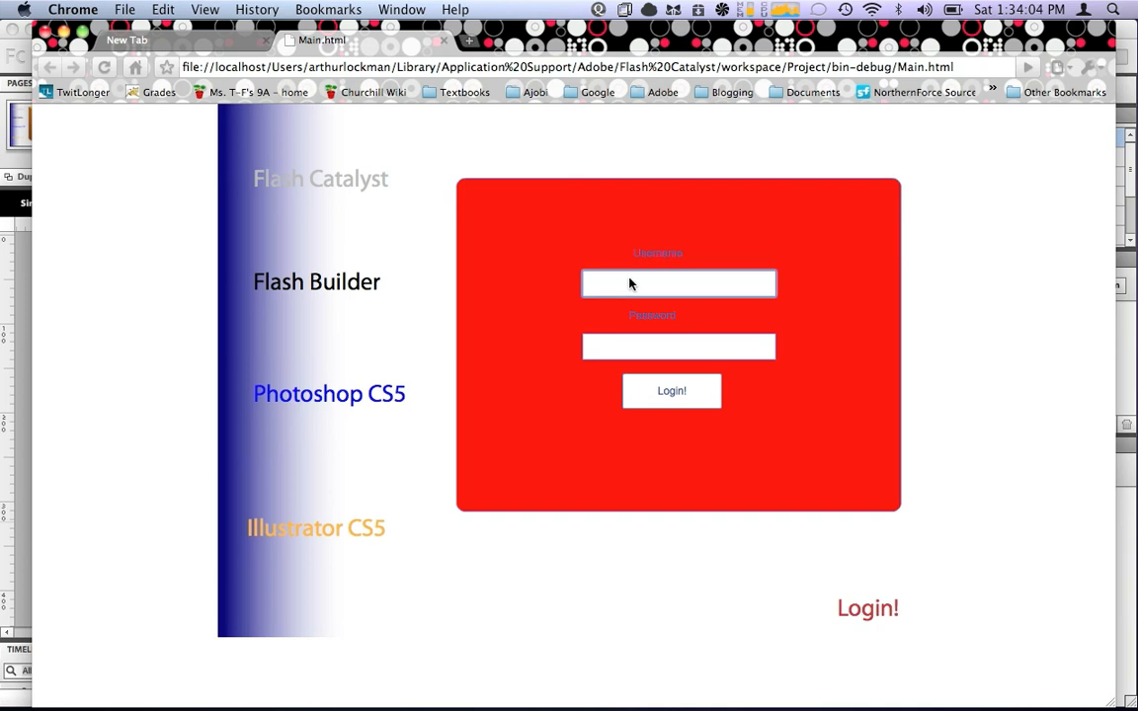
type("apeifjape")
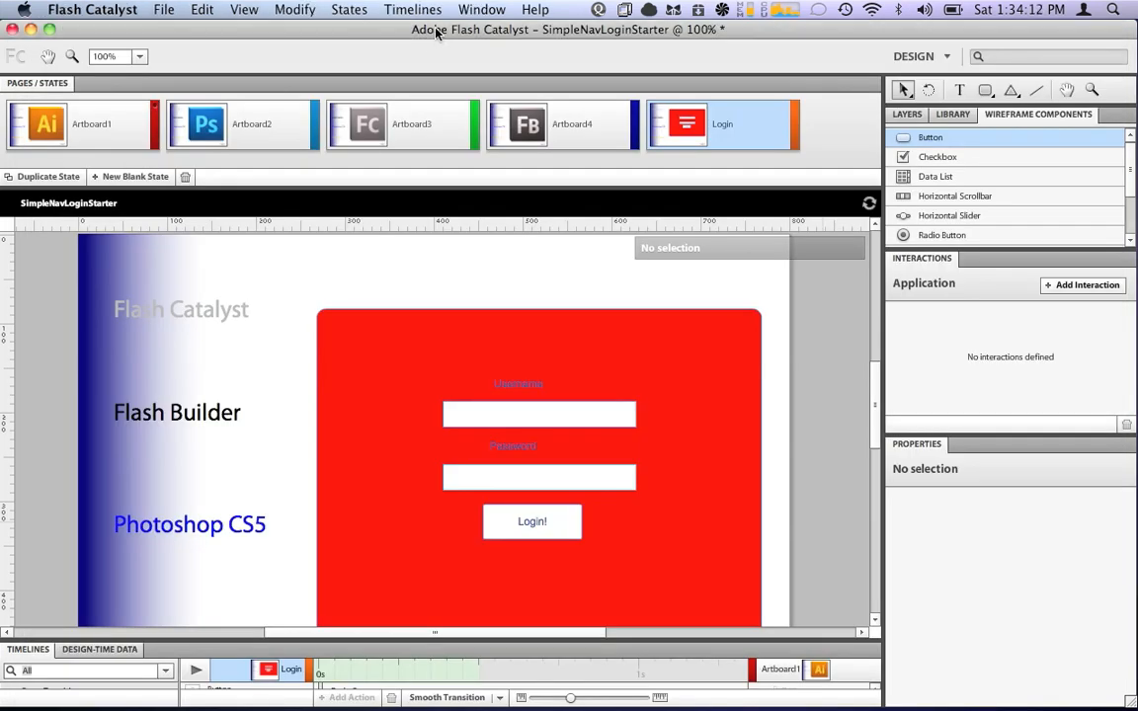
Review the generated code for the Login state, then return to the Design view.
left_click(920, 56)
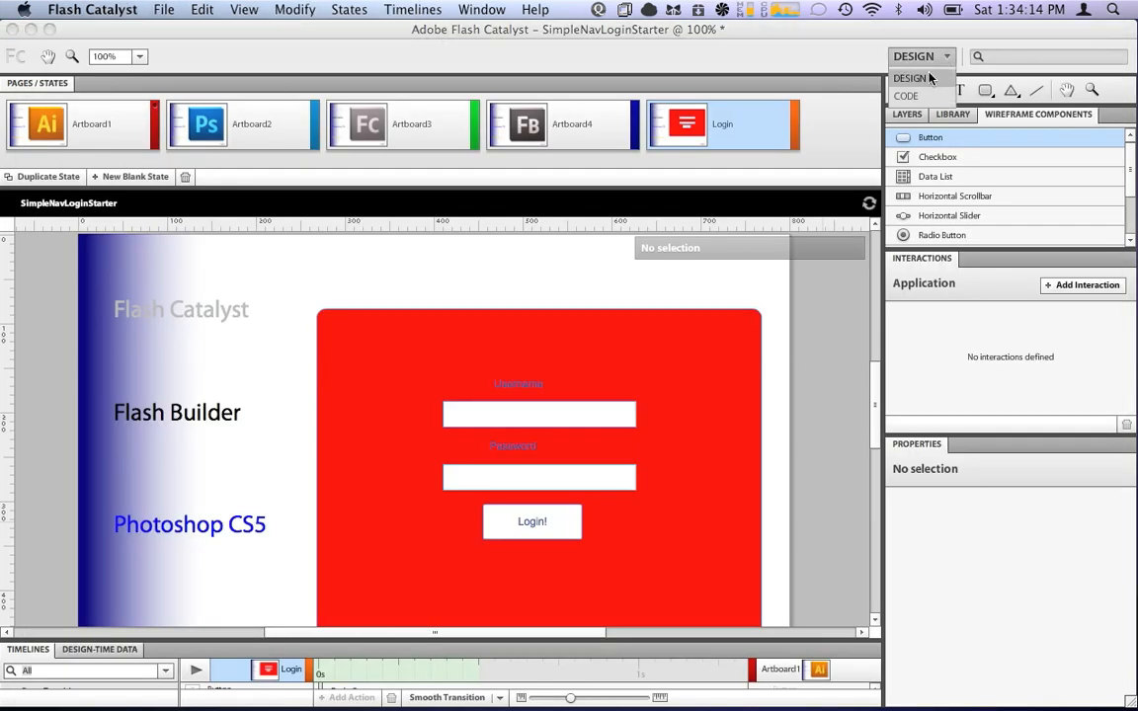
left_click(905, 79)
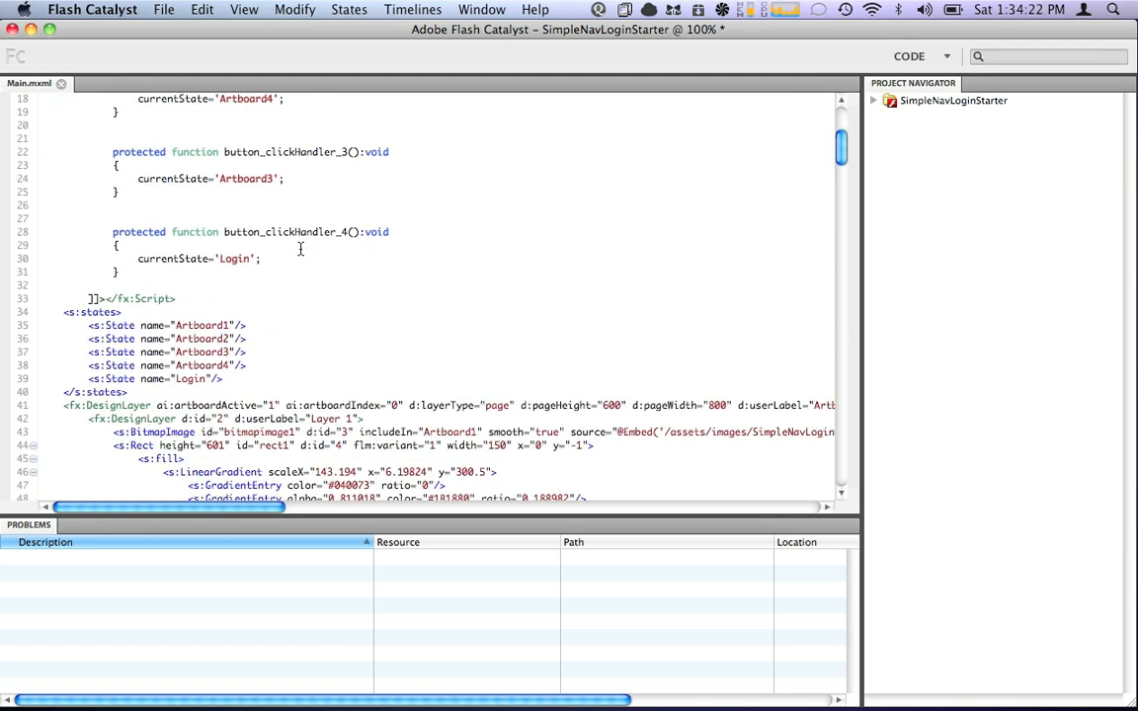
scroll("down", 3)
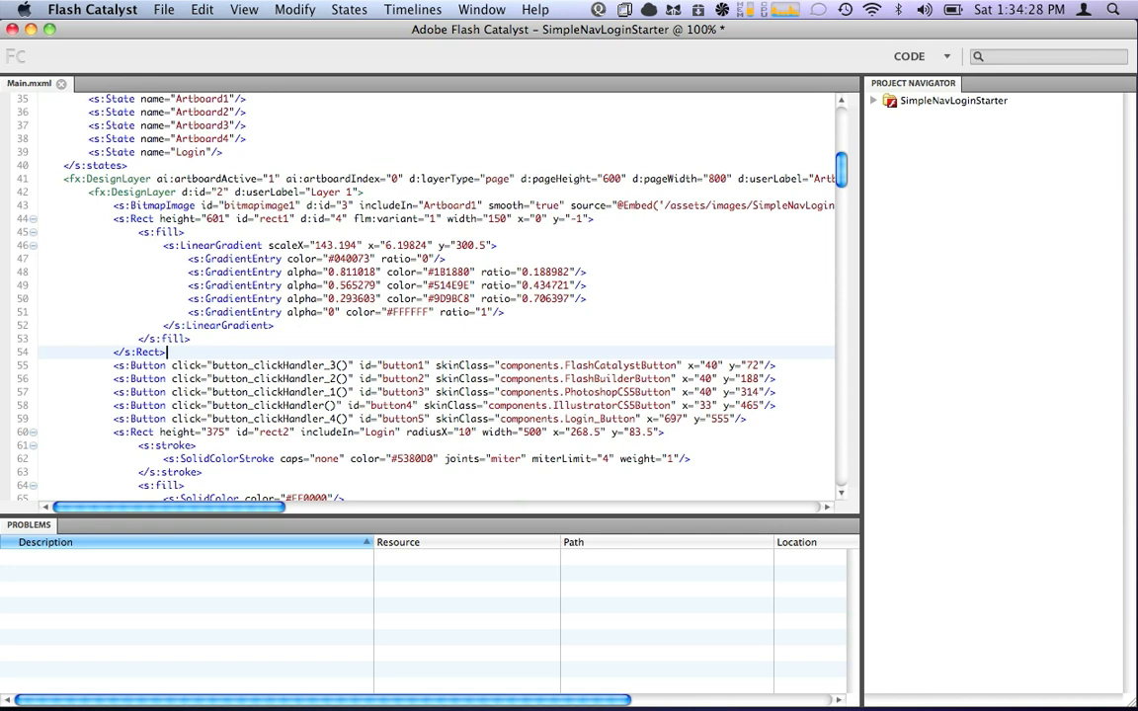
left_click(918, 55)
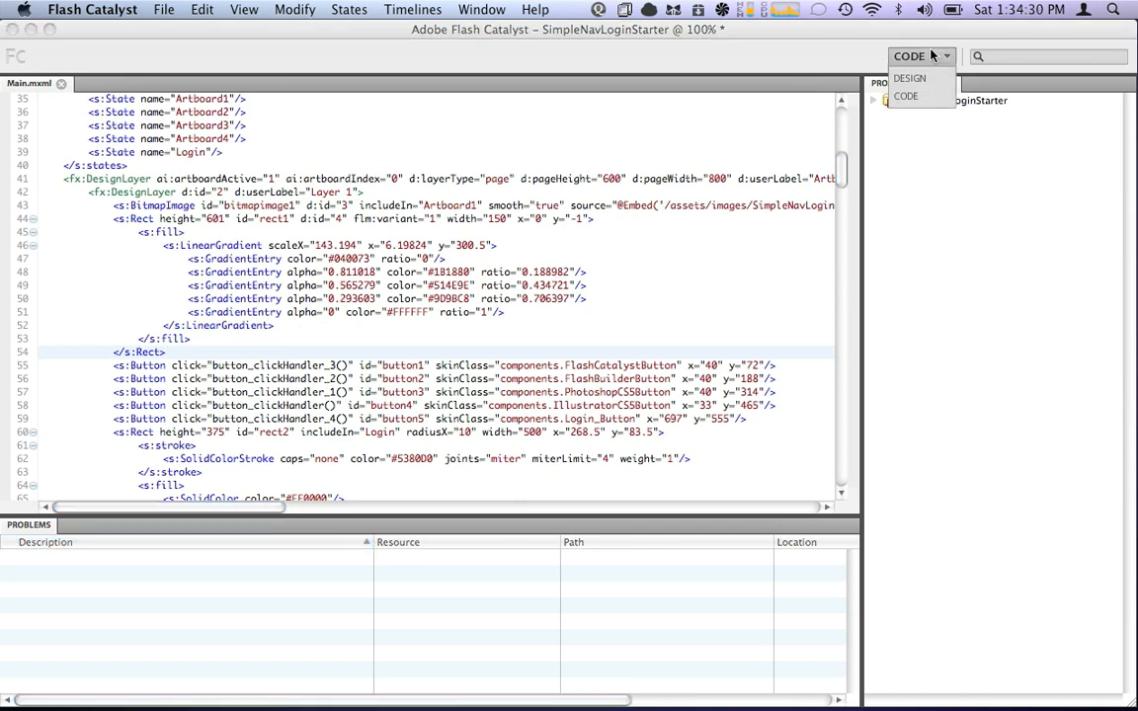
left_click(908, 79)
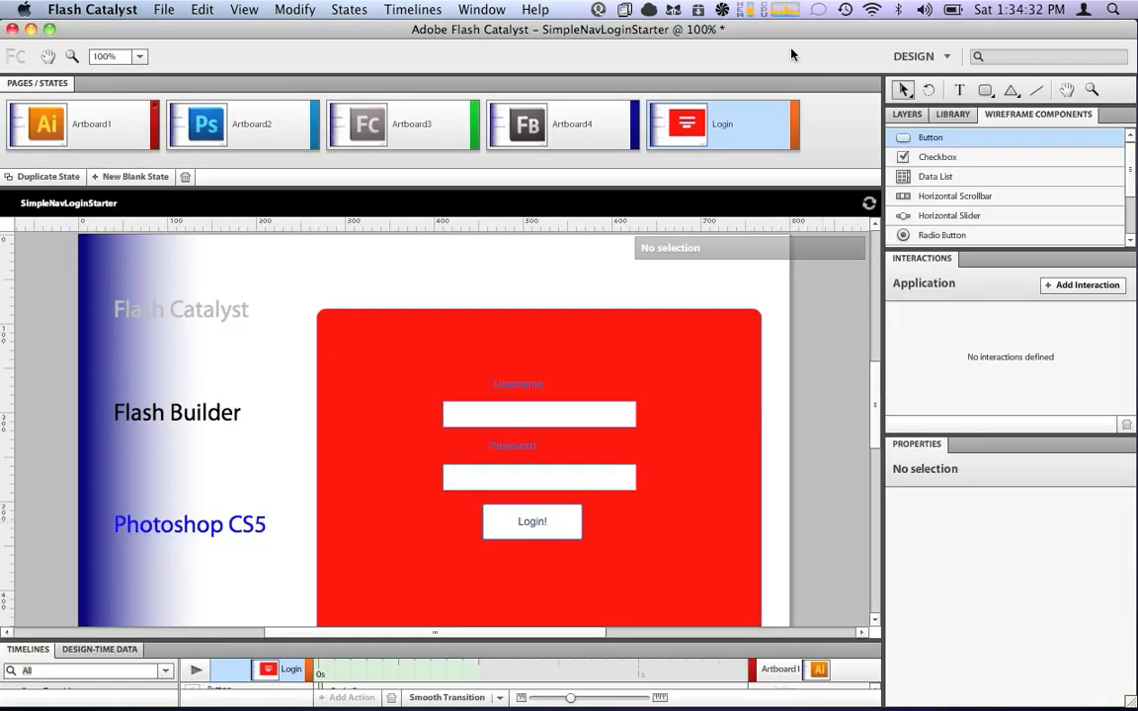
mouse_move(533, 288)
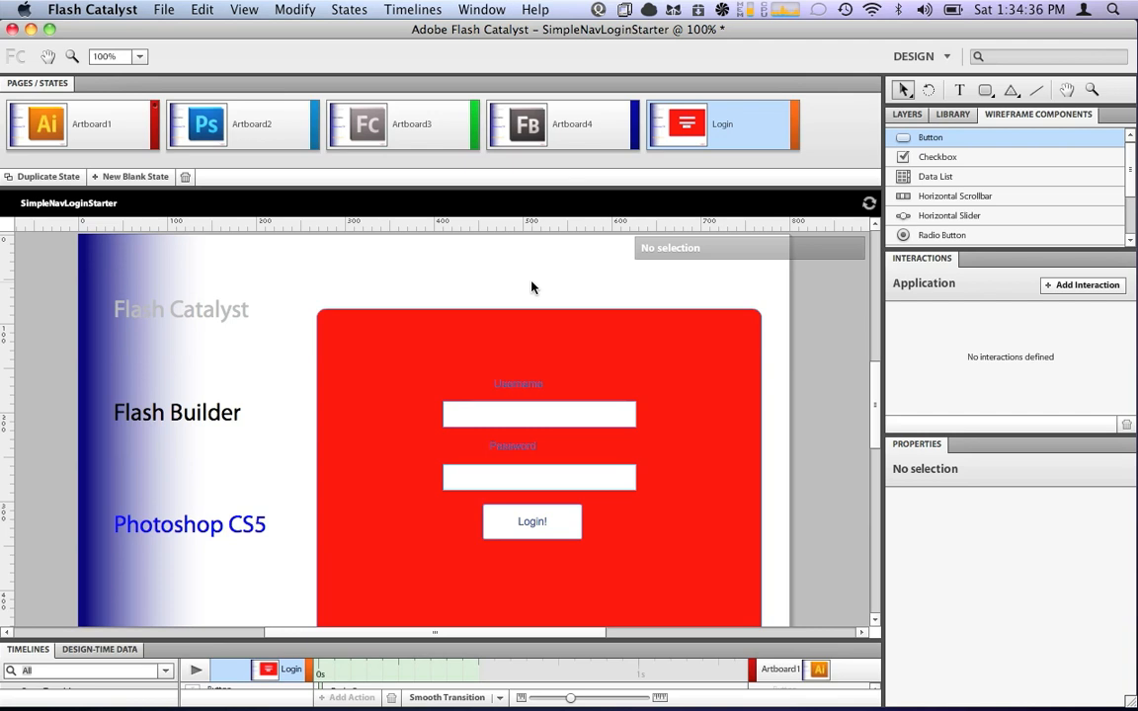
mouse_move(901, 687)
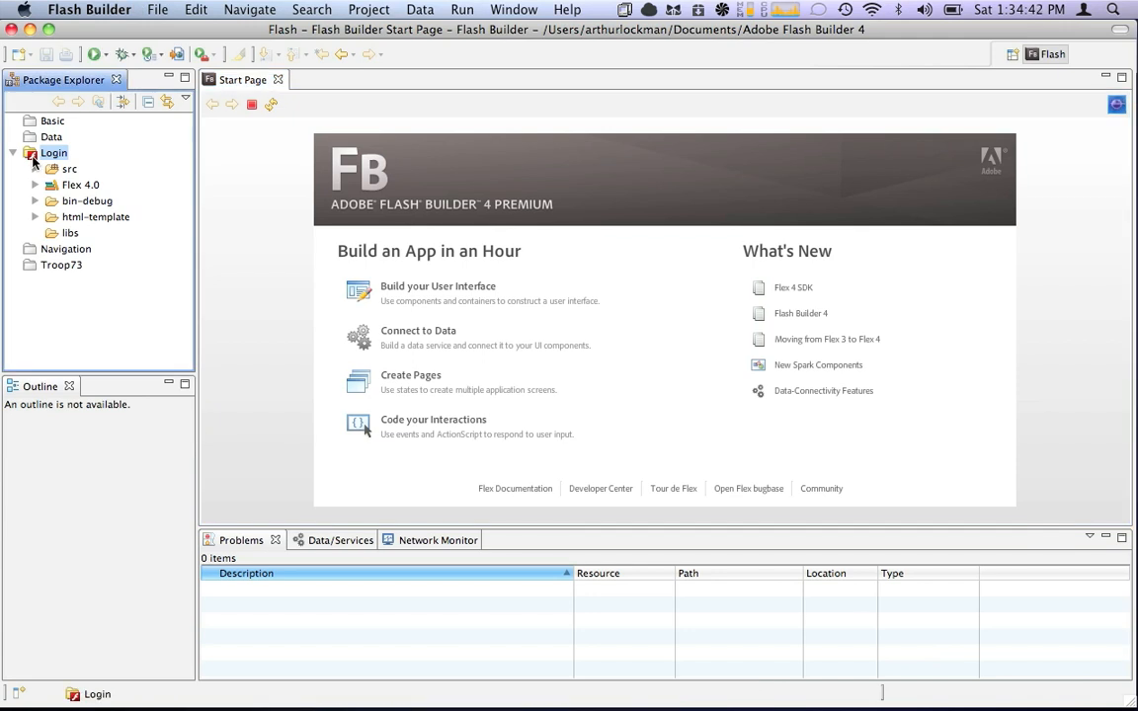
Import SimpleNavLoginStarter.fxp as a Flex project and finish the wizard.
right_click(53, 152)
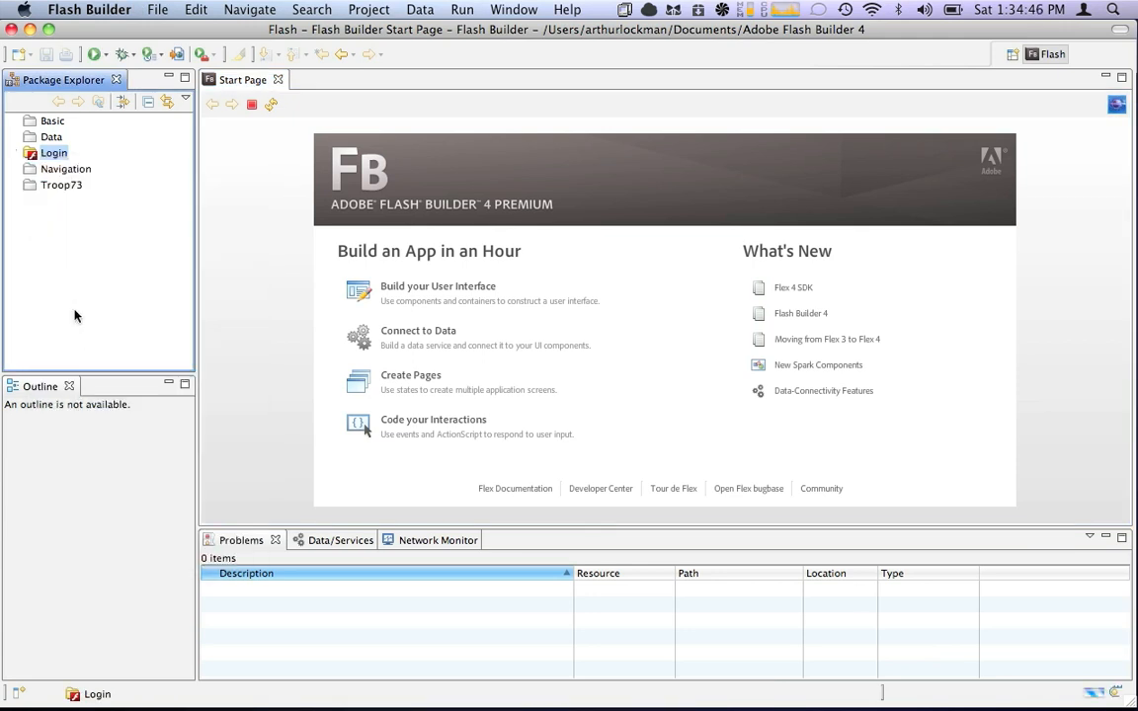
left_click(158, 8)
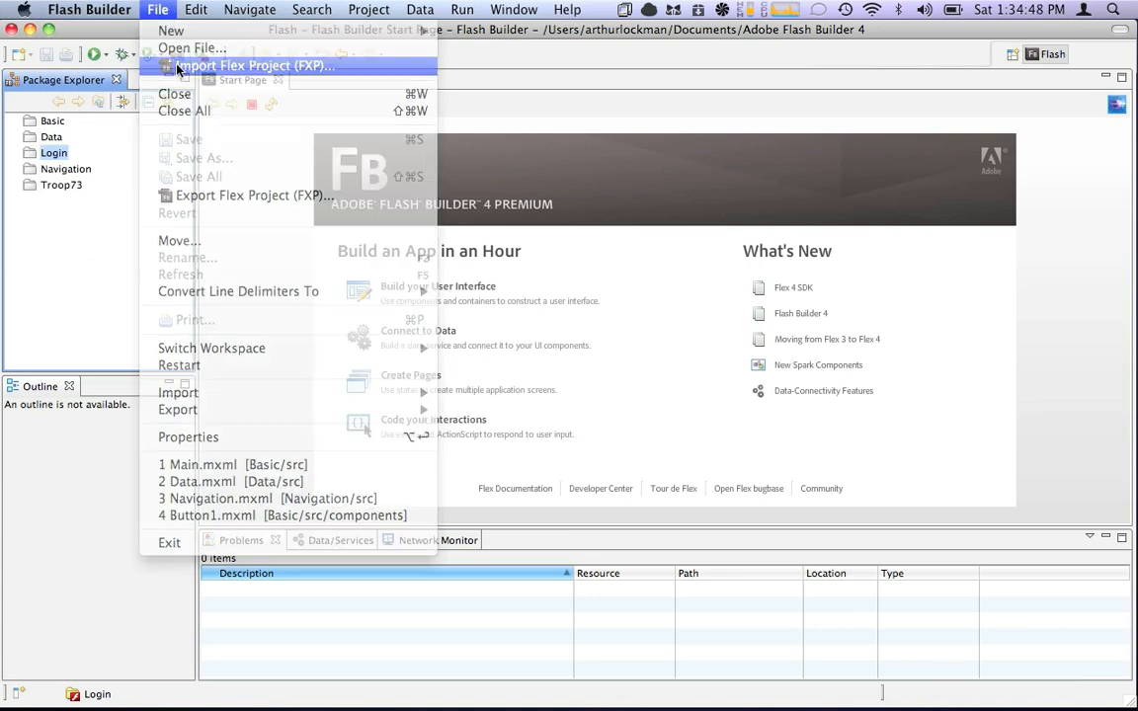
left_click(253, 66)
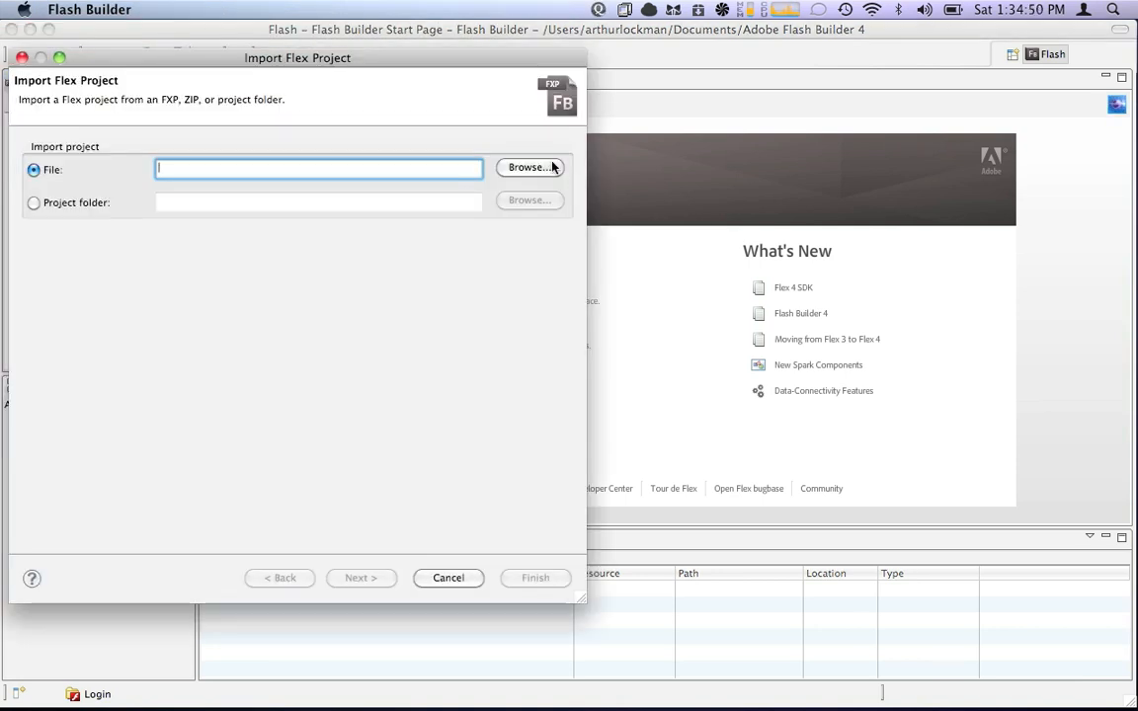
left_click(529, 166)
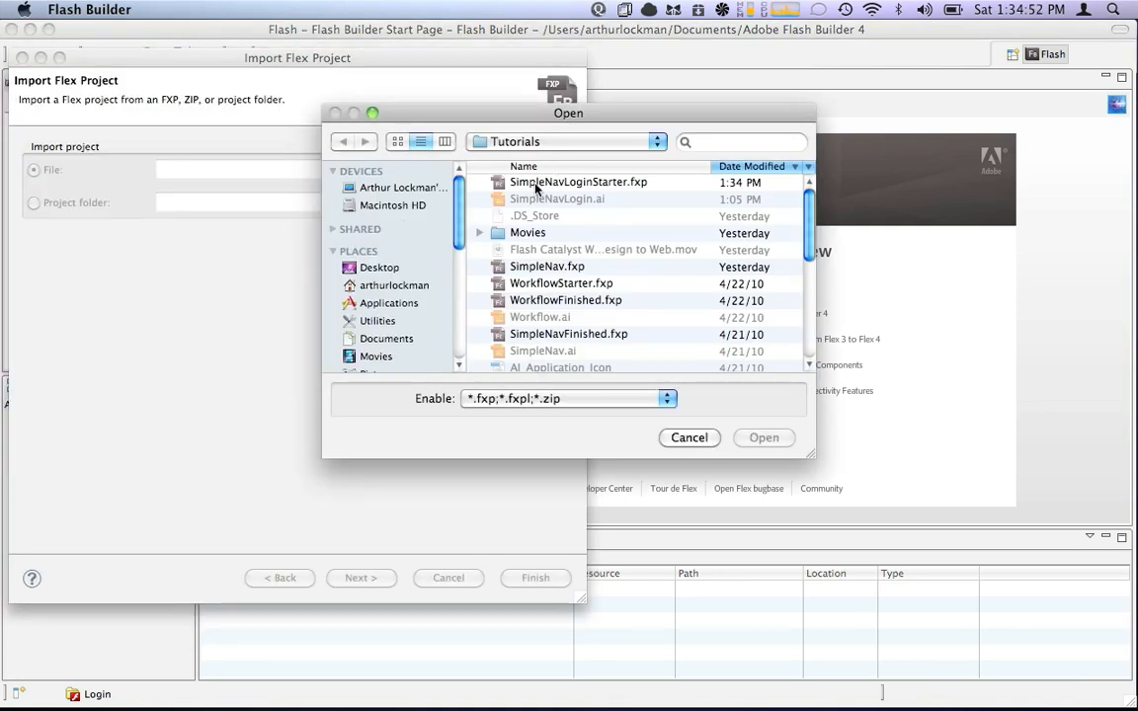
left_click(577, 181)
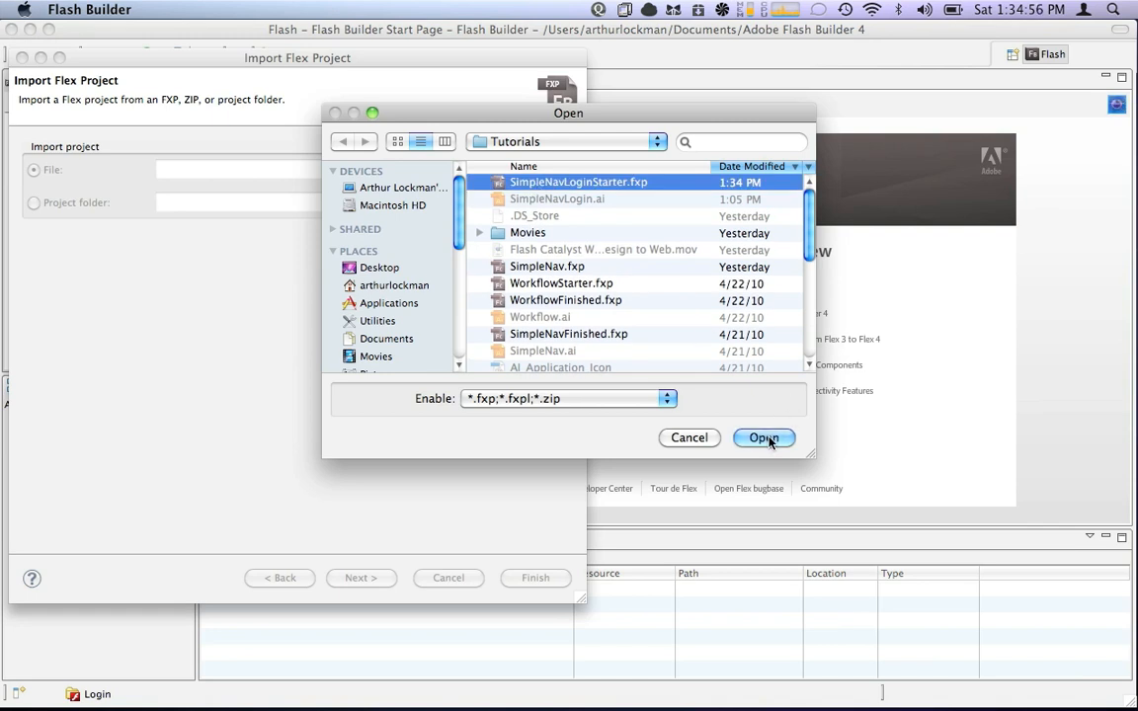
left_click(763, 439)
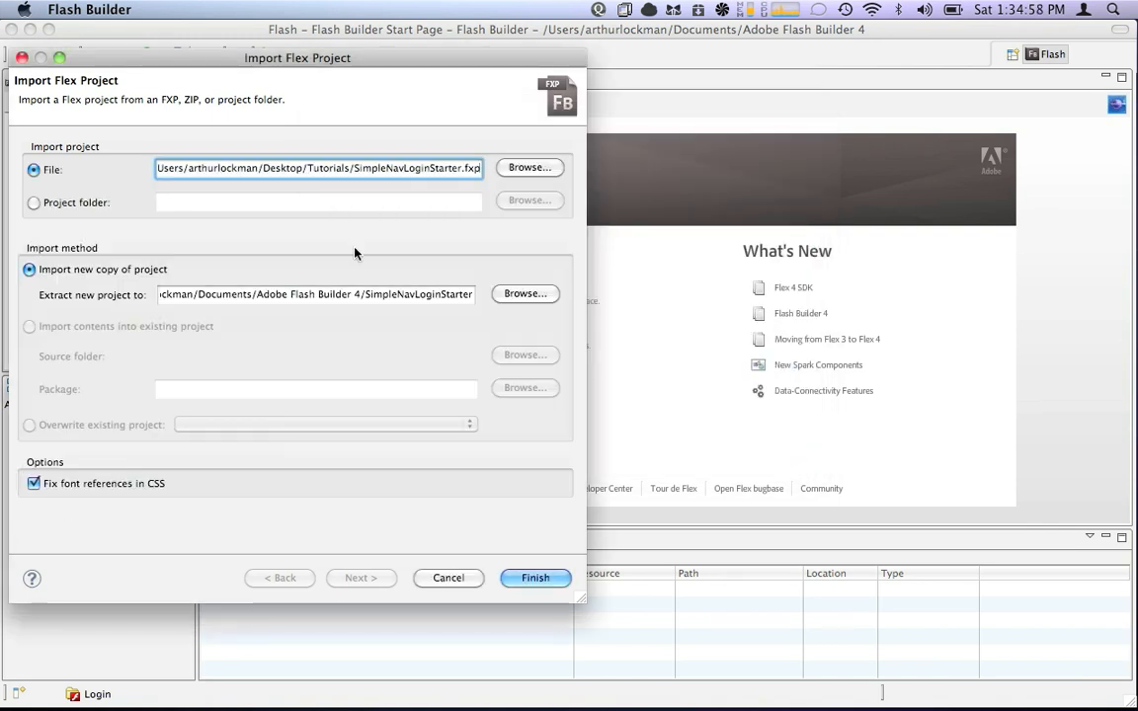
left_click(535, 577)
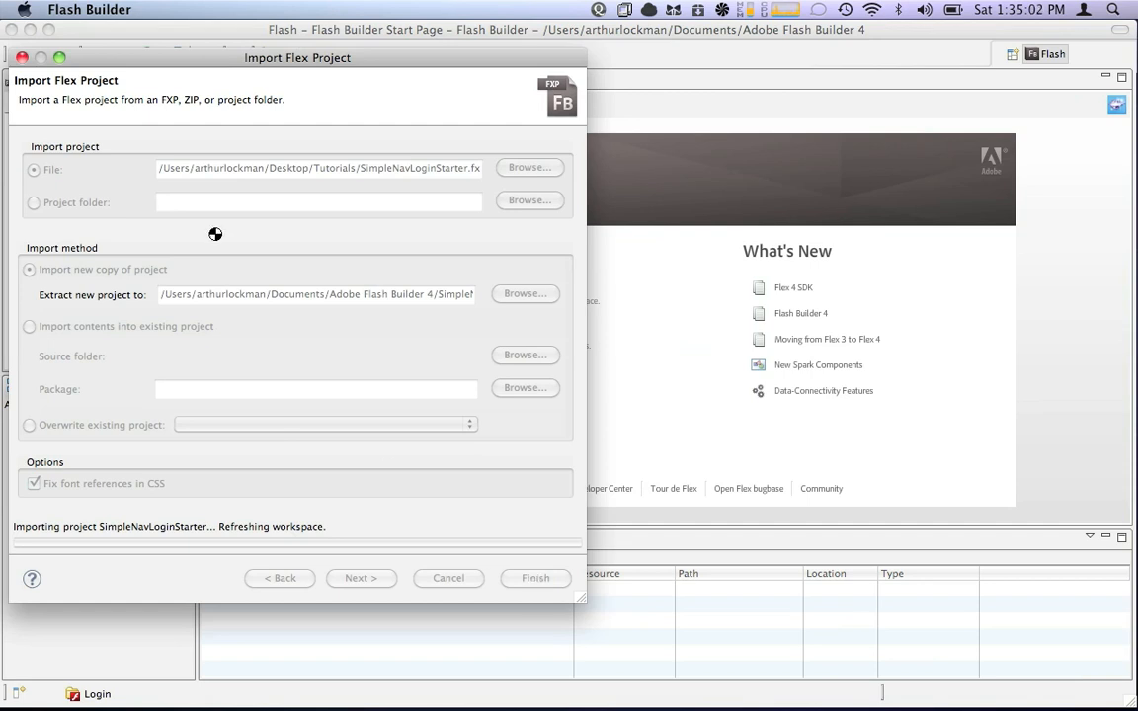
mouse_move(419, 296)
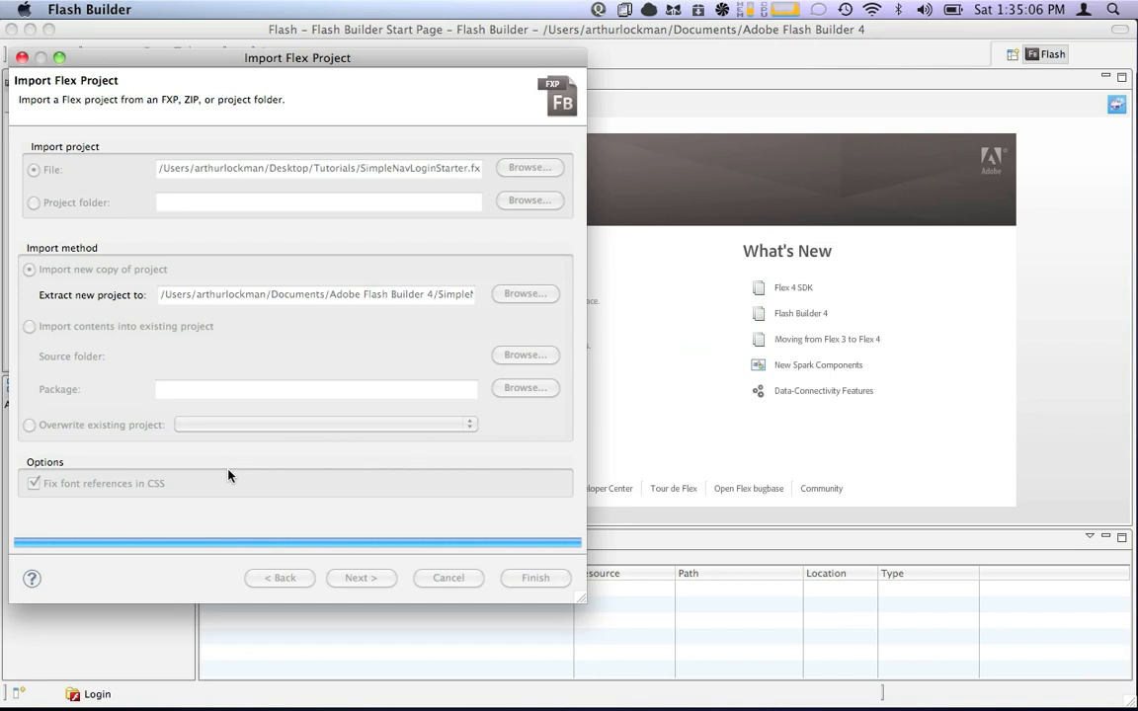
left_click(535, 577)
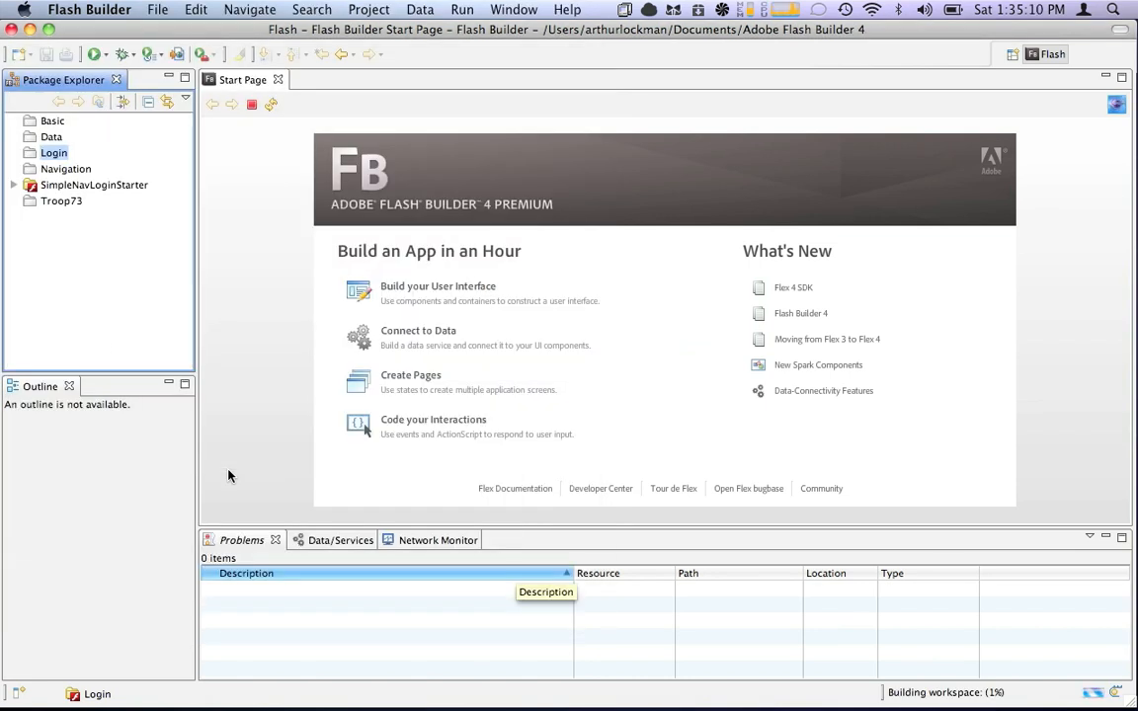
Expand SimpleNavLoginStarter > src > default package and open Main.mxml in the editor.
left_click(13, 186)
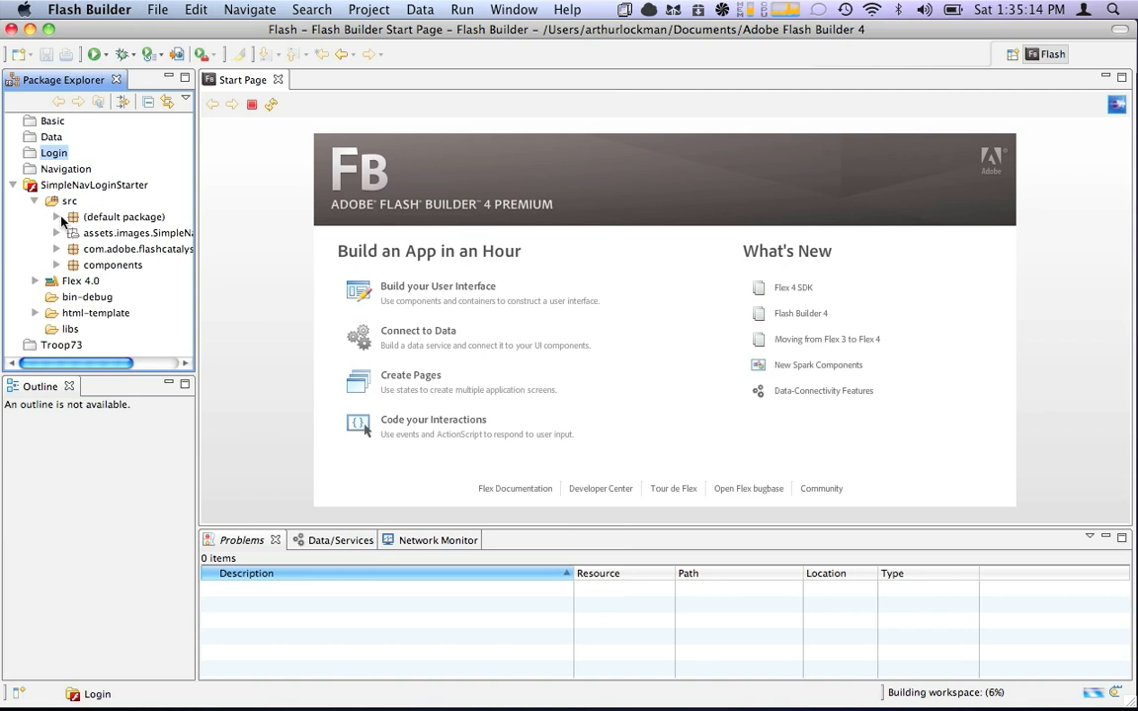
left_click(55, 215)
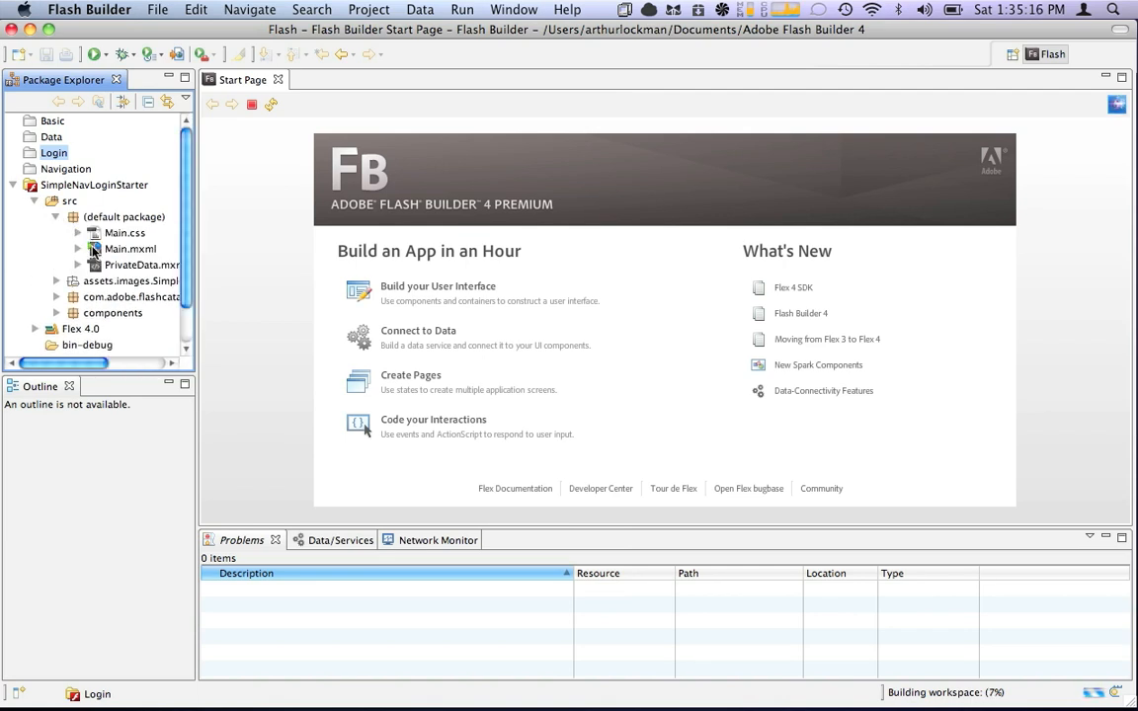
double_click(130, 249)
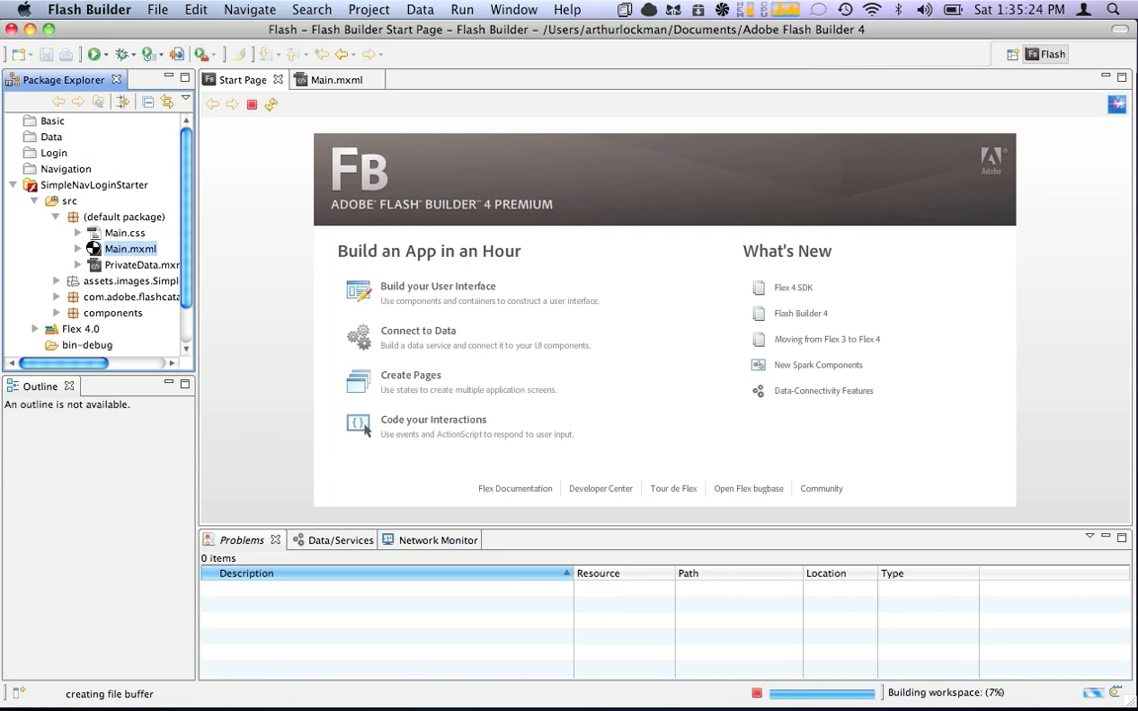
double_click(131, 249)
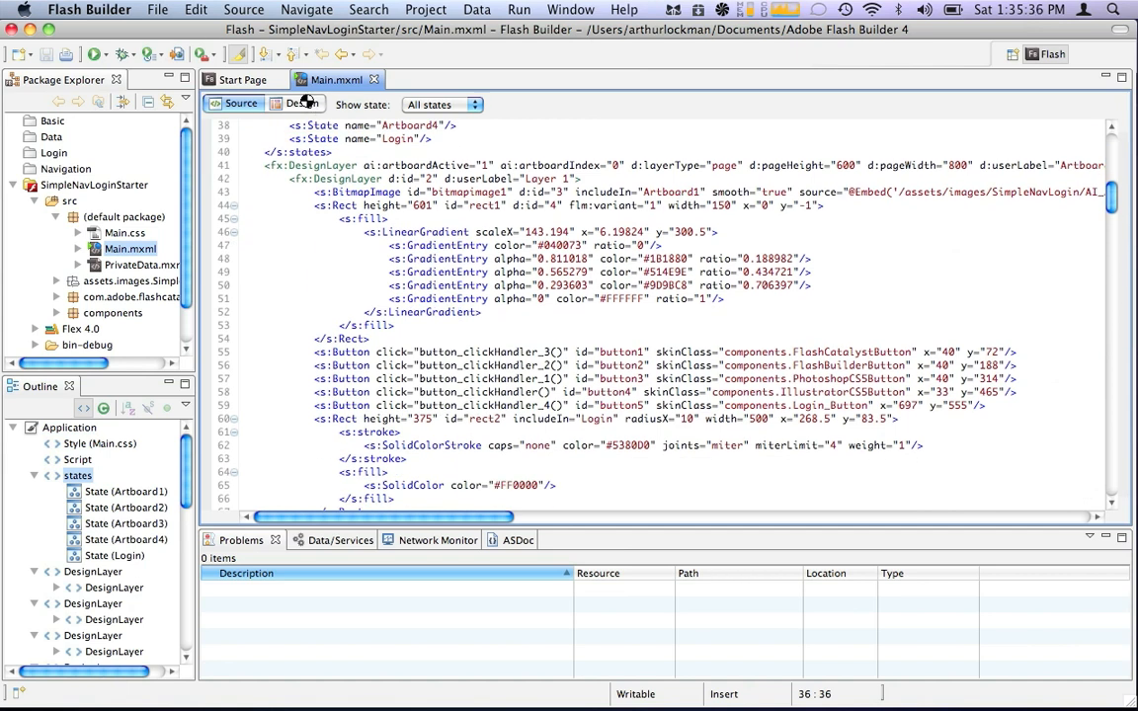
In Design view on the Login state, generate a click handler for the Login! button.
left_click(301, 103)
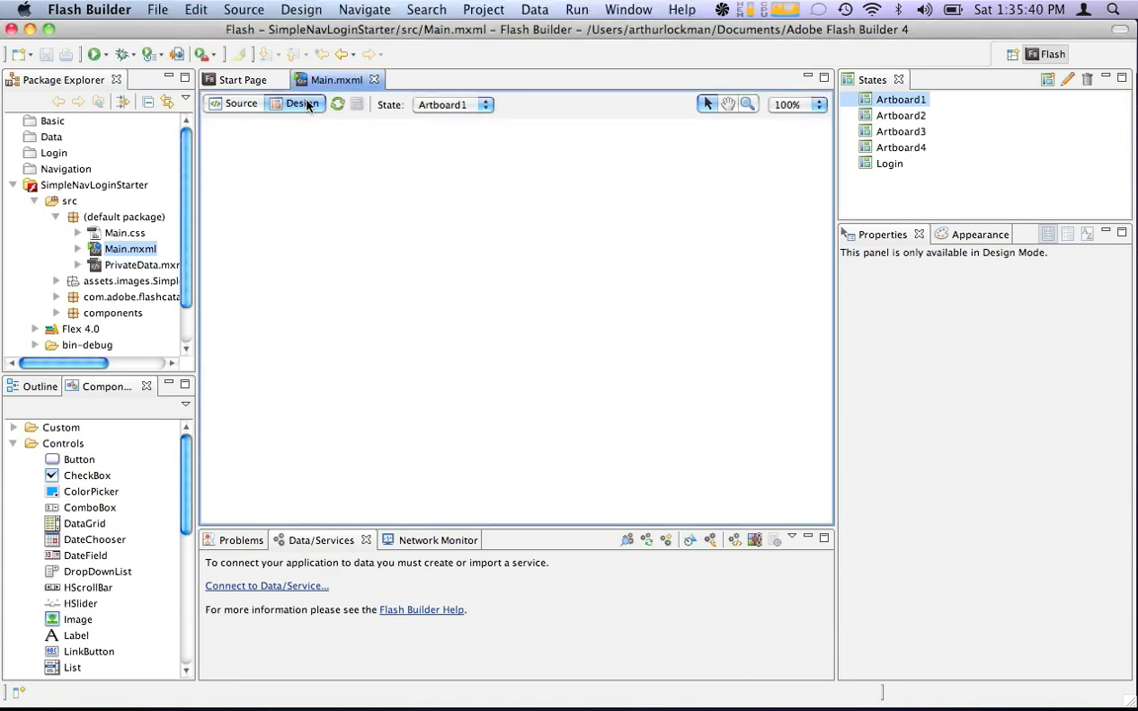
left_click(302, 102)
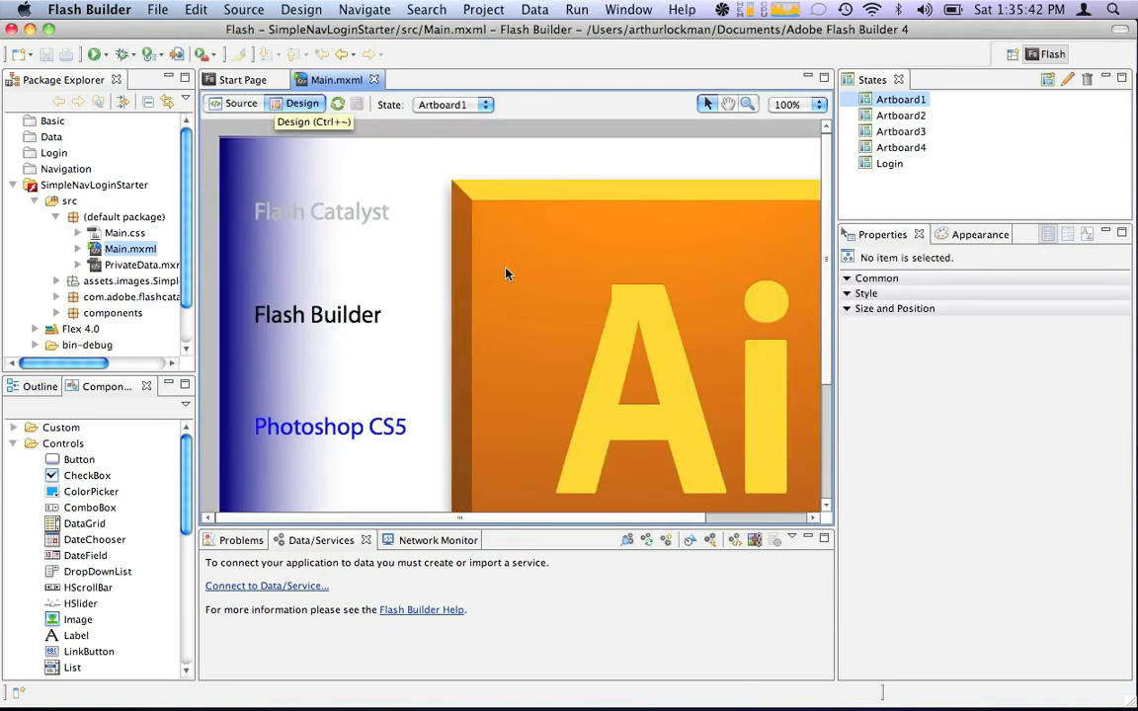
left_click(889, 162)
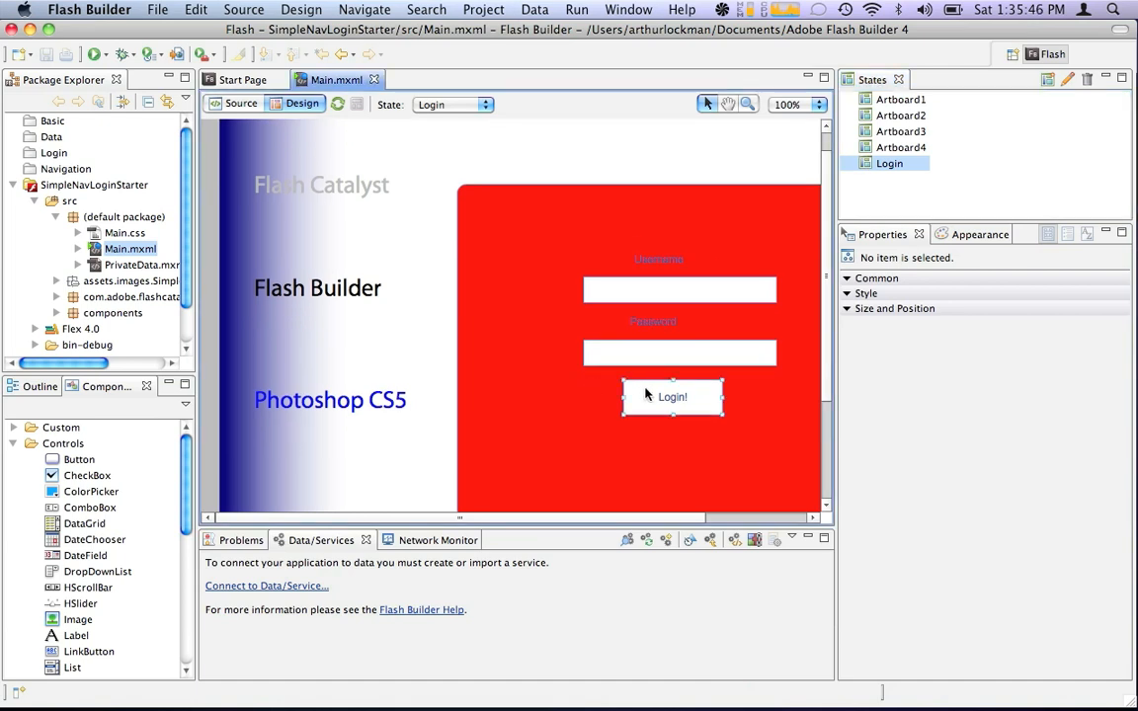
left_click(671, 395)
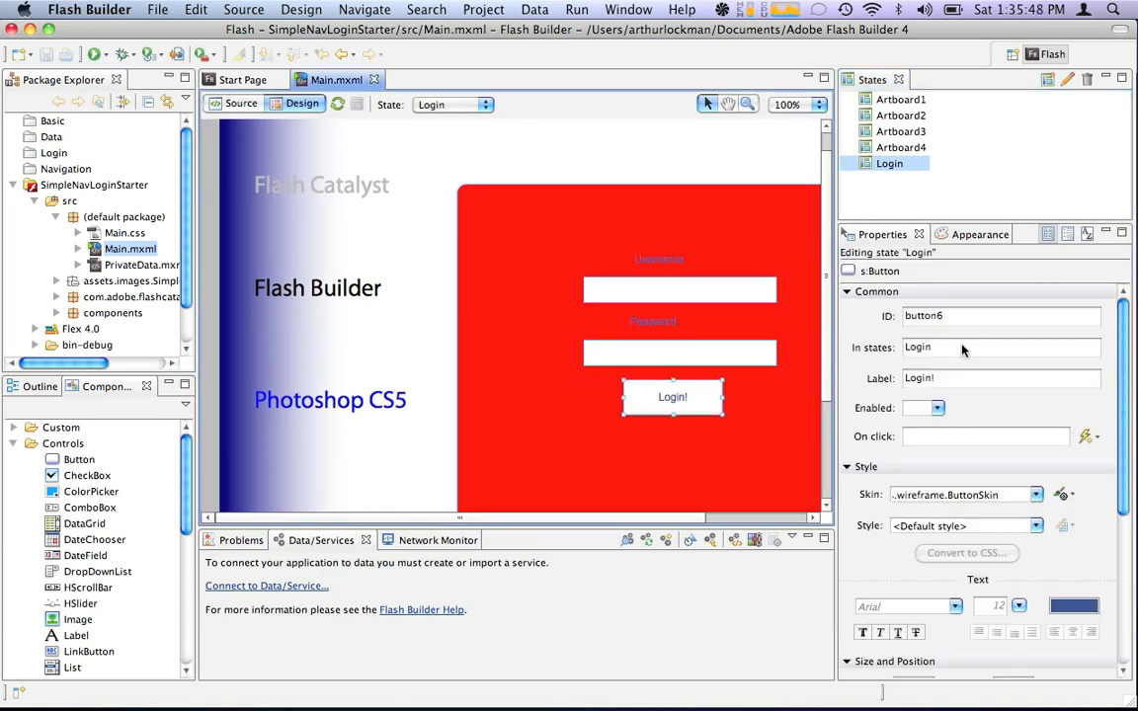
left_click(1086, 436)
type("login")
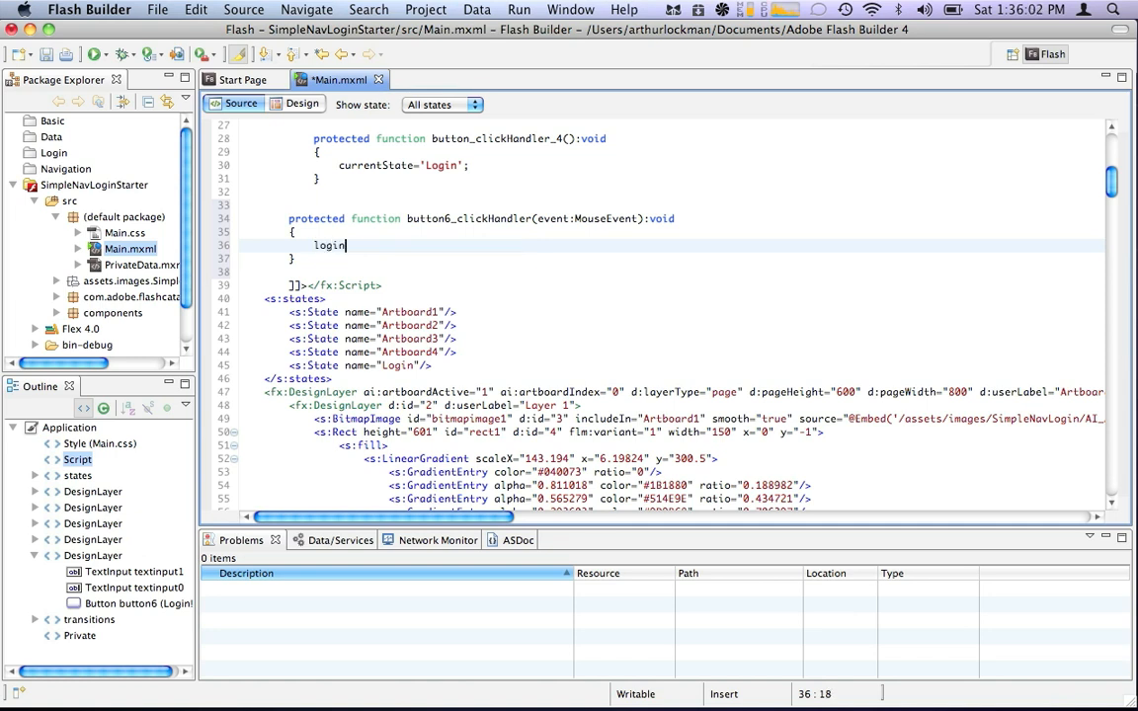
Complete the handler with loginService.send(); and open the referenced Login project in the background.
type("Service")
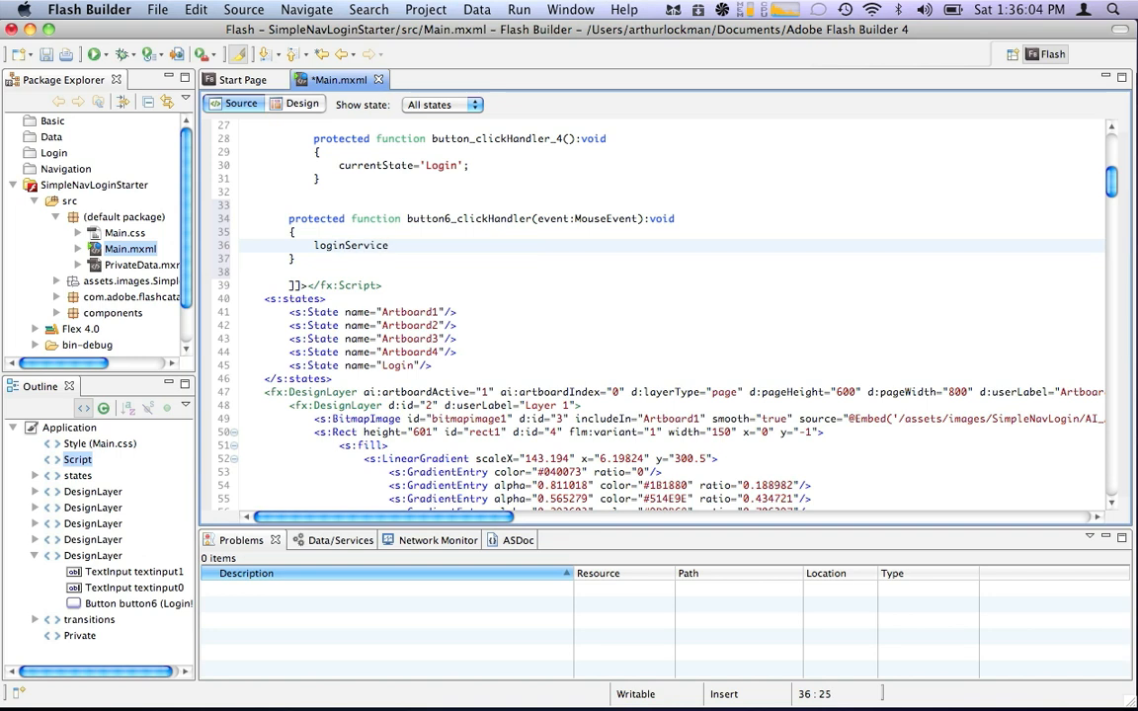
type(".send();")
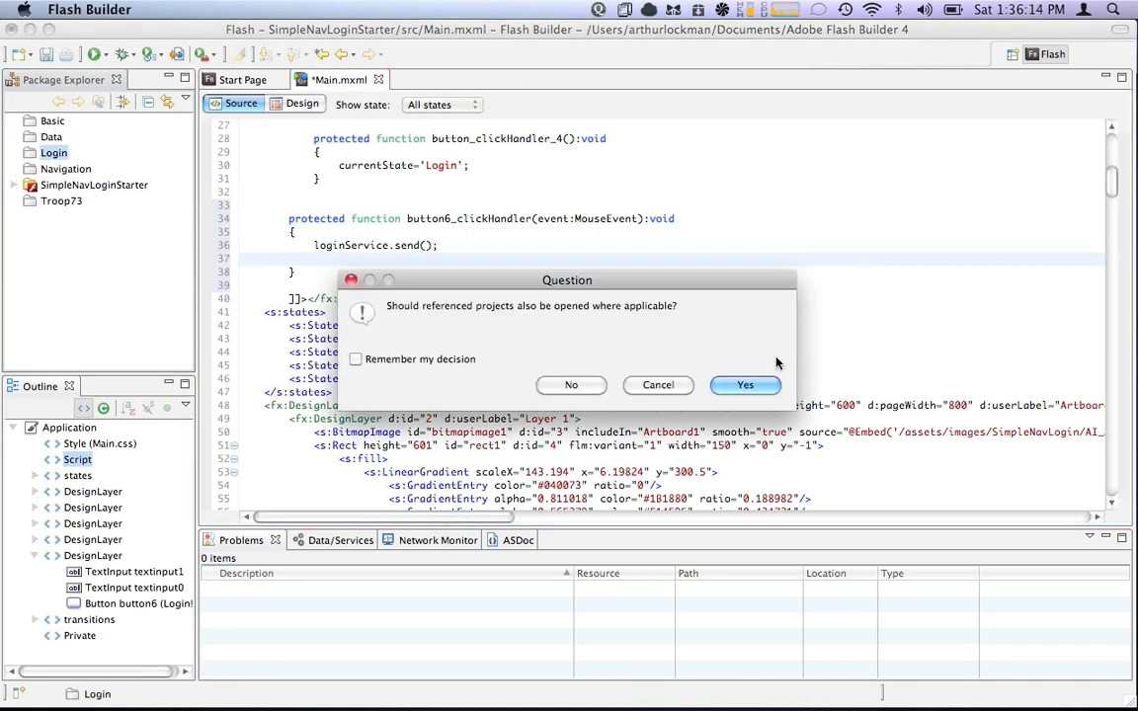
left_click(745, 383)
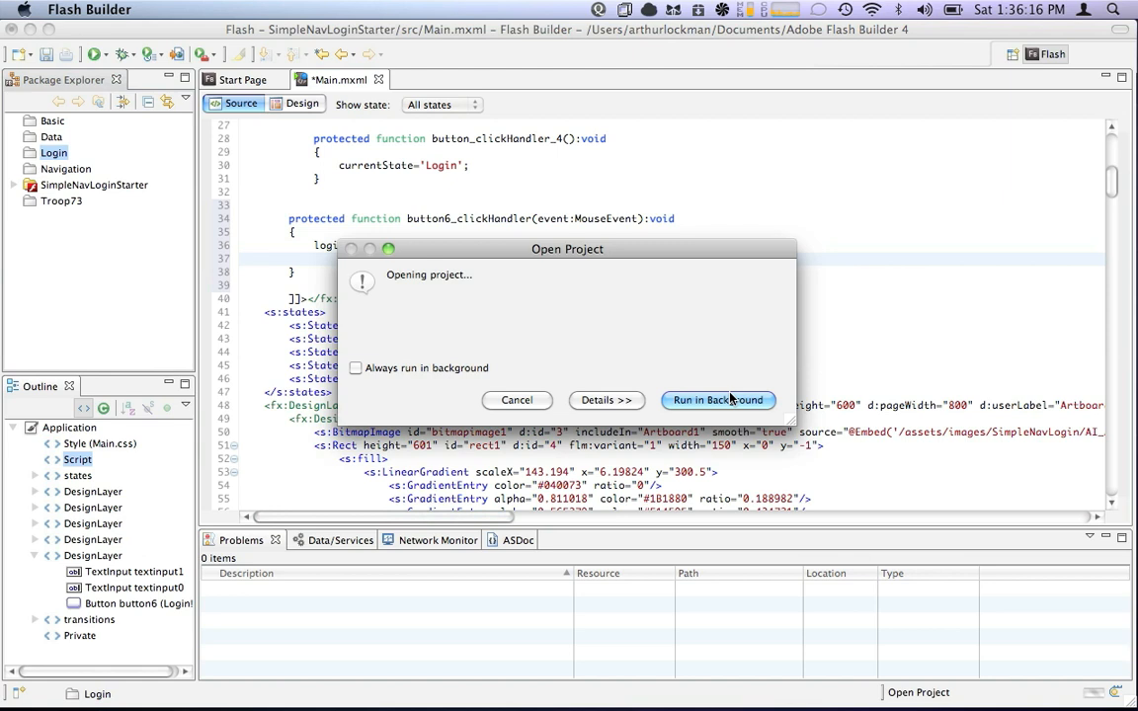
left_click(719, 399)
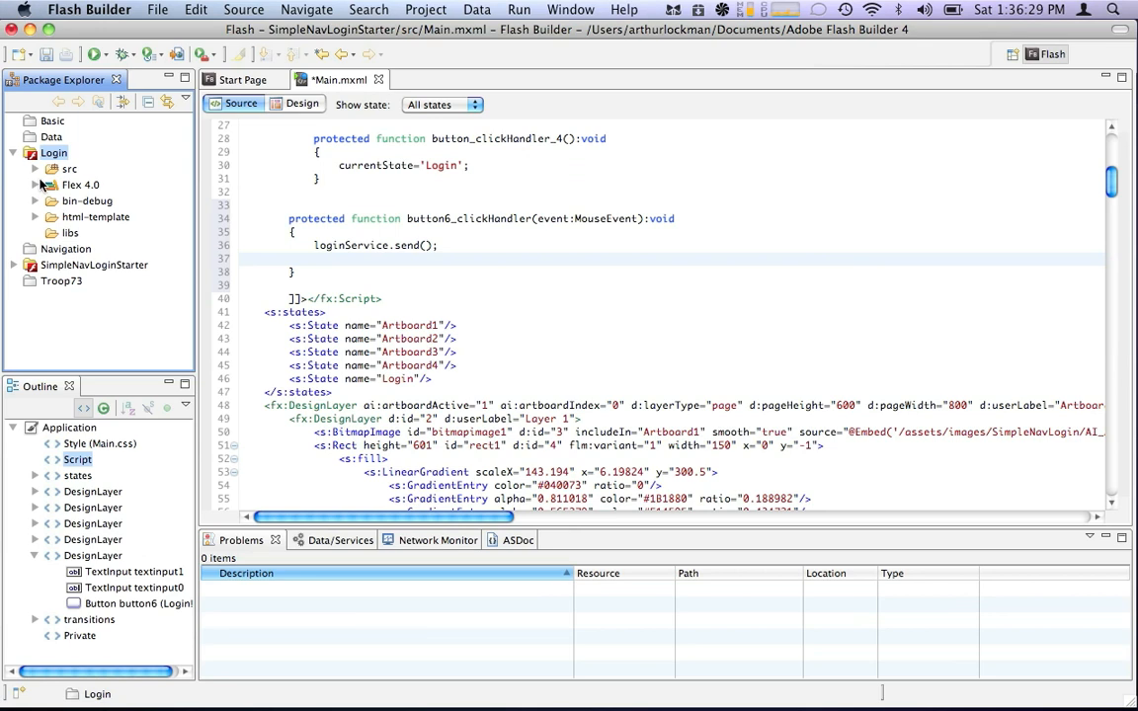
Take Login.mxml's result check with success/failure alerts into Main.mxml's button6_clickHandler.
left_click(36, 169)
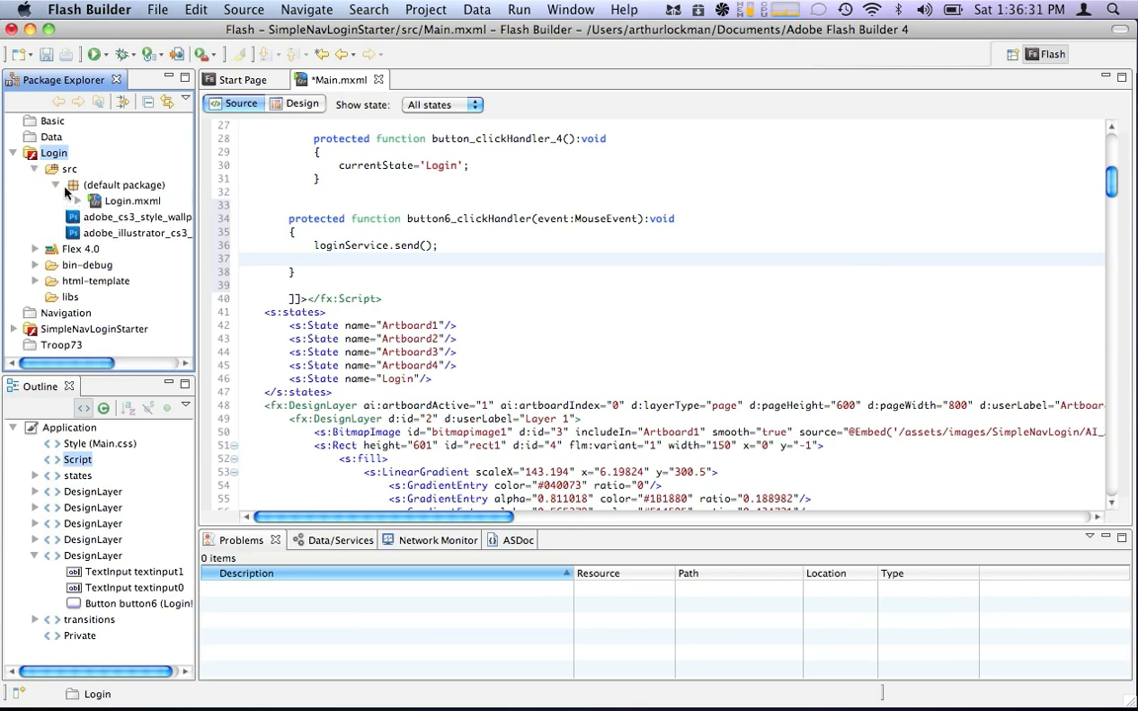
double_click(132, 202)
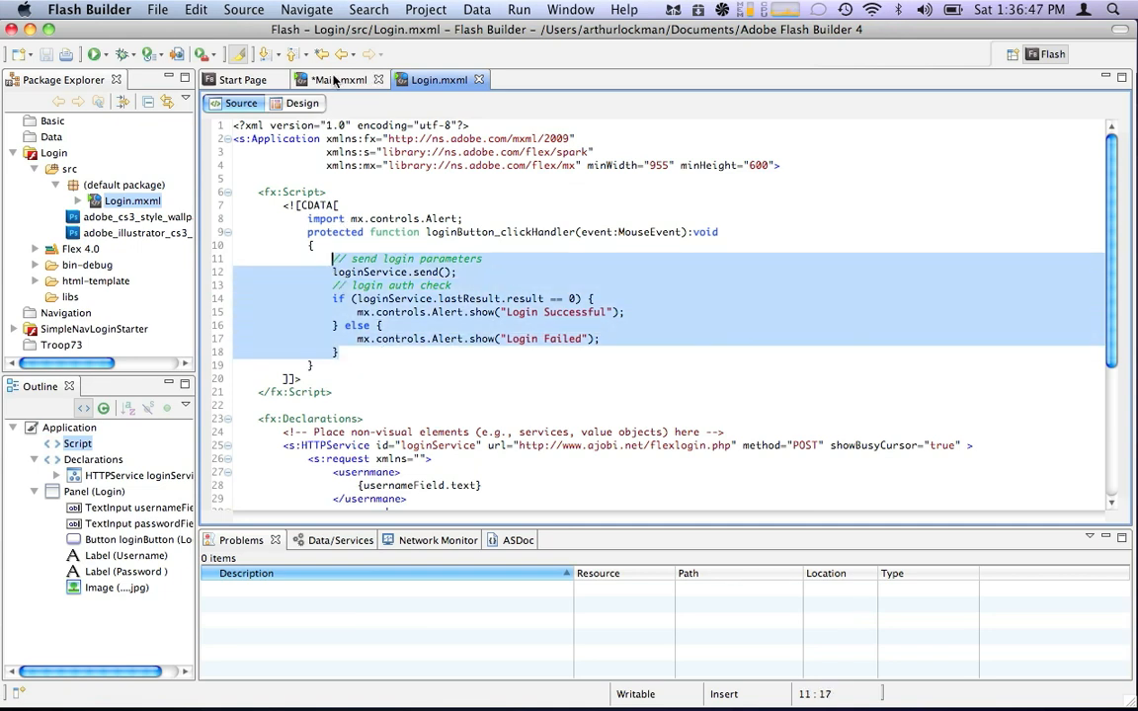
left_click(340, 79)
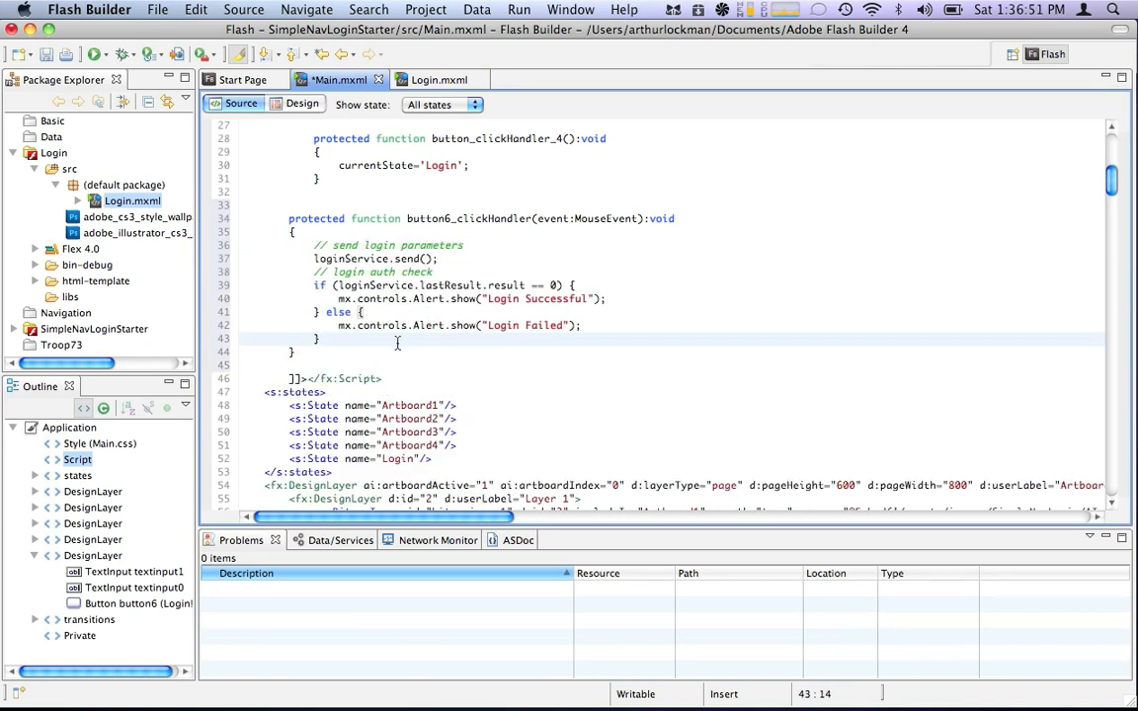
left_click(439, 79)
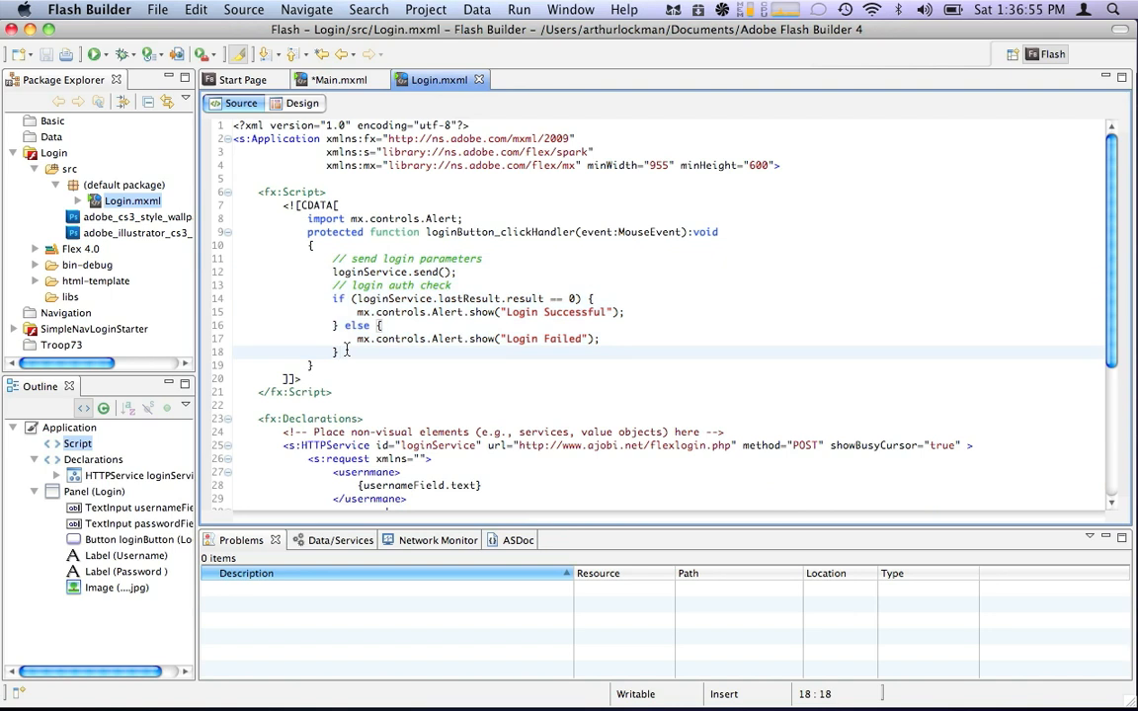
Copy the loginService HTTPService block with username and password parameters, then return to Main.mxml.
scroll("down", 3)
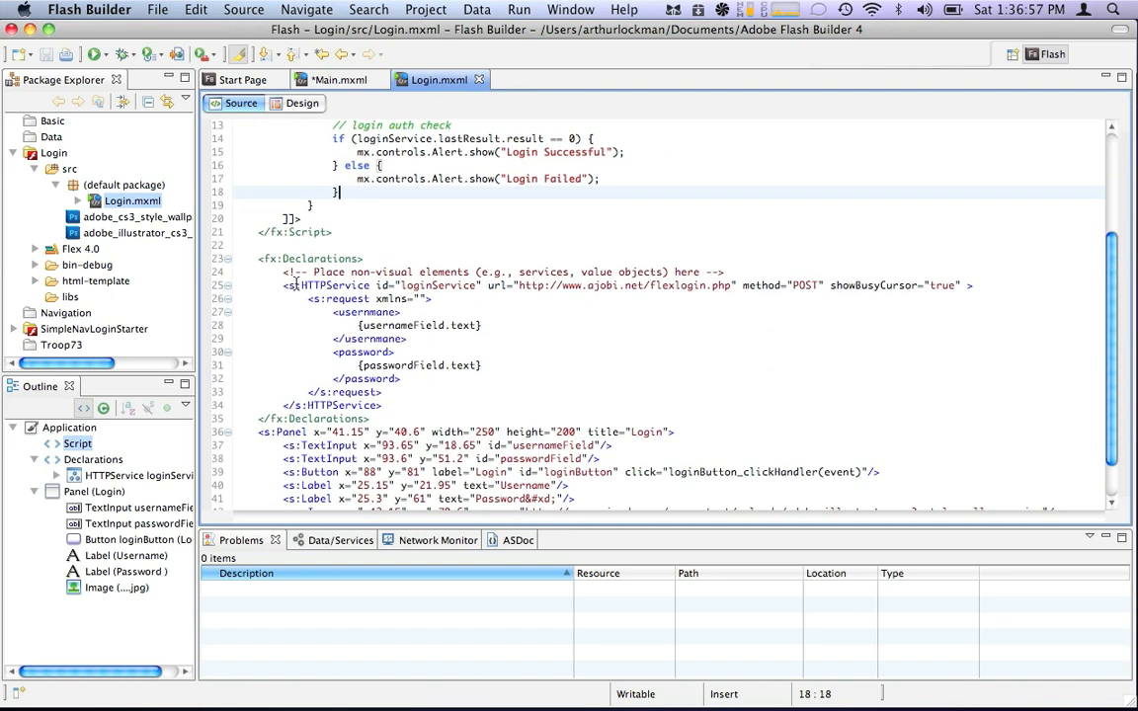
left_click_drag(284, 285, 396, 352)
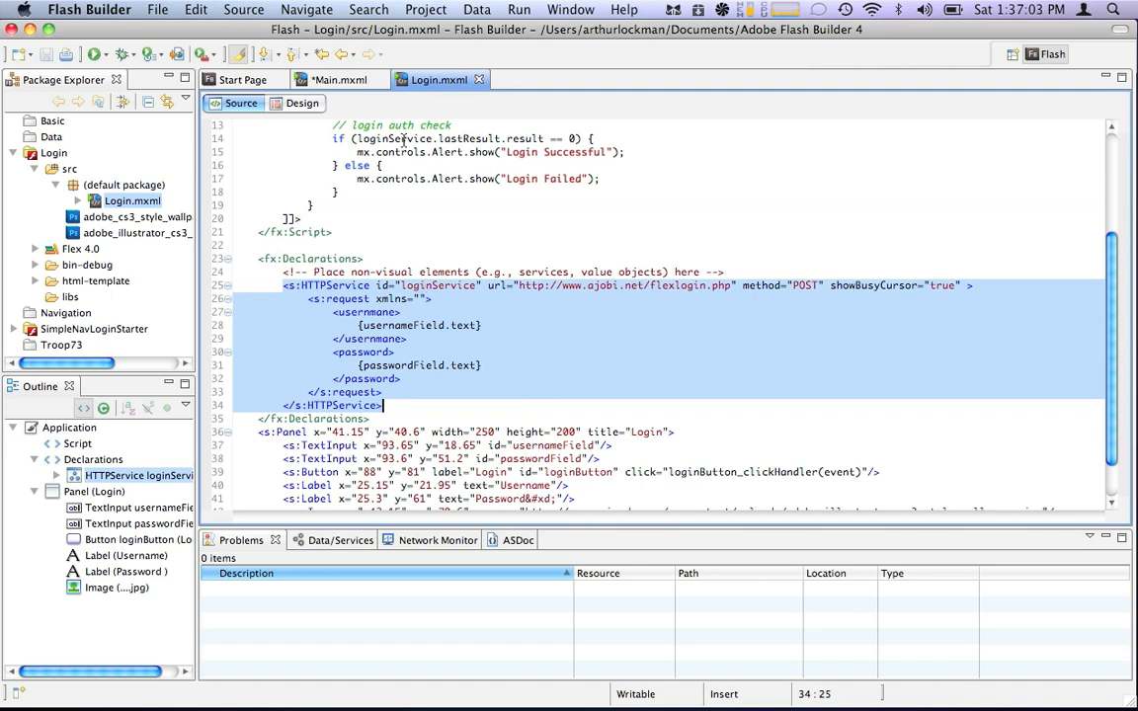
mouse_move(745, 276)
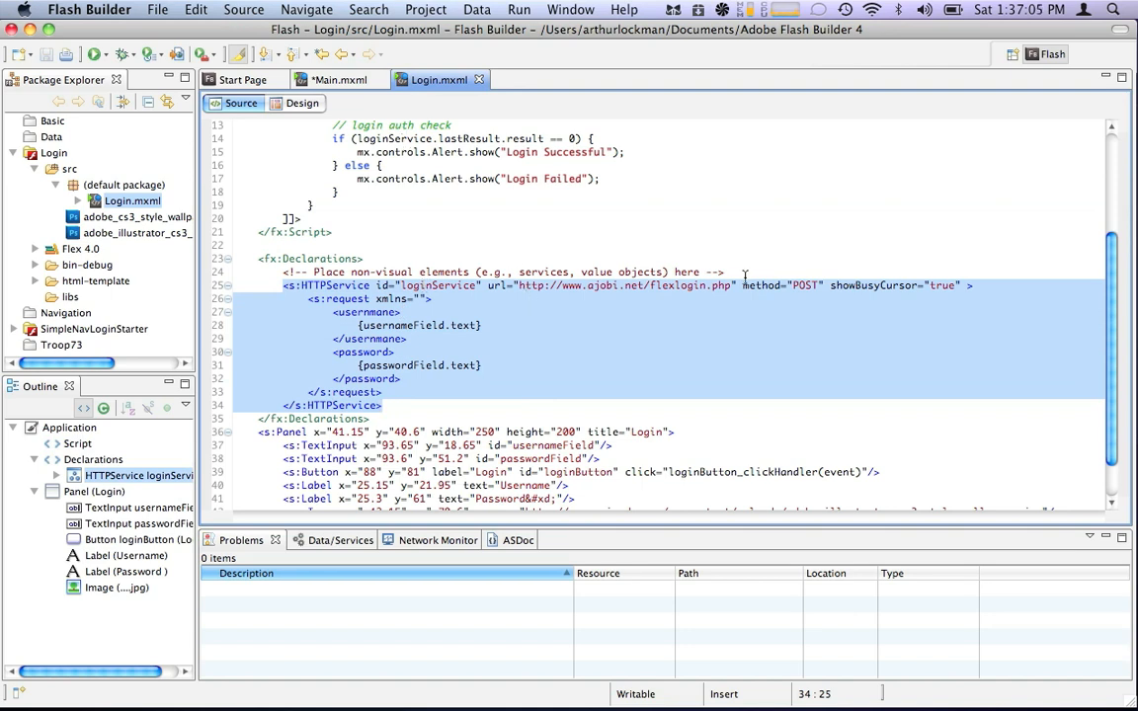
mouse_move(812, 289)
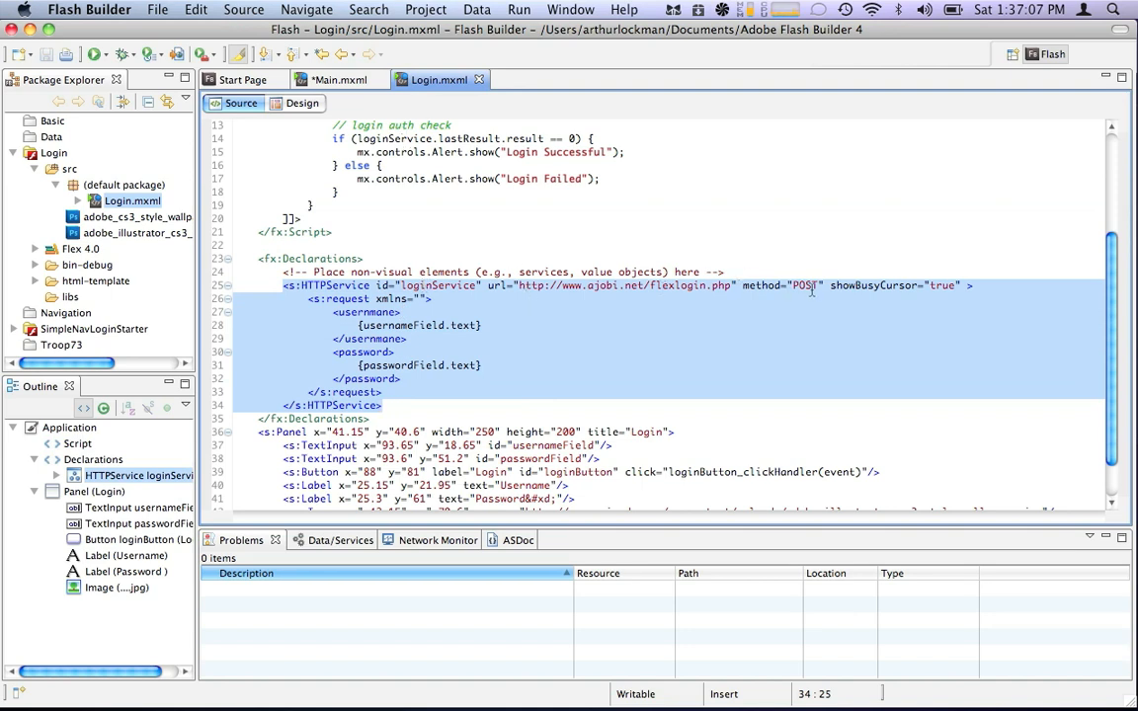
left_click(384, 405)
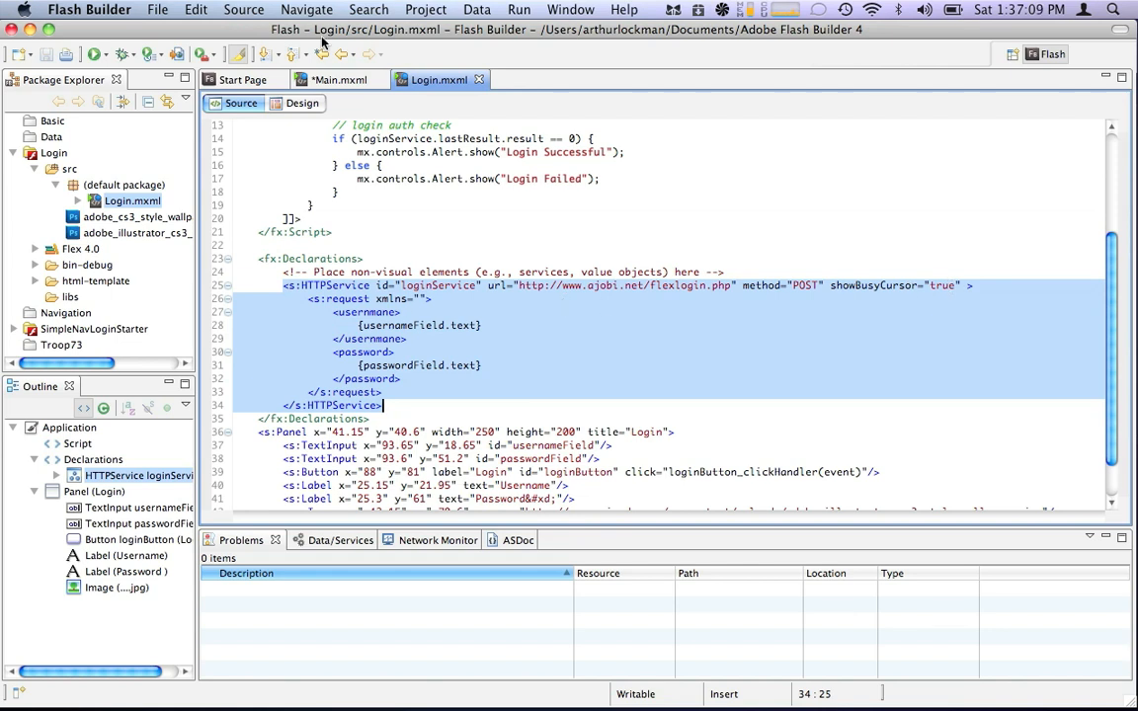
left_click(340, 79)
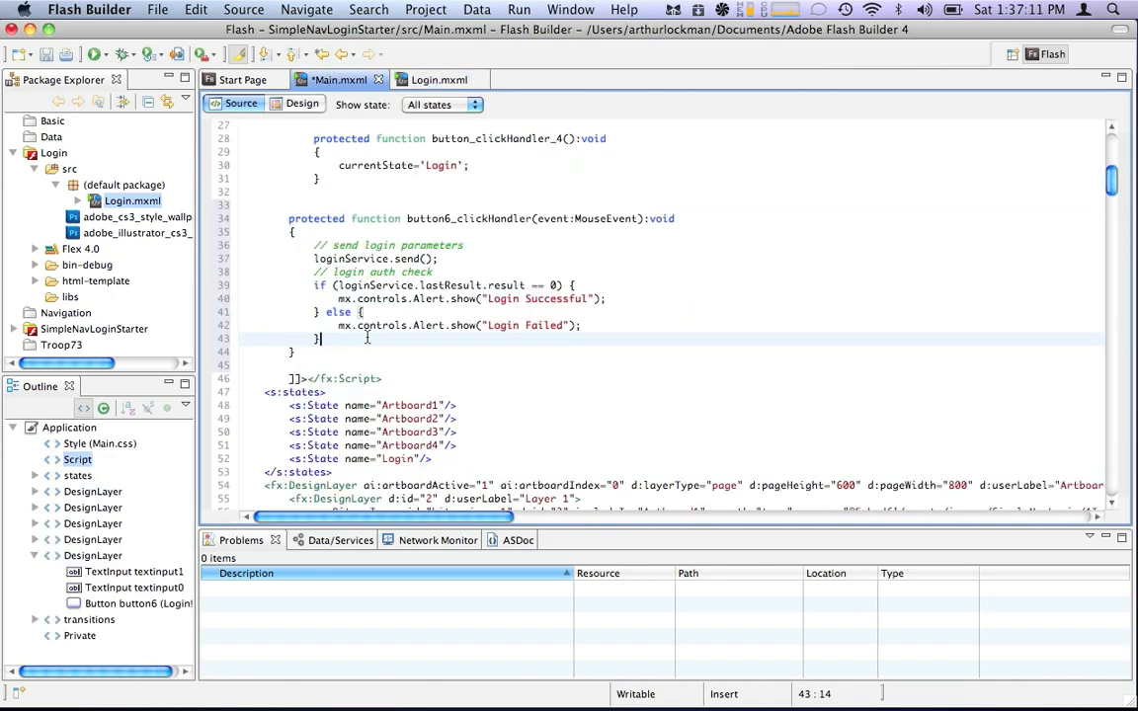
Paste the loginService HTTPService below </s:states> in Main.mxml and remove the stray comment line.
scroll("down", 3)
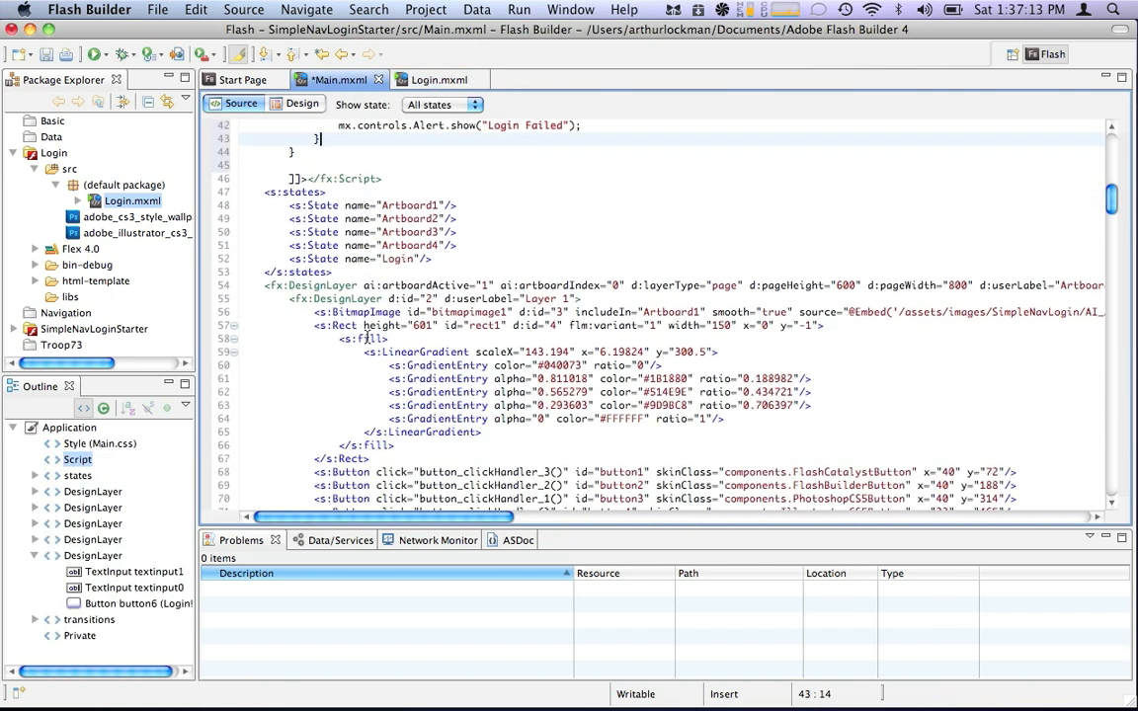
scroll("down", 3)
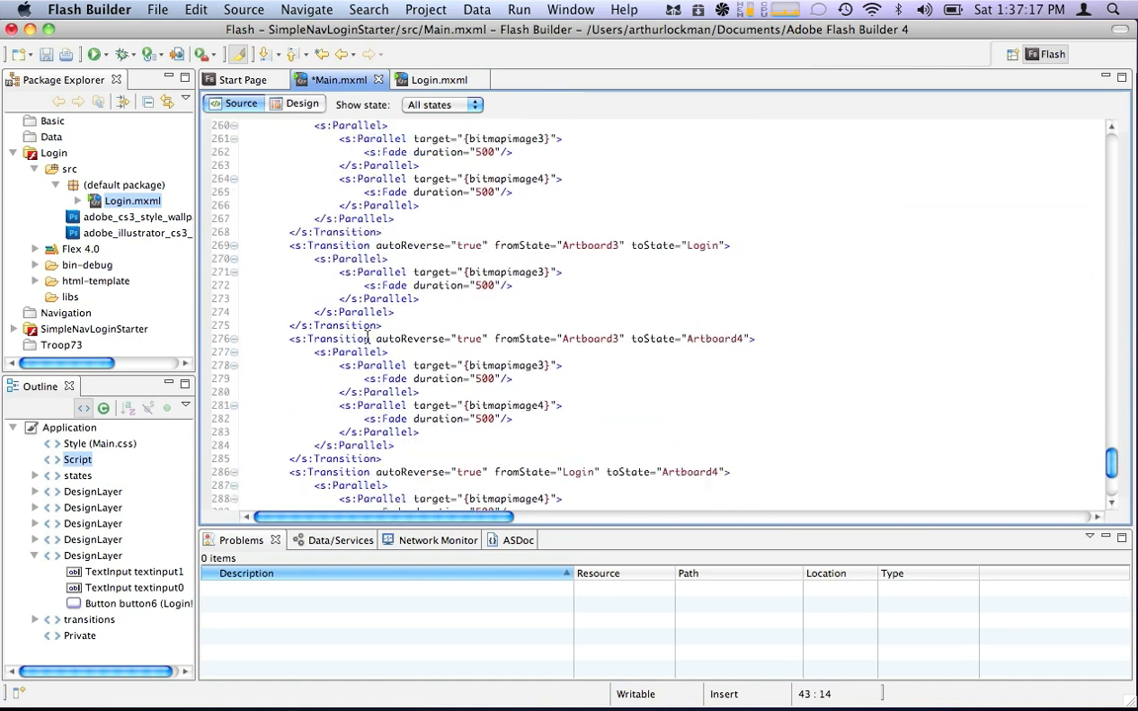
scroll("down", 3)
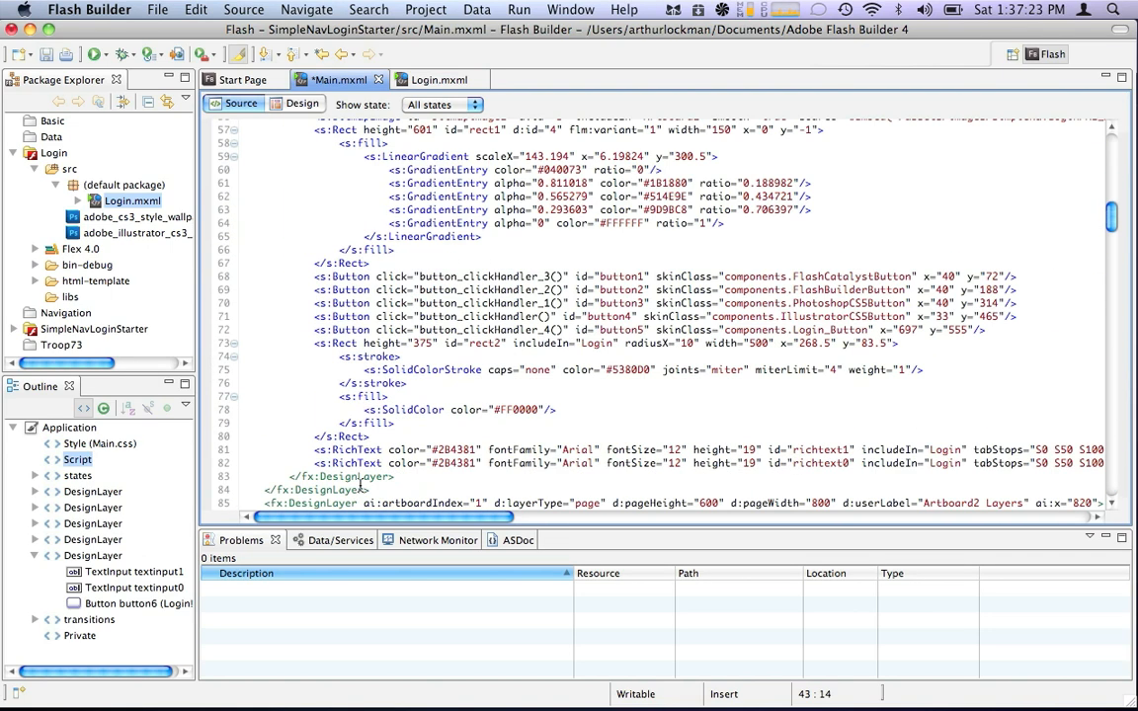
scroll("down", 3)
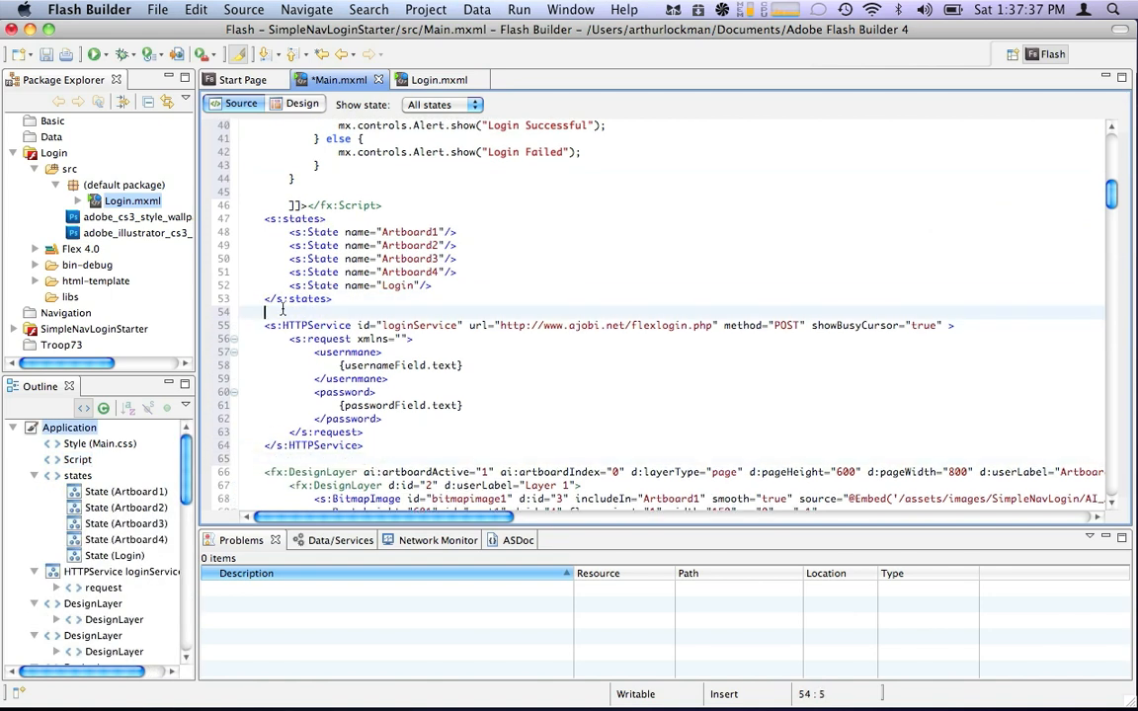
type("//Login service")
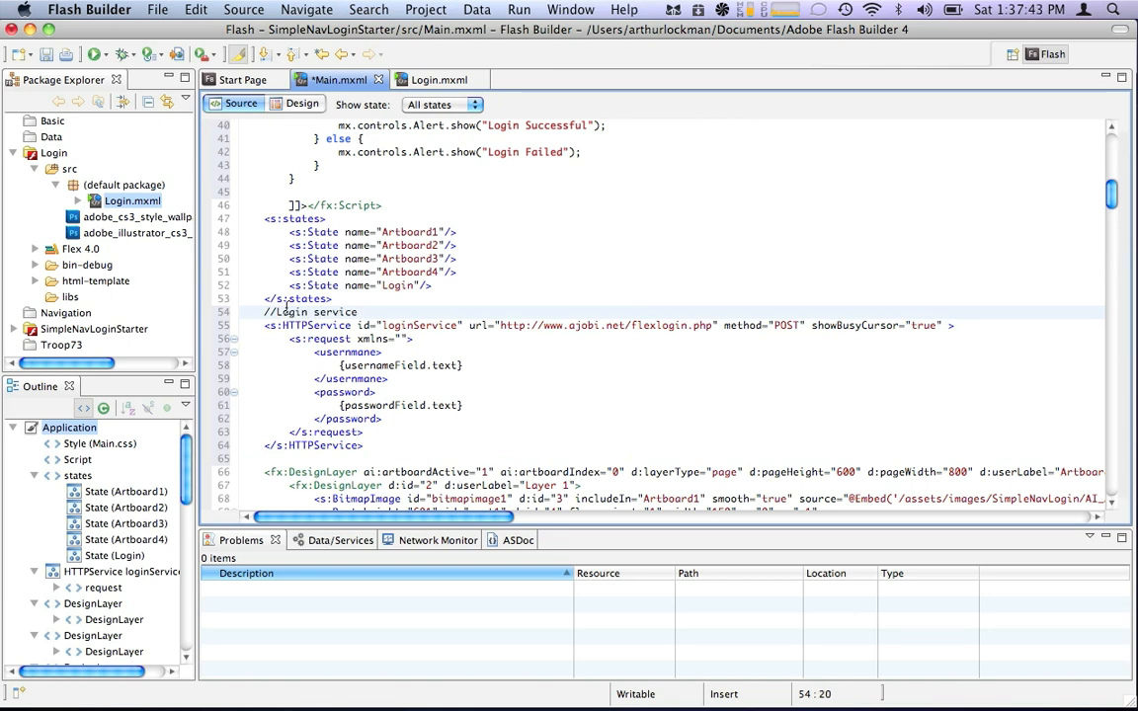
left_click(283, 312)
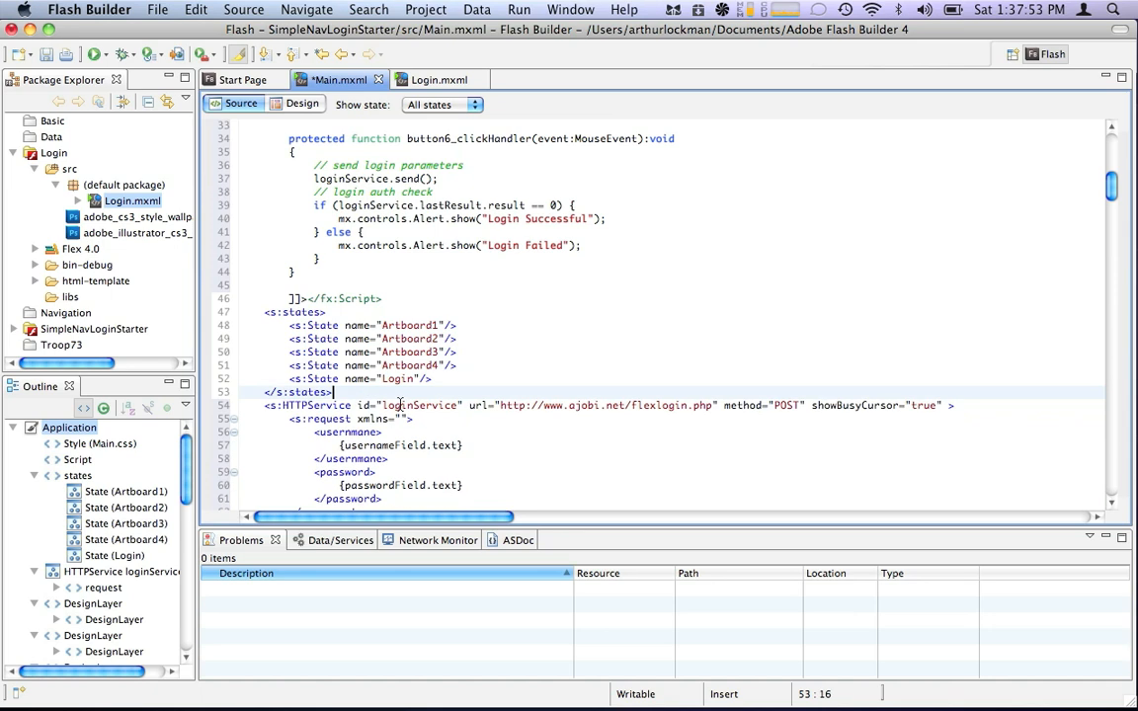
scroll("down", 3)
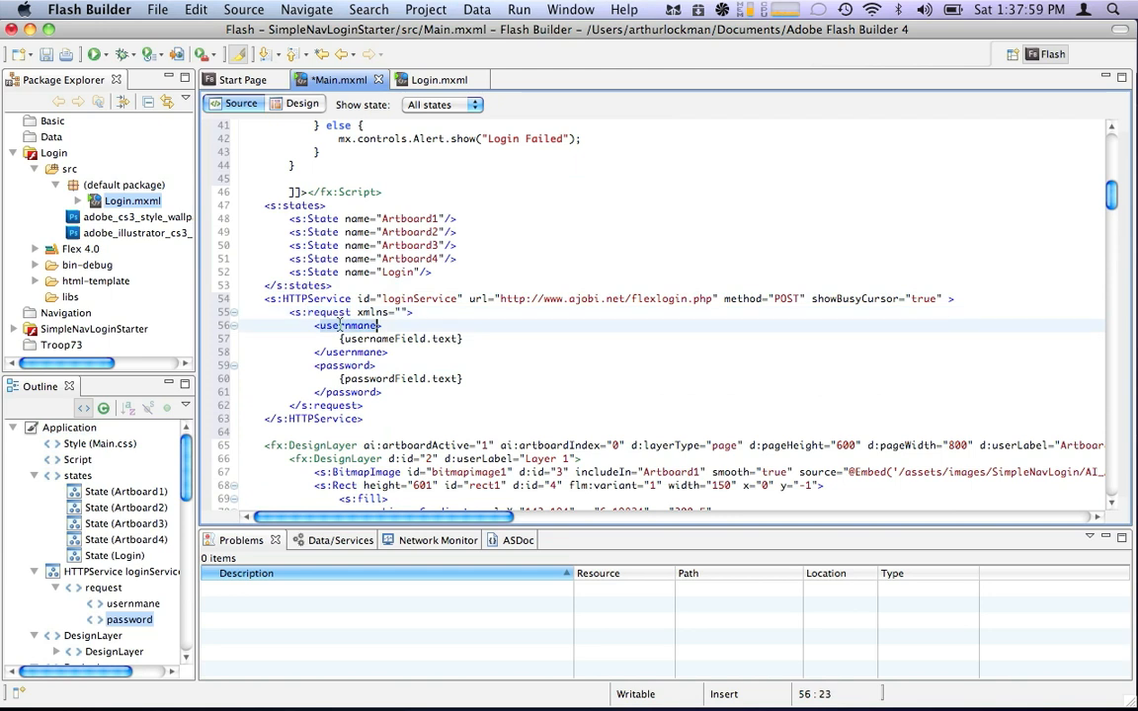
In Design view give the login TextInputs the IDs username and password, updating references, then show the source.
left_click(302, 102)
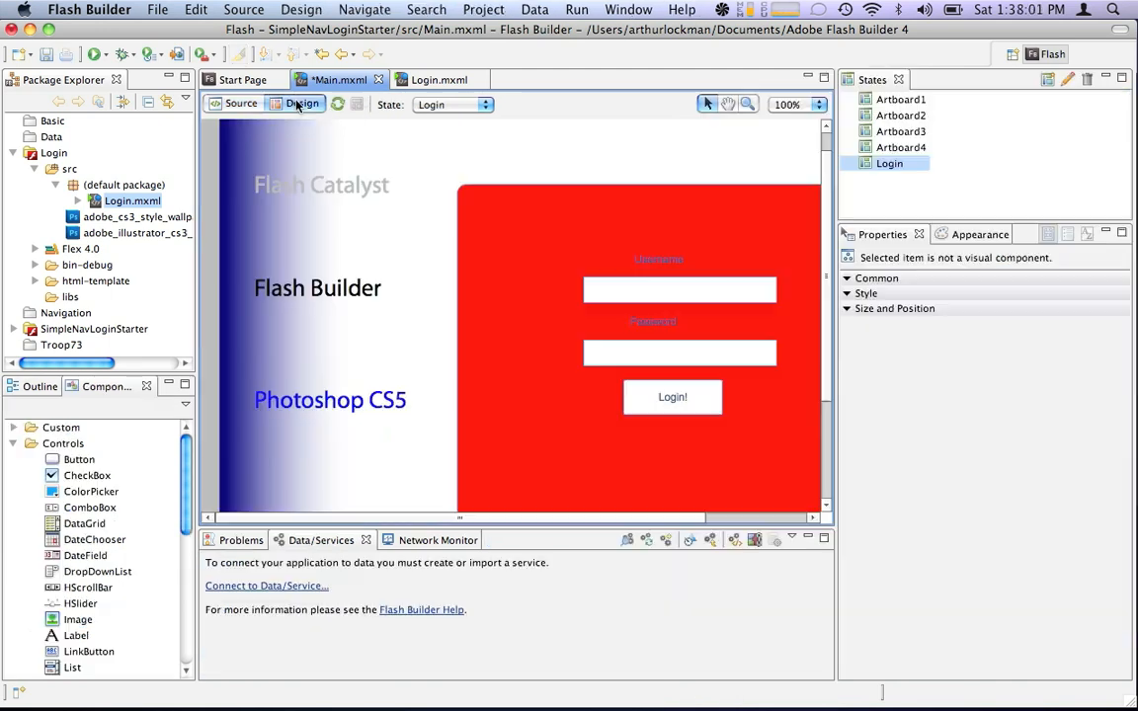
left_click(680, 288)
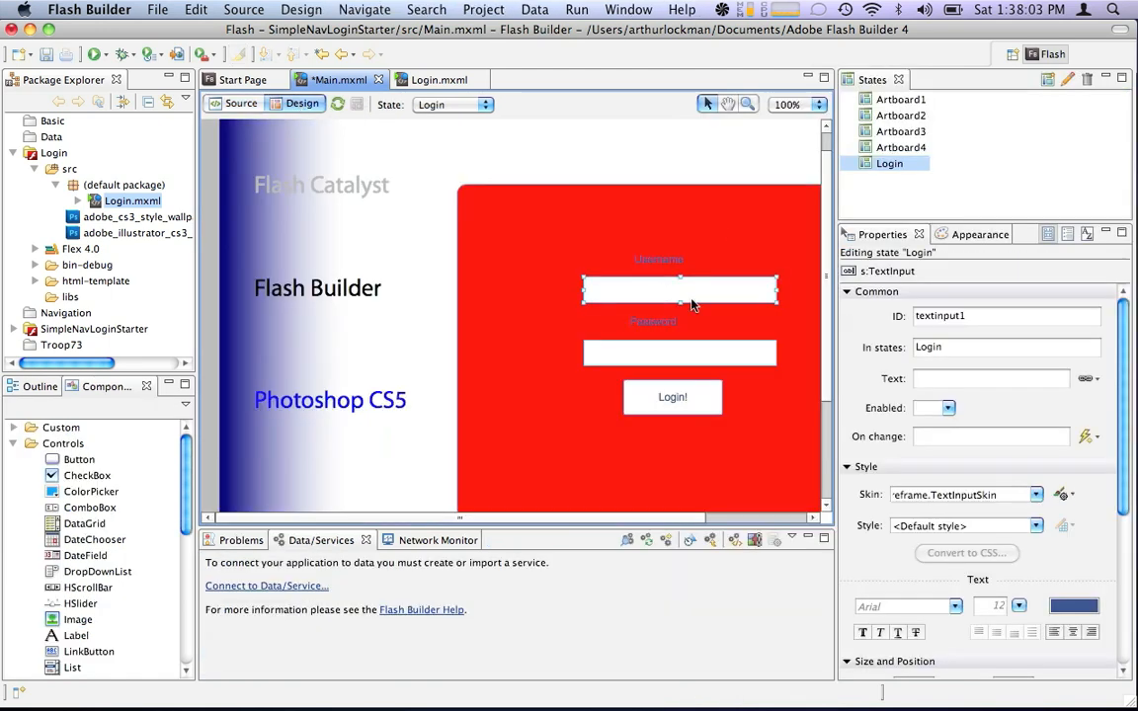
left_click(987, 437)
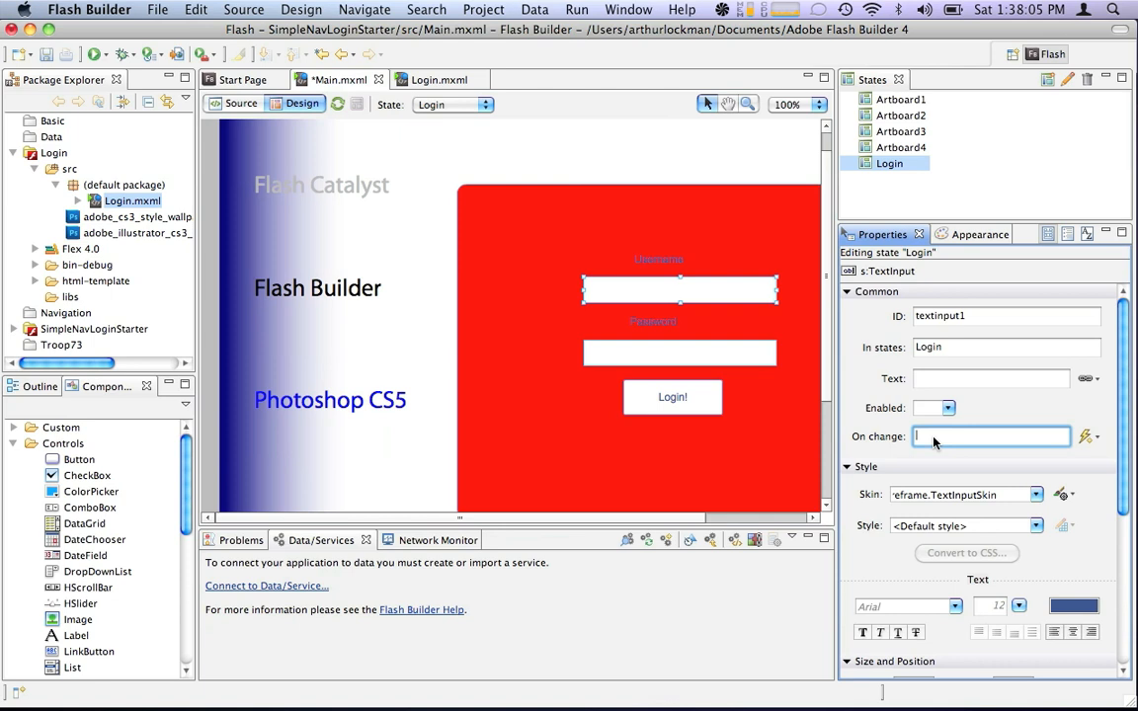
left_click(1005, 316)
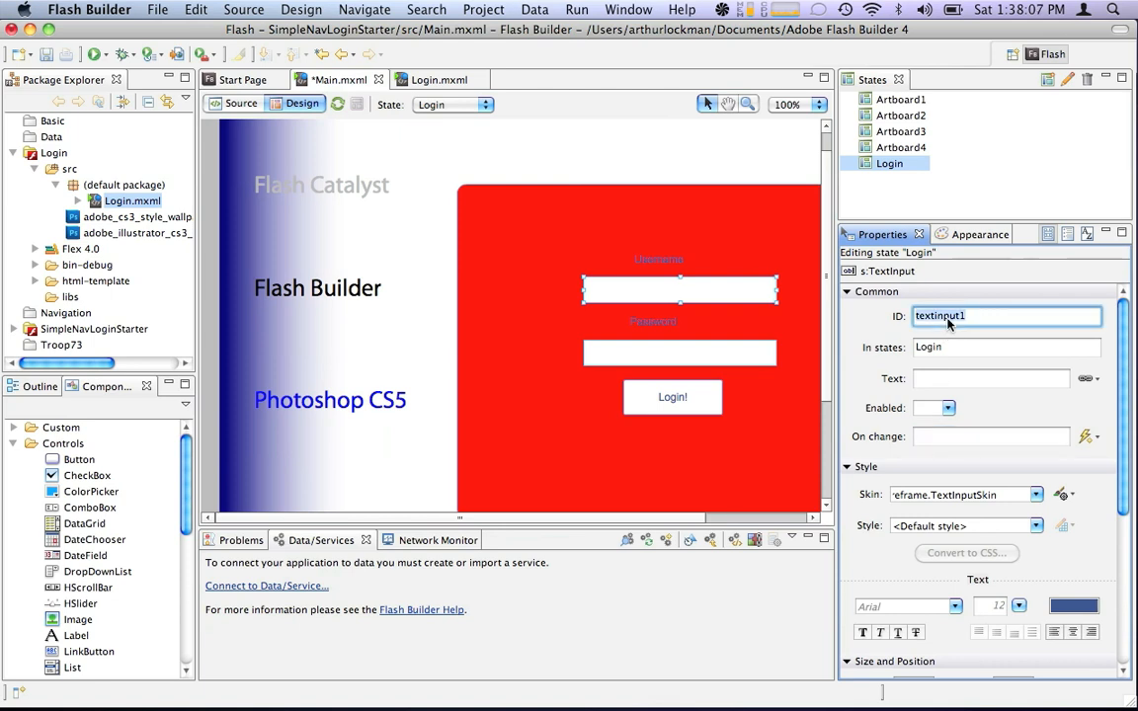
type("username")
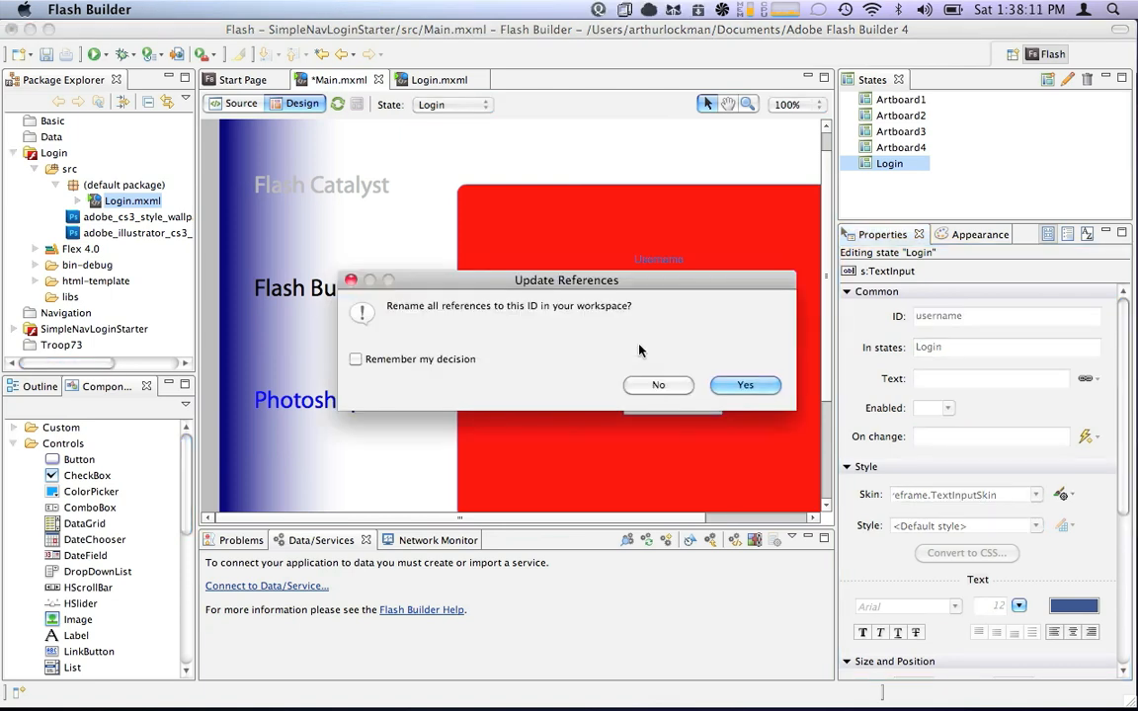
left_click(745, 384)
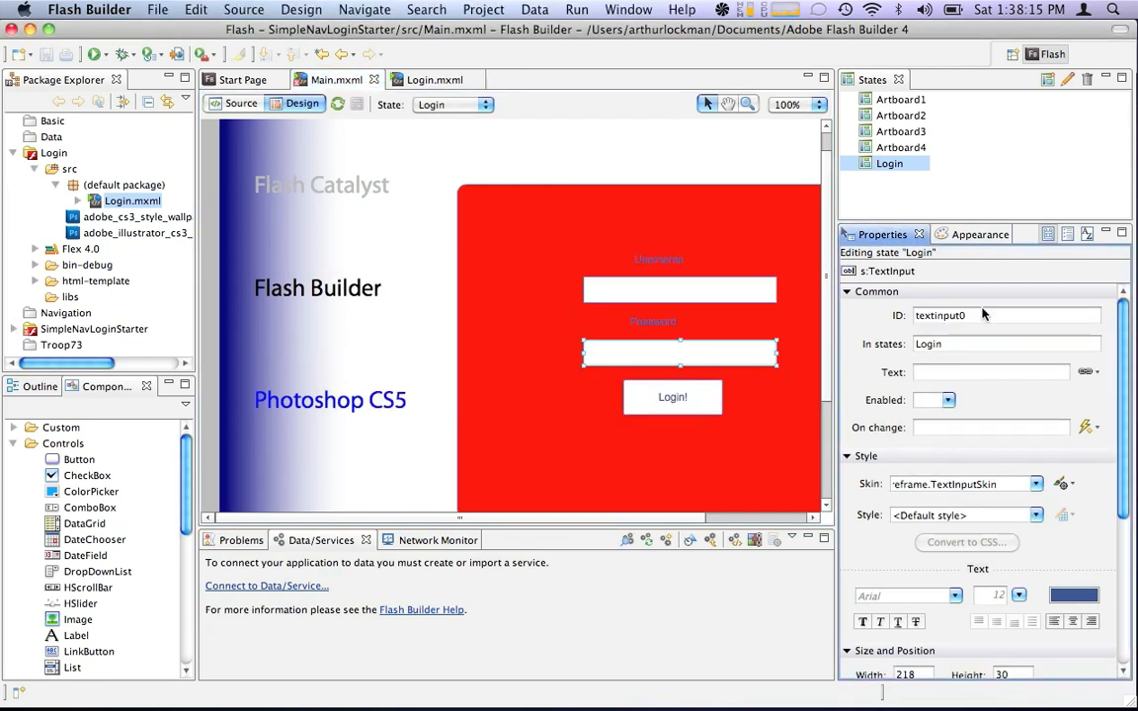
type("password")
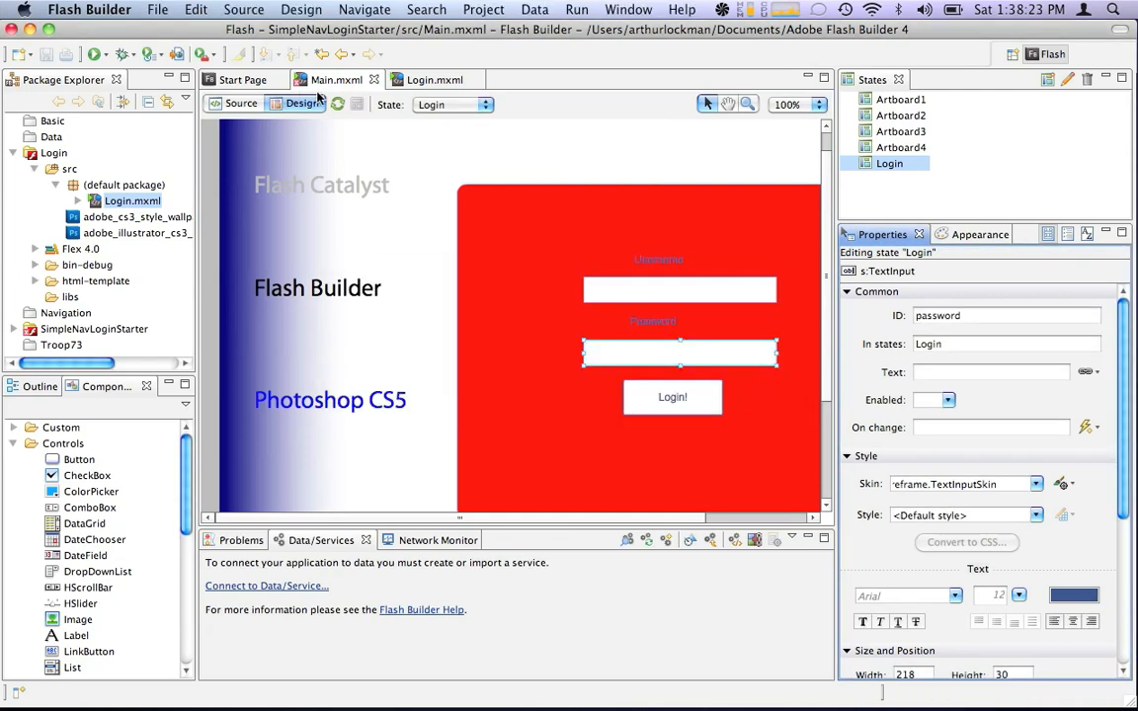
left_click(241, 103)
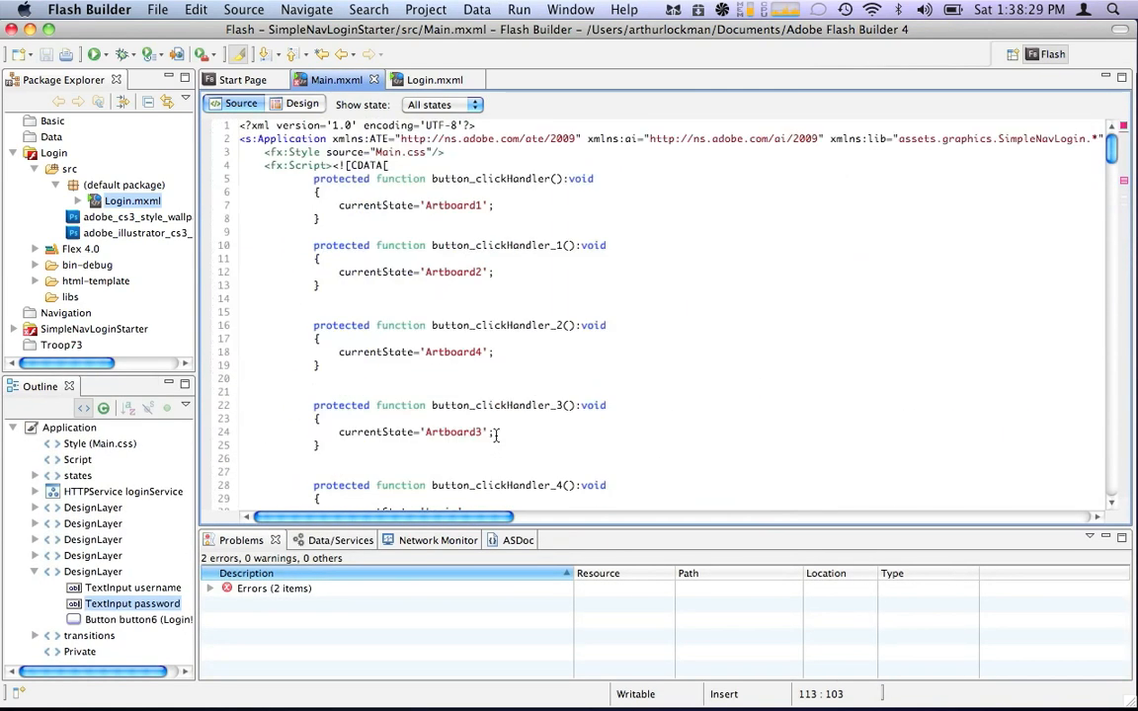
Bring Login.mxml's click handler code into Main.mxml, save, and start removing the flagged Alert lines.
scroll("down", 3)
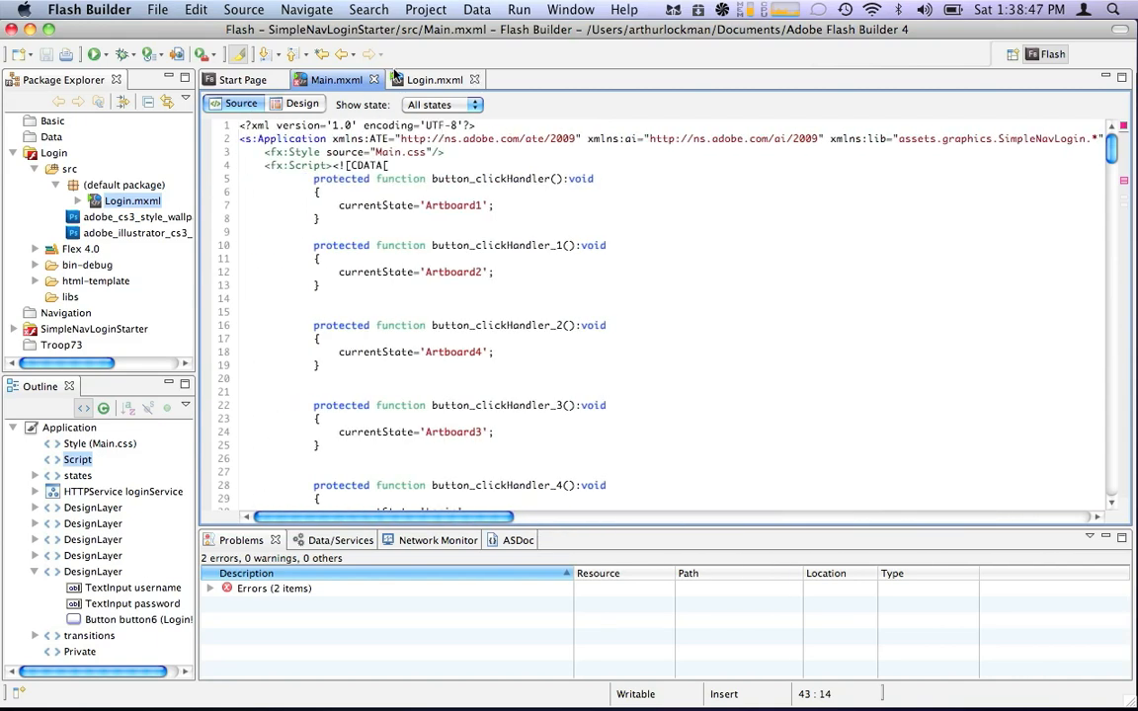
left_click(434, 79)
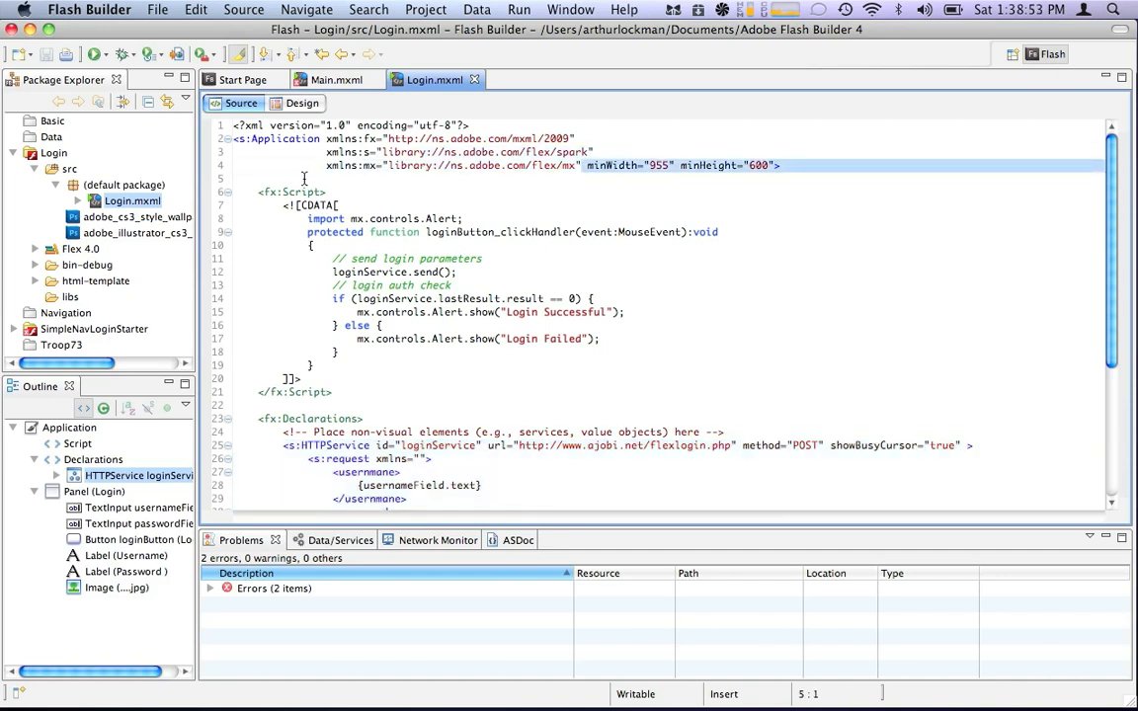
left_click(336, 79)
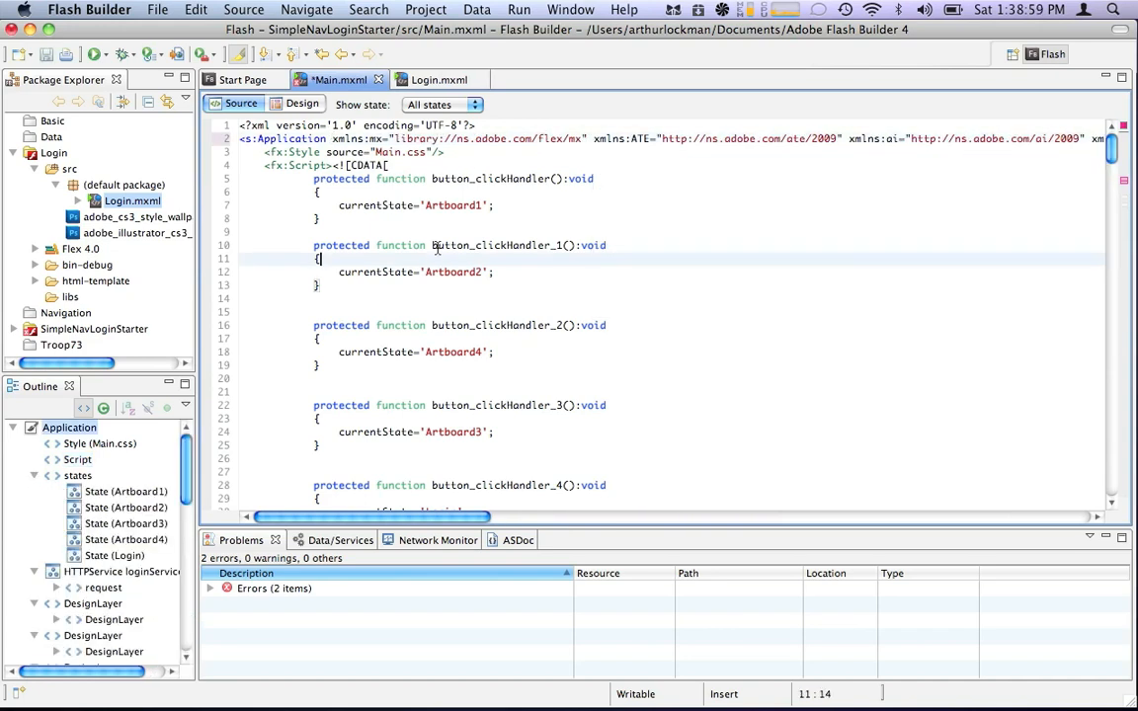
key("cmd+s")
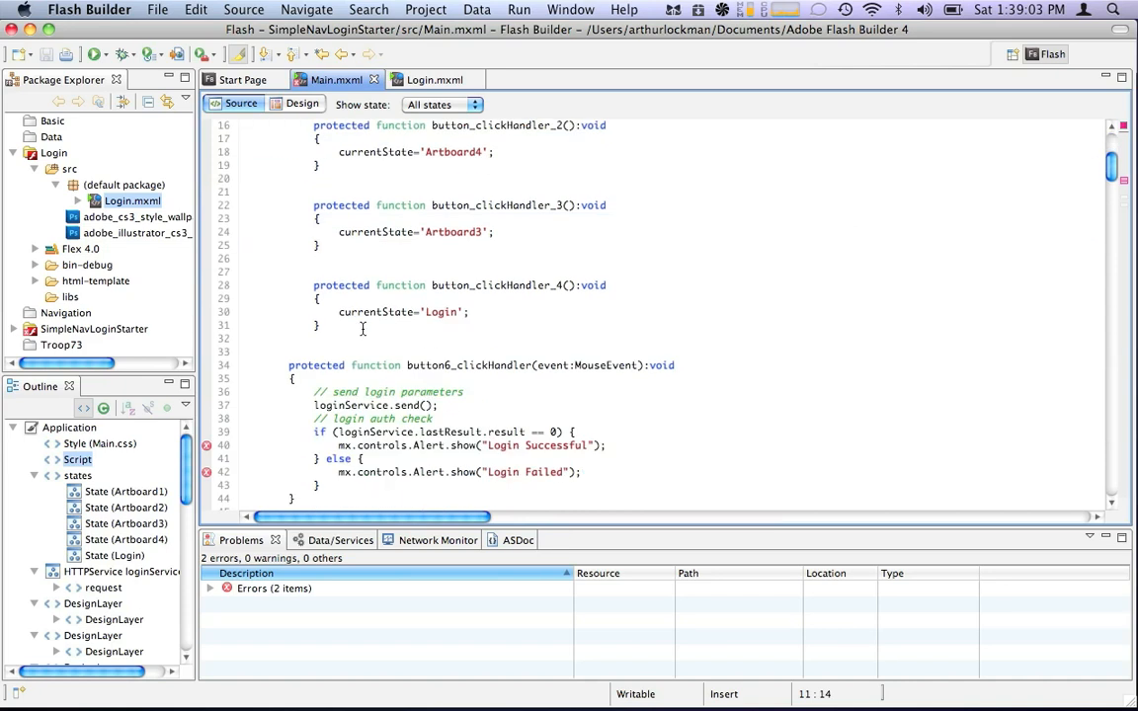
scroll("down", 3)
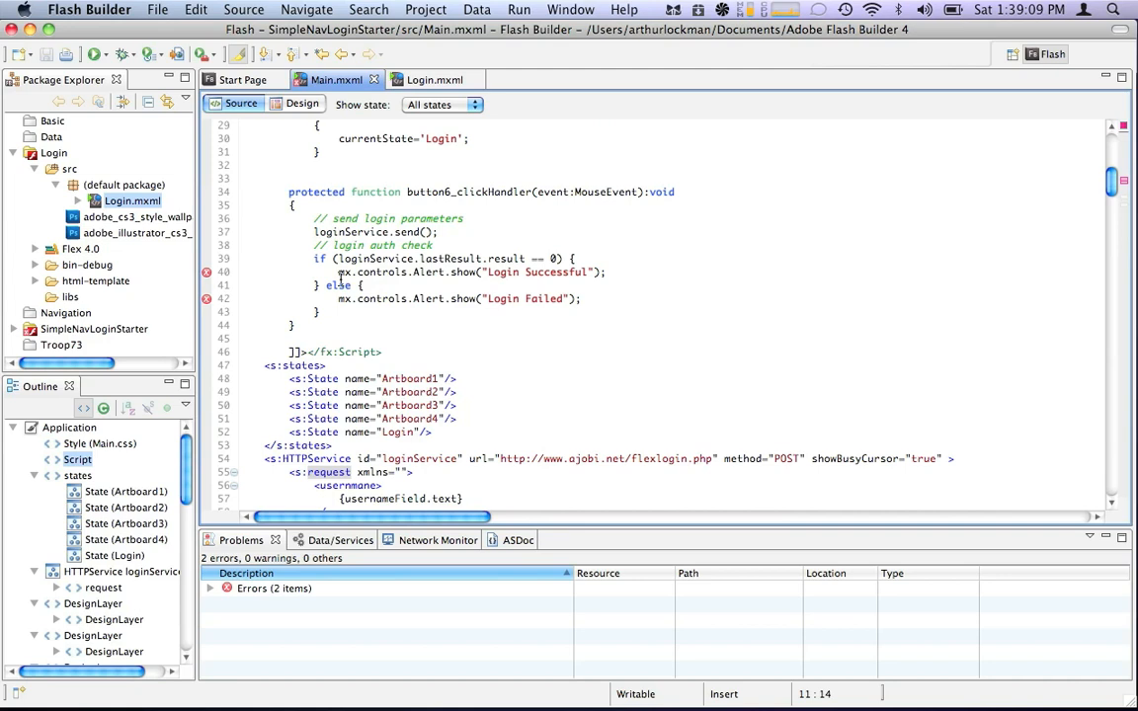
left_click(344, 273)
type("s")
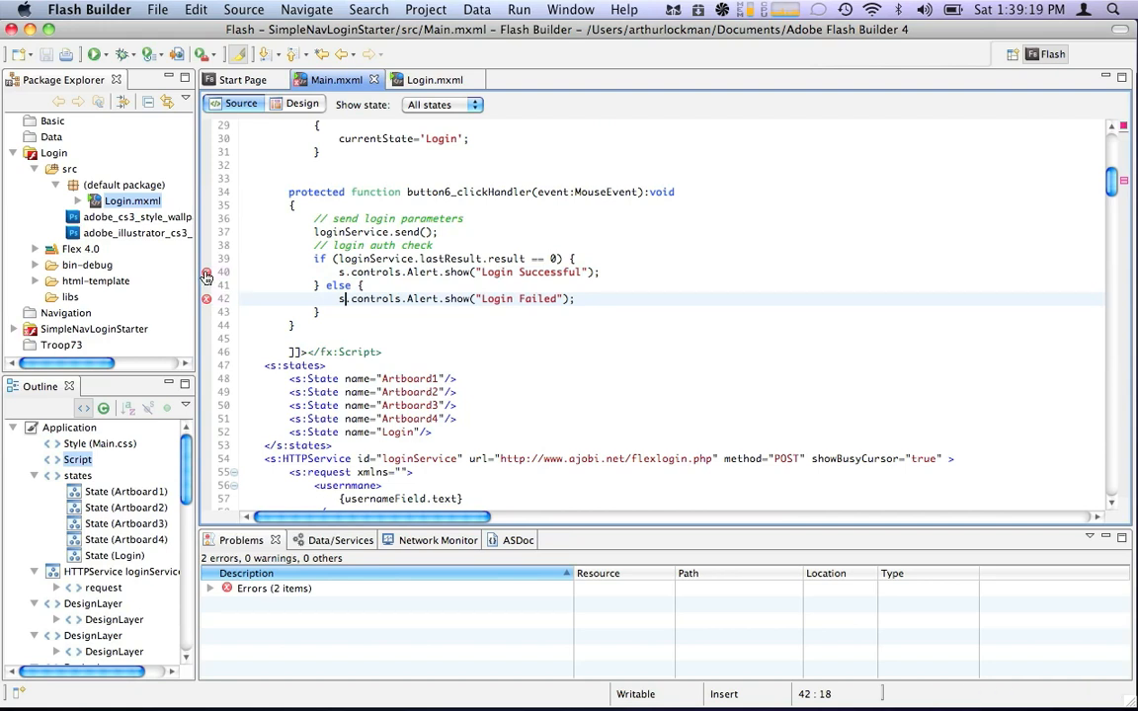
mouse_move(206, 272)
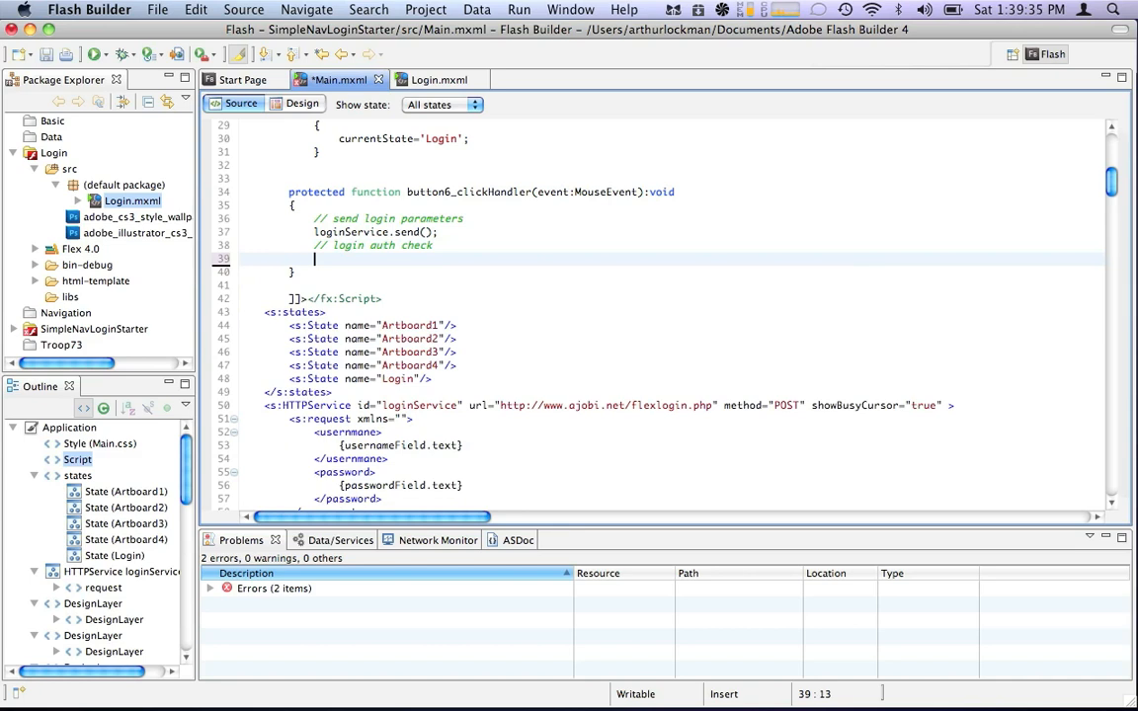
Have the handler call mx.controls.Alert.show("LoginService Sent!") and expand the Problems errors.
type("mx.controls")
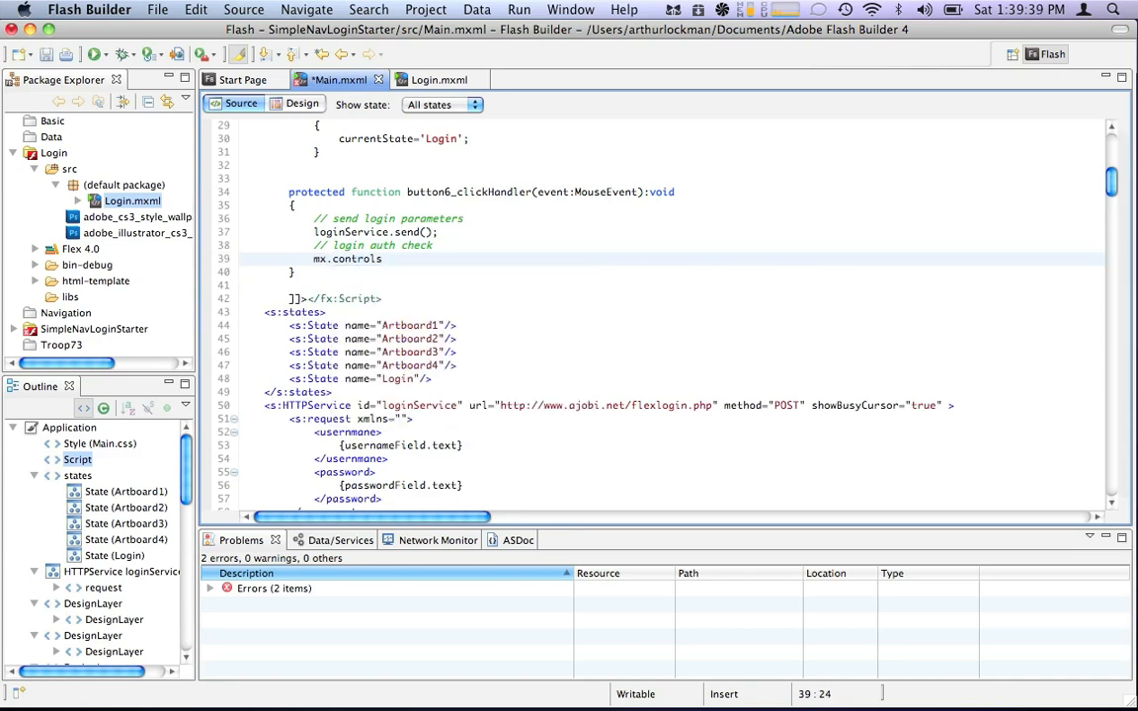
type(".Alert")
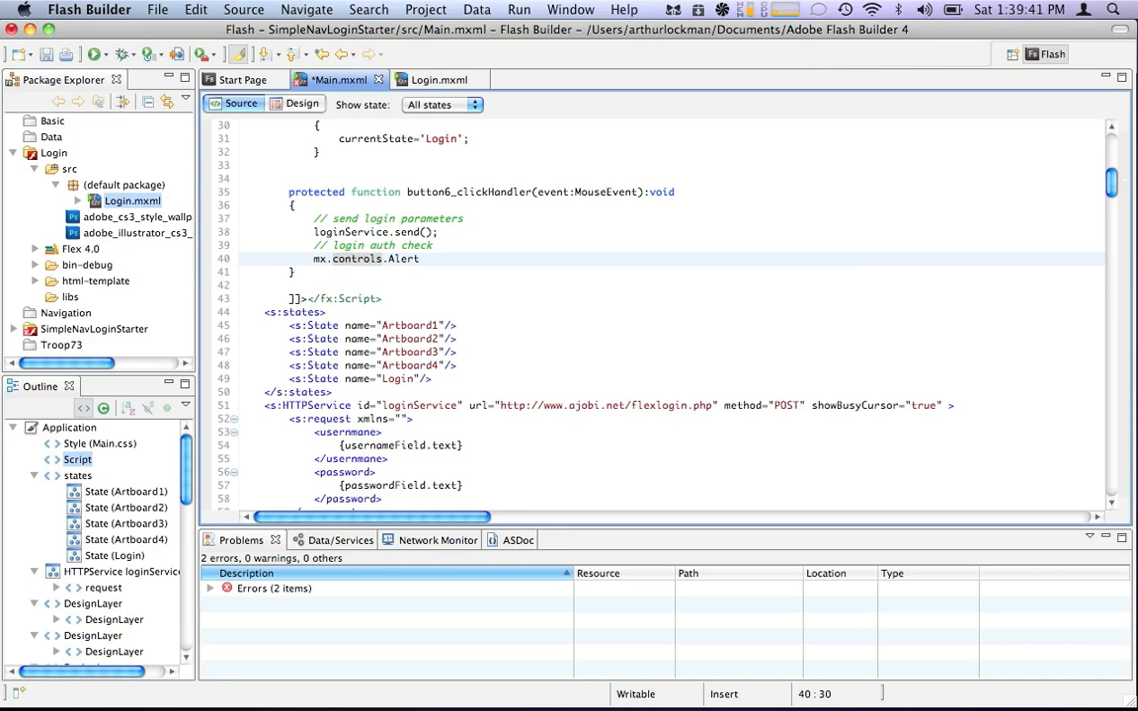
type(".show(\"")
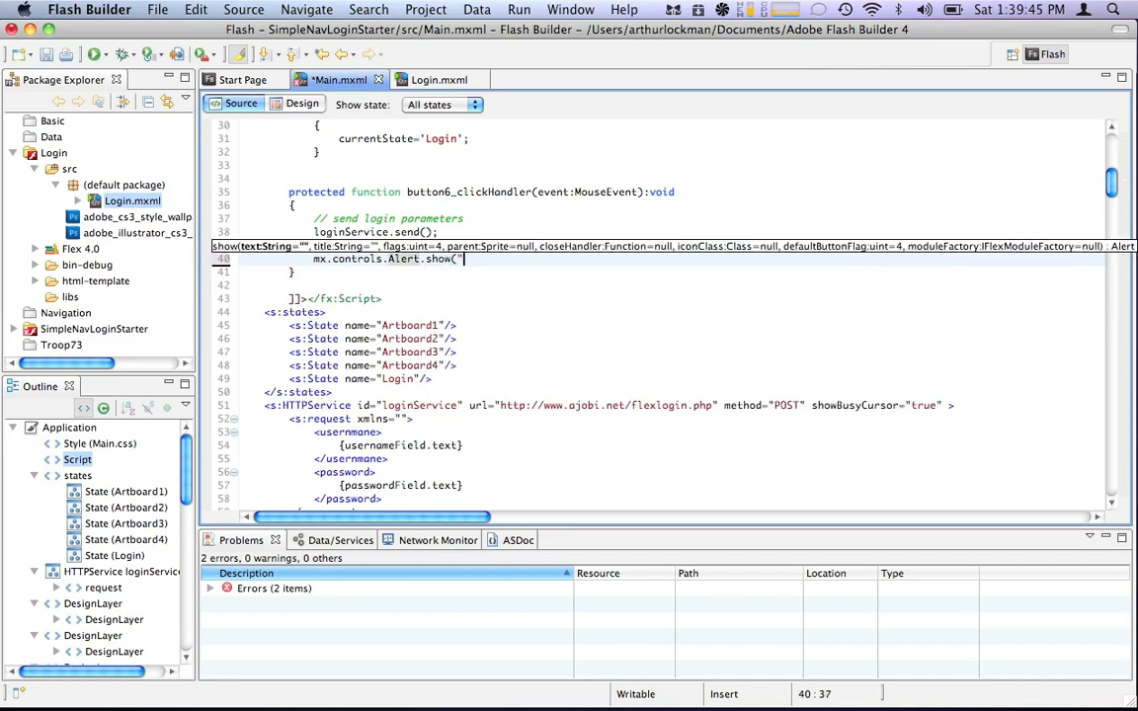
type("LoginServce Sent!\");")
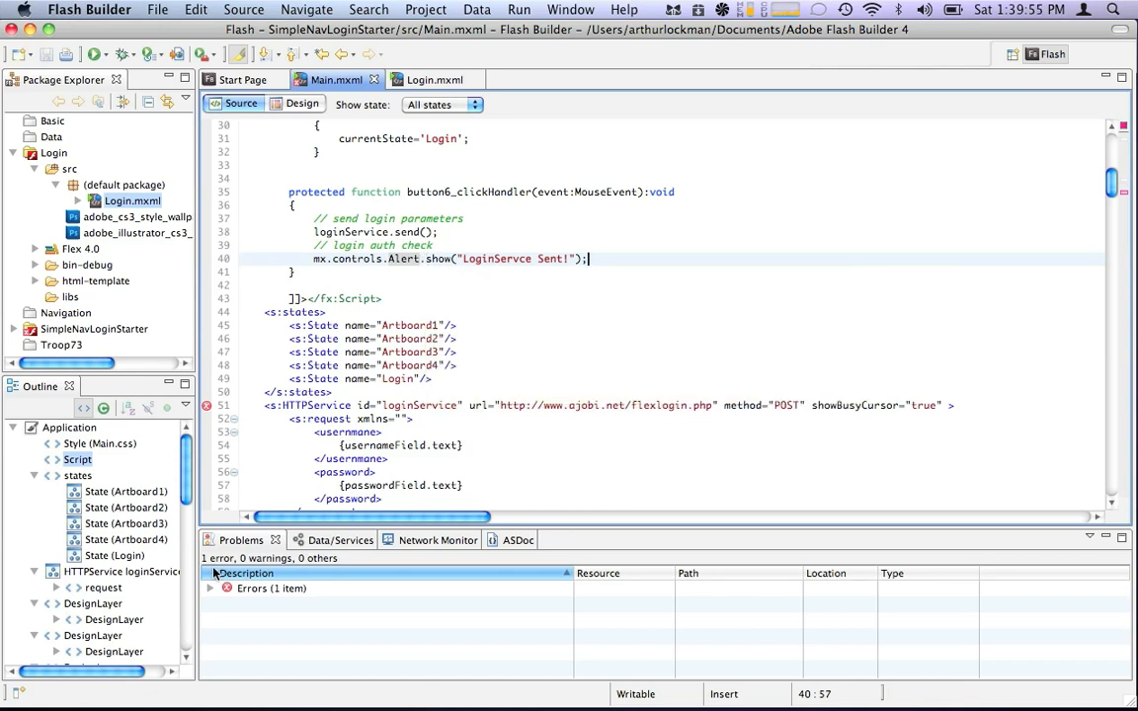
left_click(210, 589)
type("declarat")
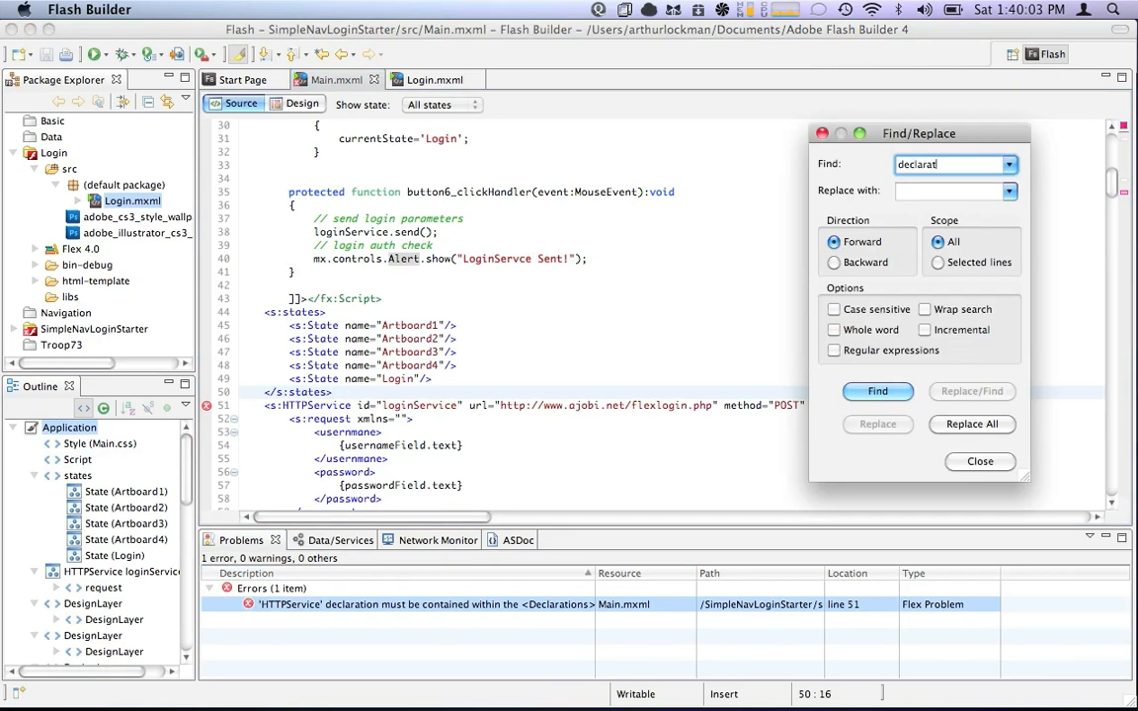
Surround the HTTPService with <fx:Declarations> tags and inspect the undefined passwordField error.
left_click(877, 391)
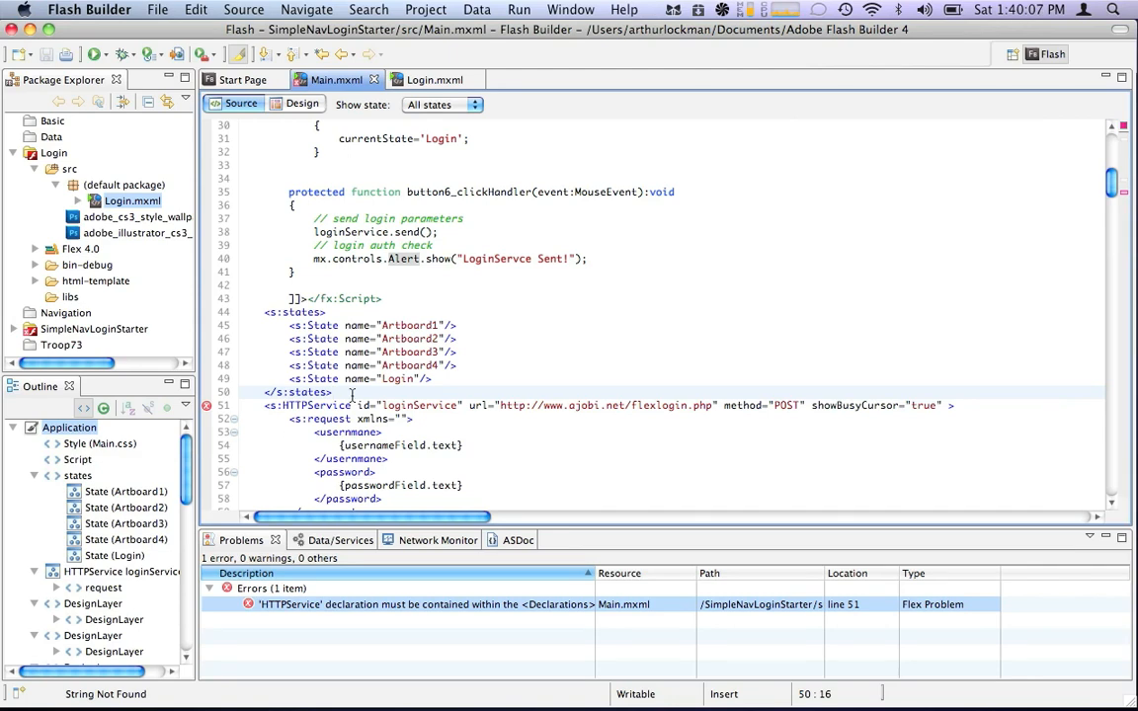
type("<fx:Declarations>")
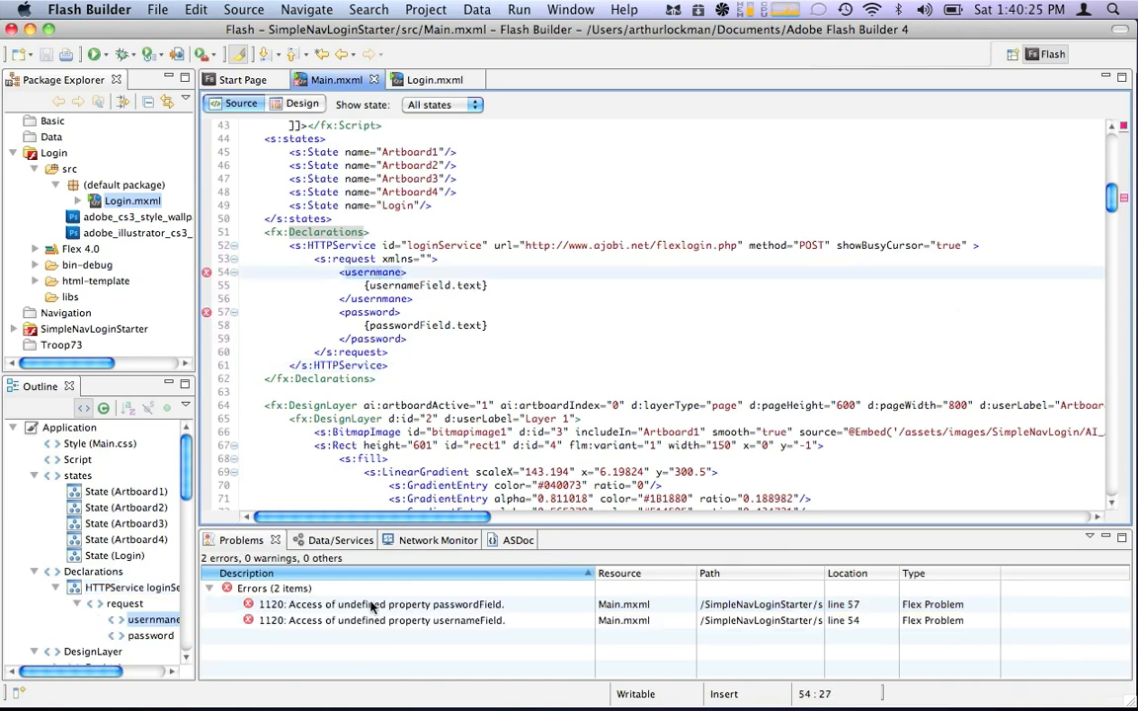
left_click(380, 604)
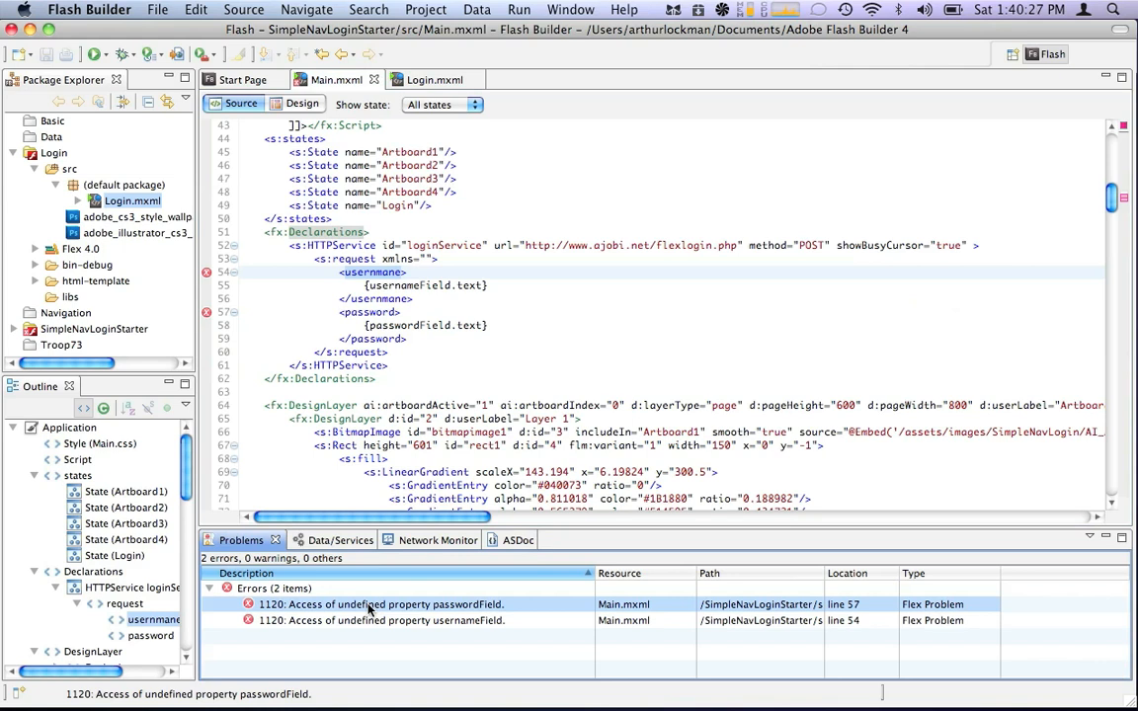
mouse_move(455, 398)
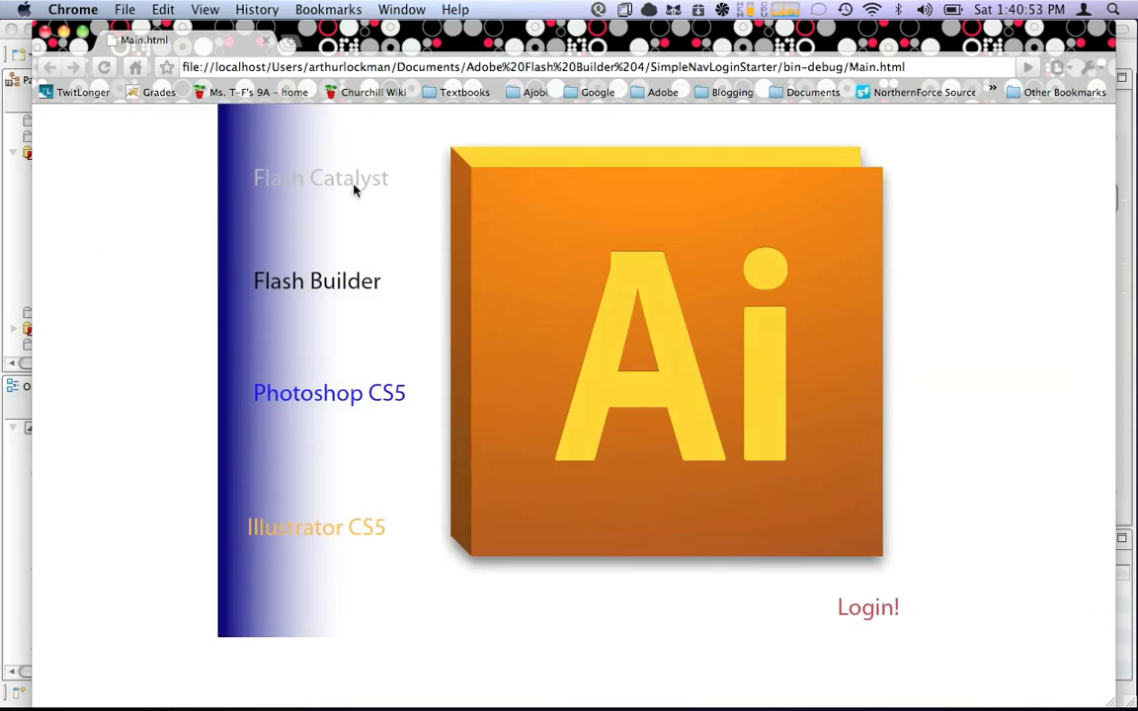
In the running Chrome app show the login panel and enter username and passwrod in its fields.
left_click(316, 280)
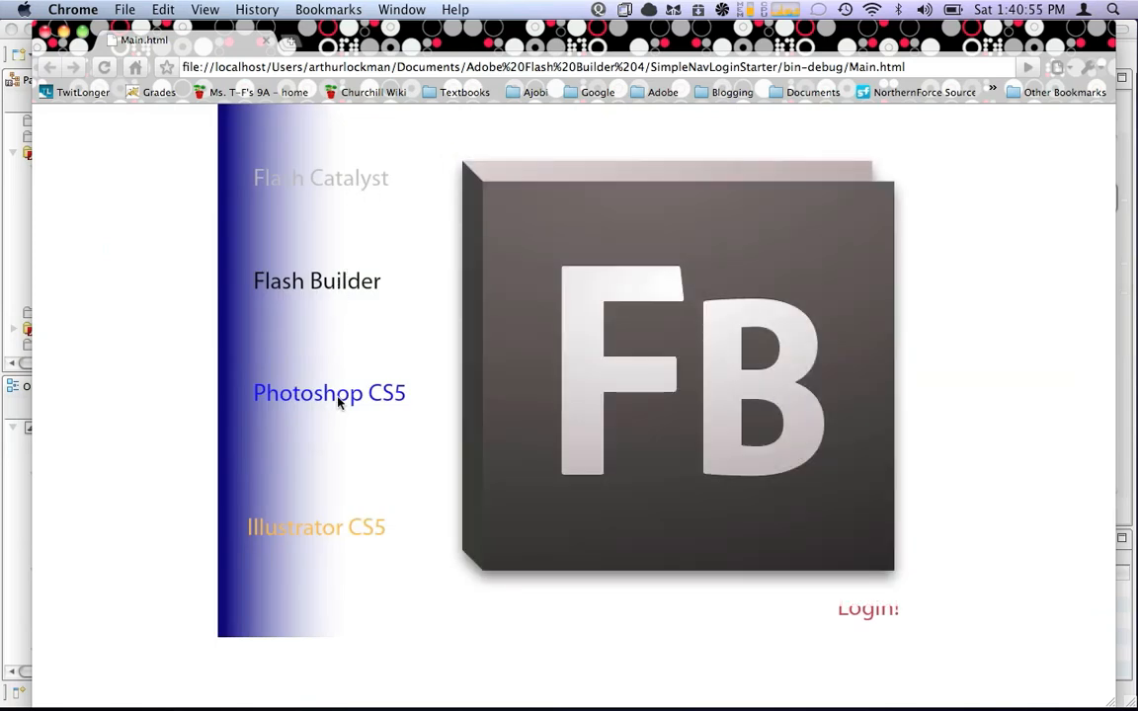
left_click(867, 608)
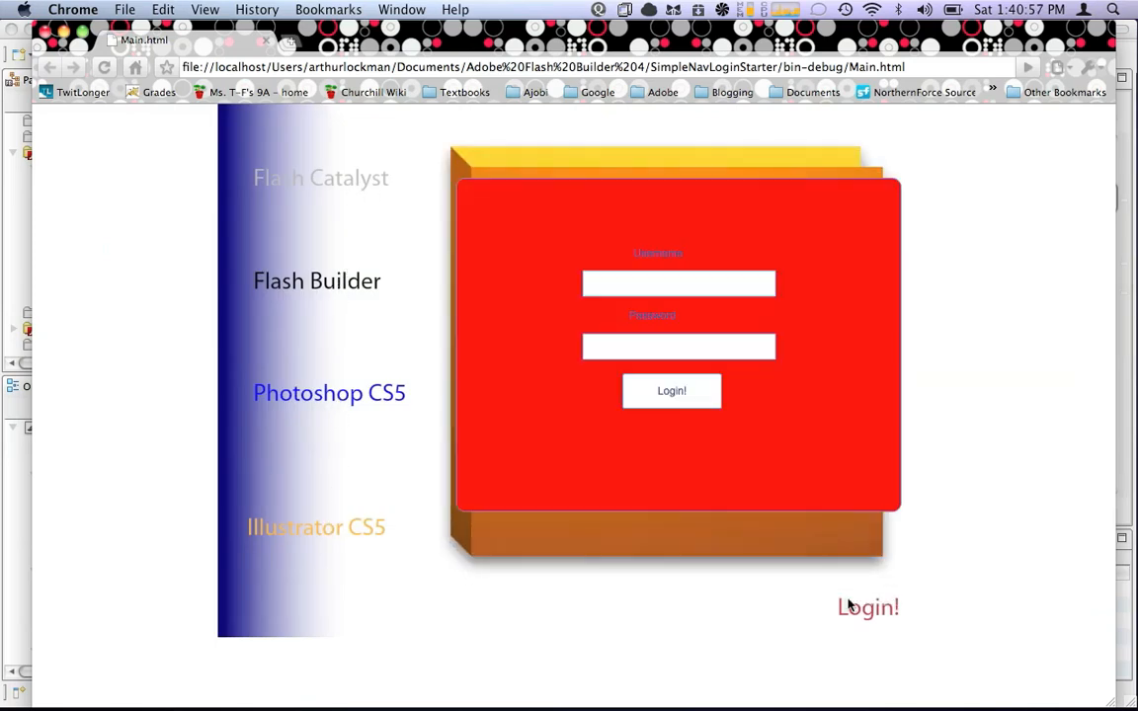
left_click(678, 285)
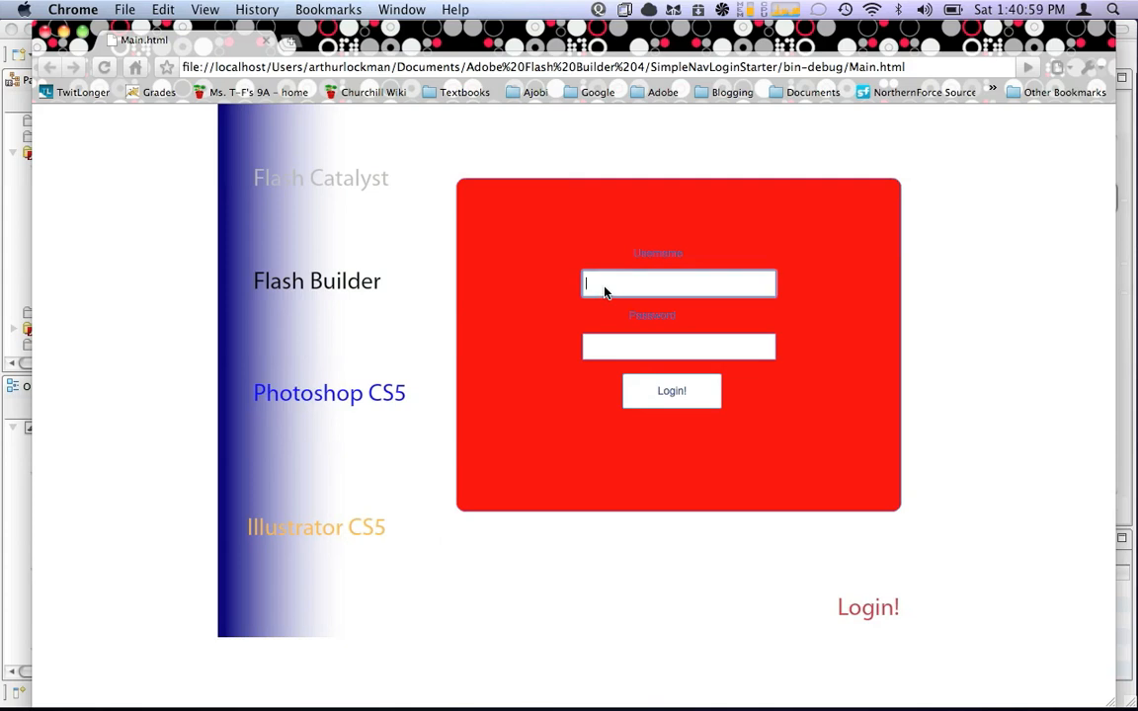
type("username")
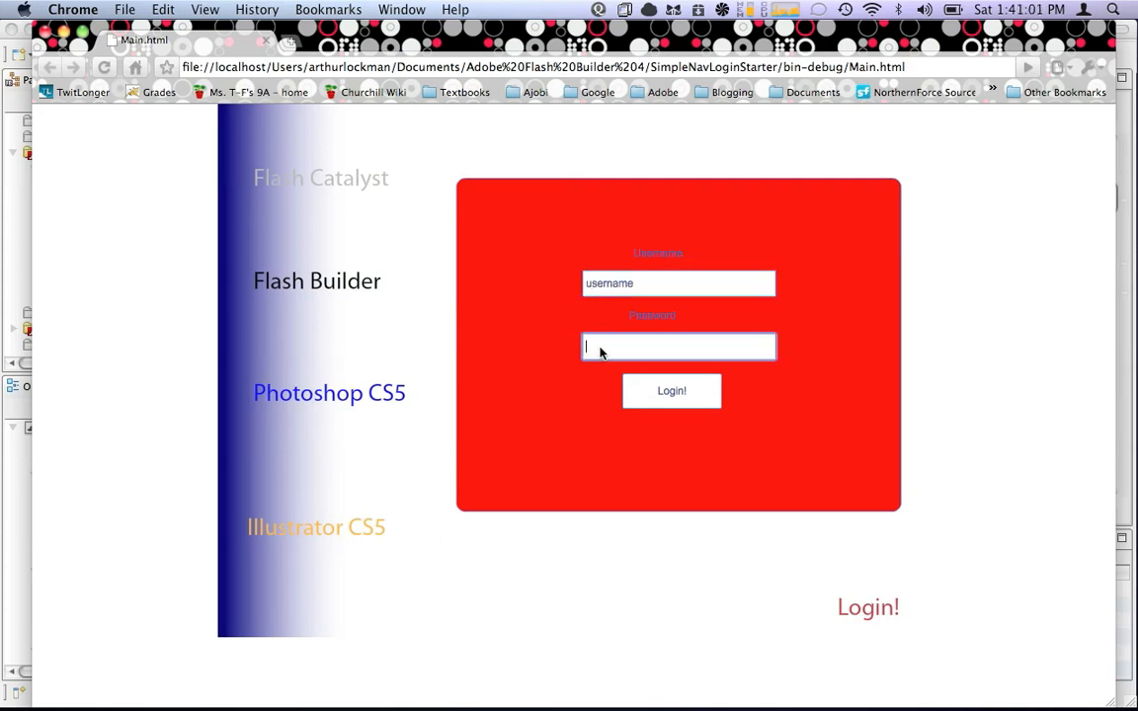
type("passwrod")
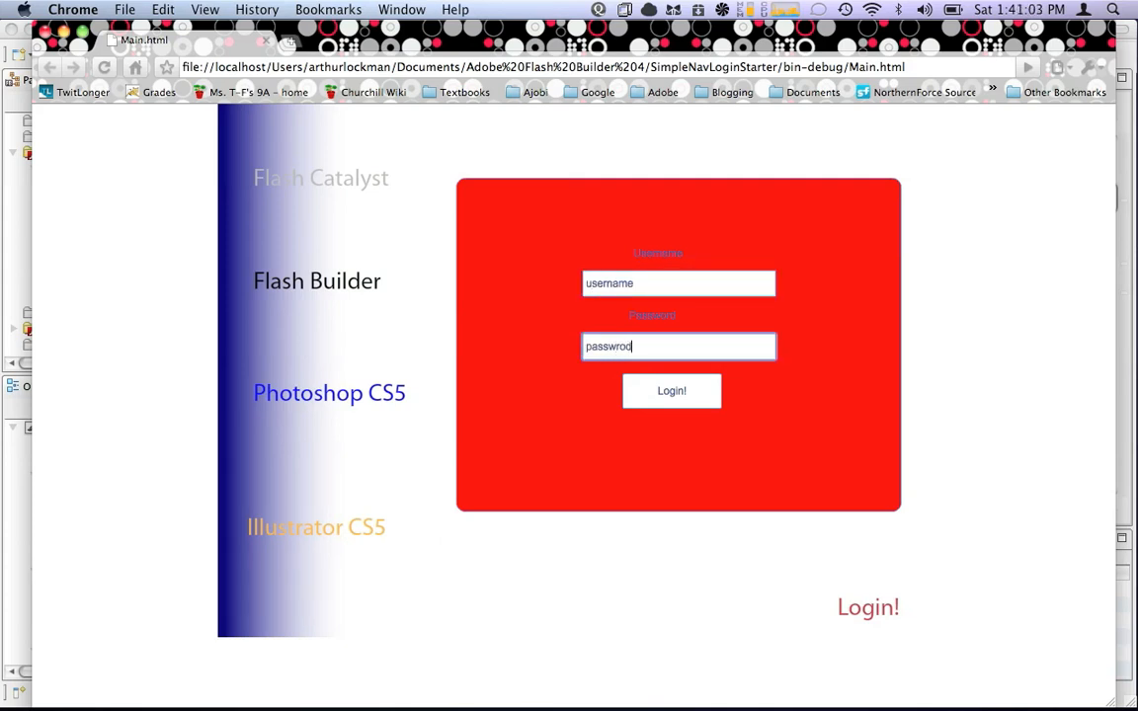